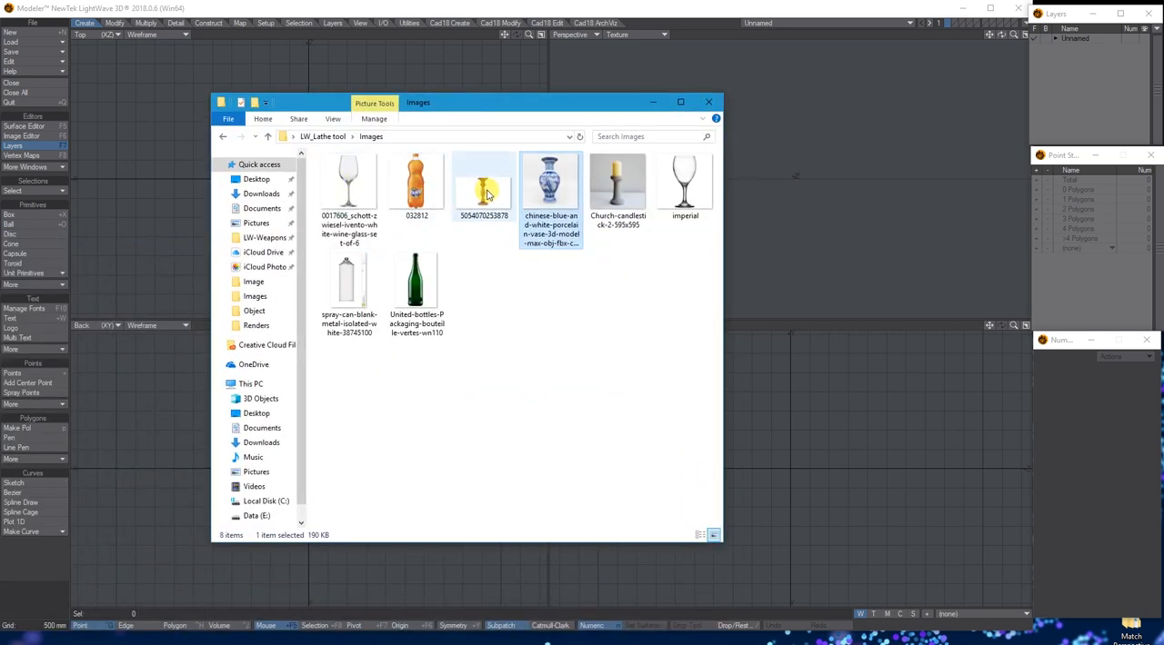
# - Close the reference-photo folder to return to the empty Modeler viewports
pyautogui.click(416, 282)
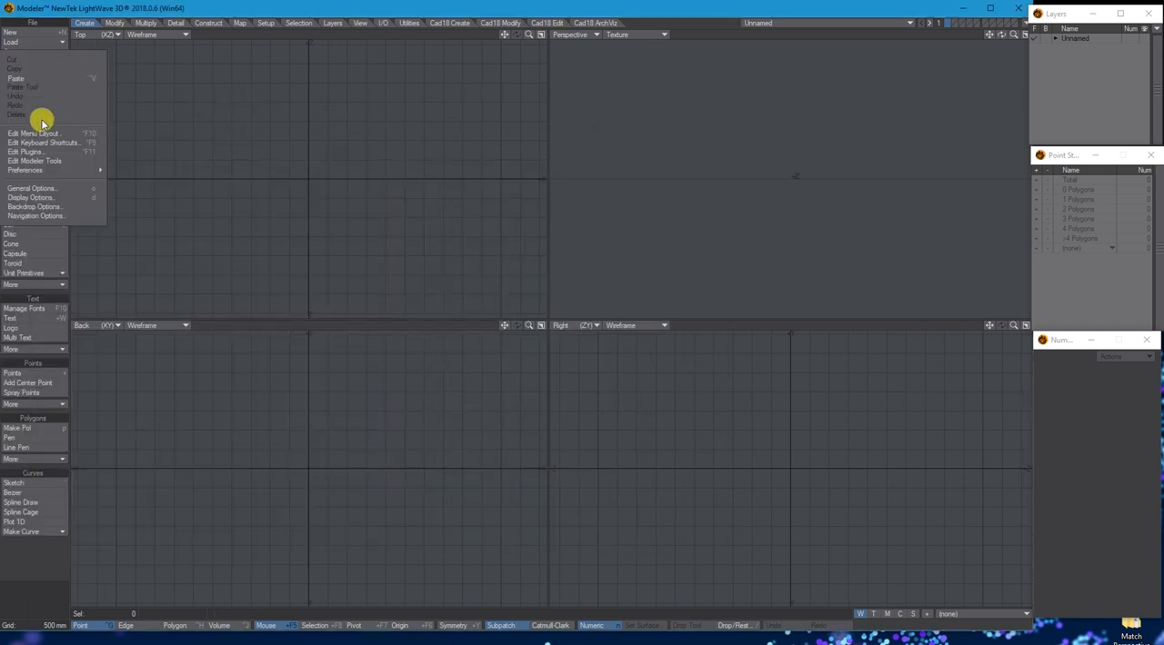
# - Load the candlestick photo as the BotR viewport backdrop, inverted with adjusted brightness
pyautogui.click(35, 207)
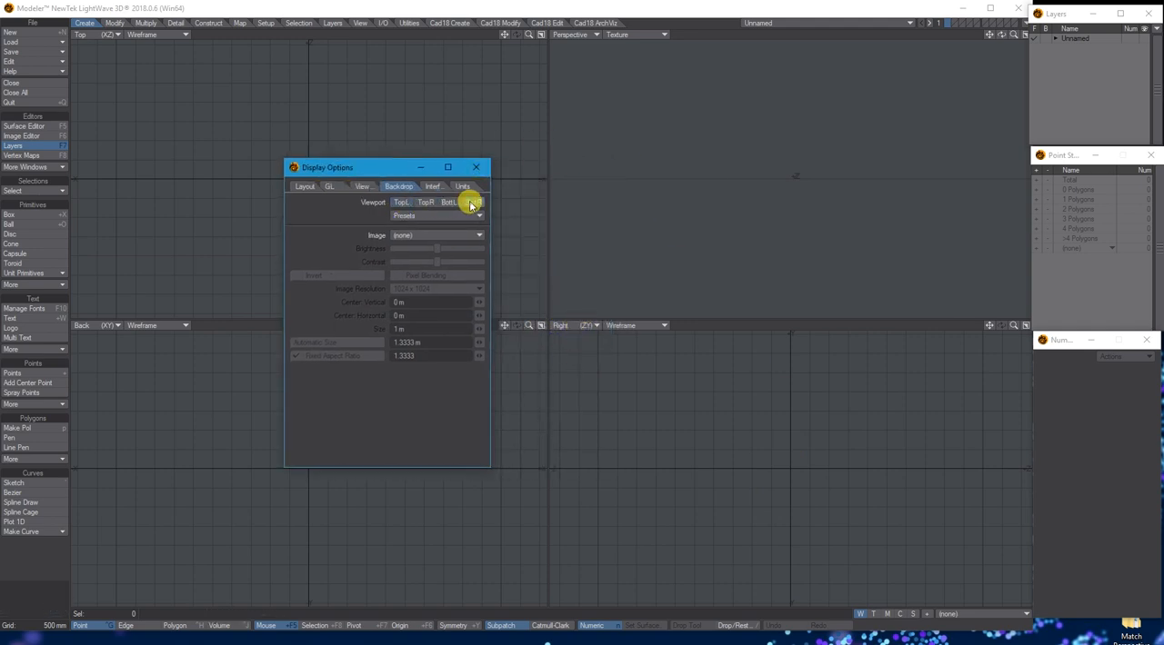
pyautogui.click(469, 202)
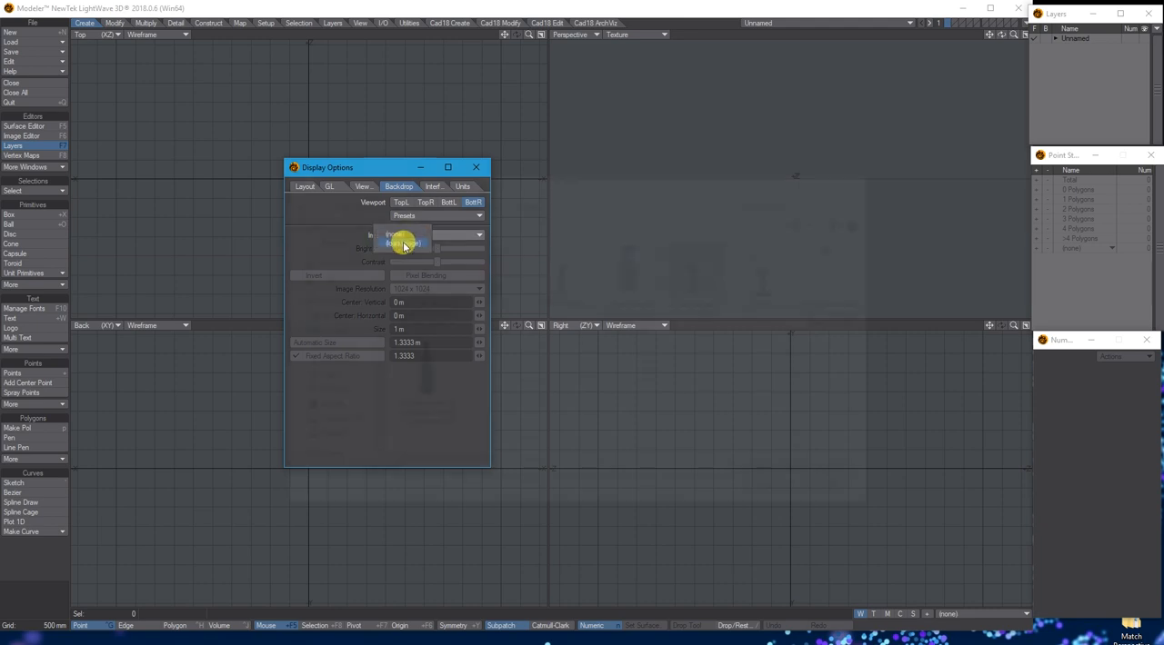
pyautogui.click(407, 244)
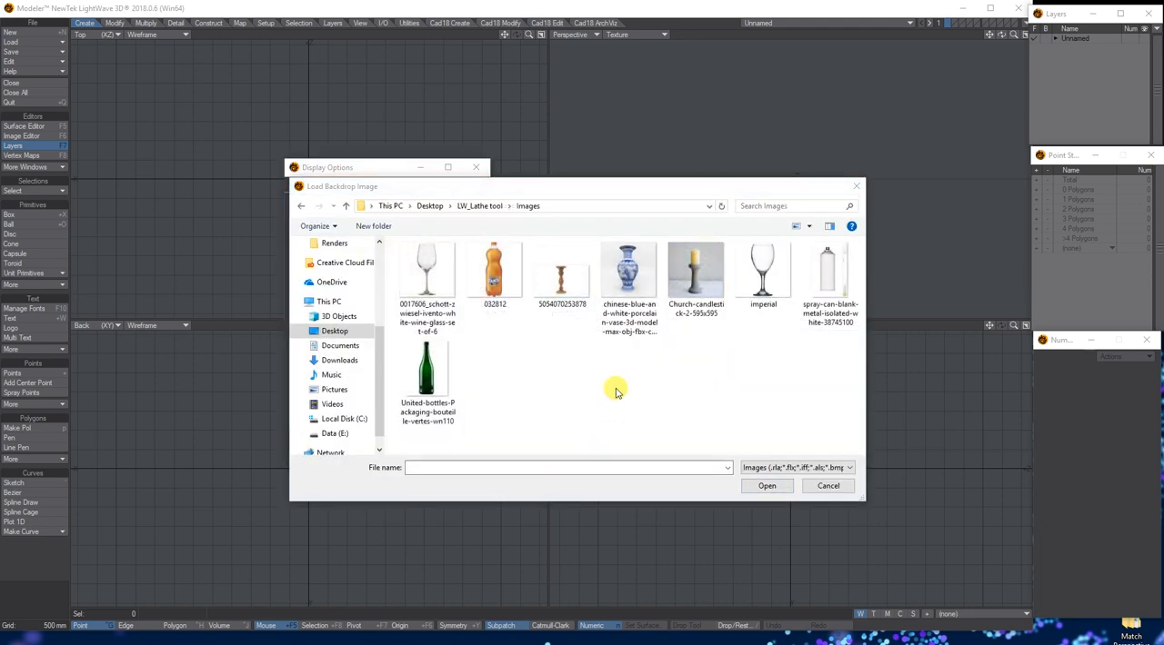
pyautogui.click(560, 269)
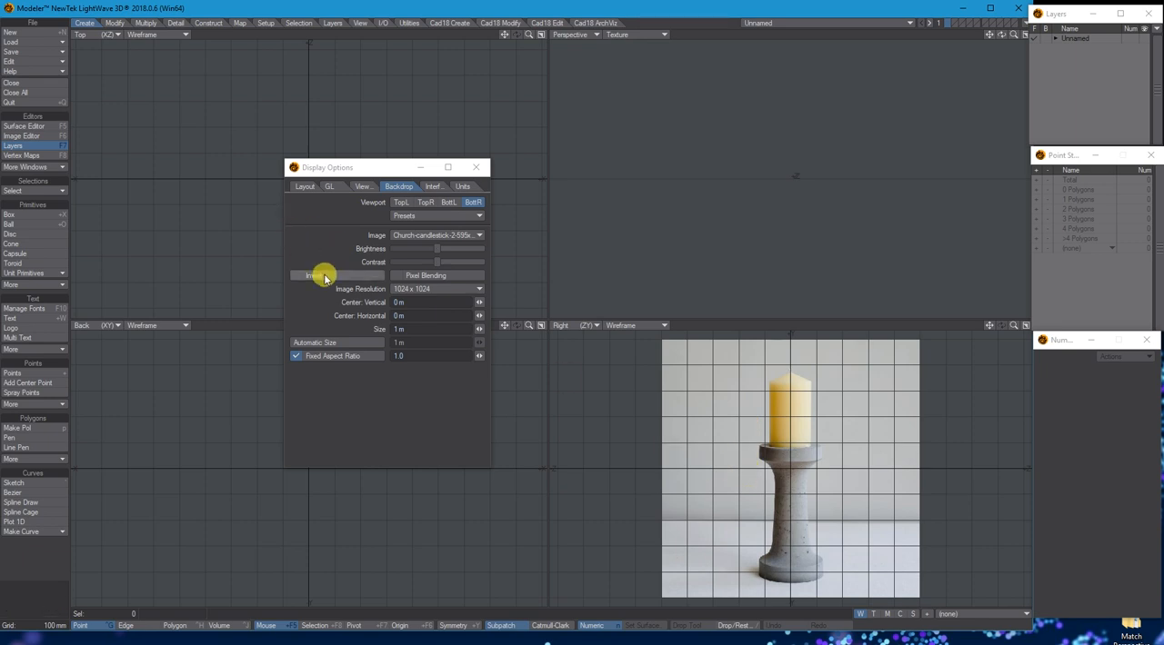
pyautogui.click(295, 277)
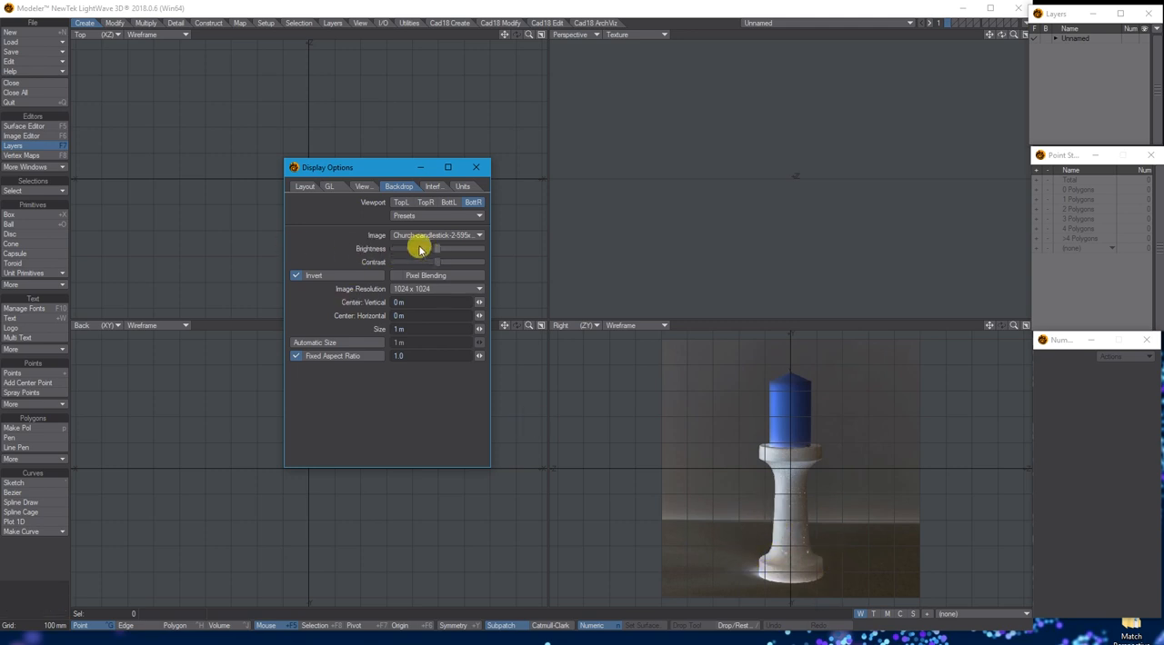
pyautogui.moveTo(422, 261); pyautogui.dragTo(452, 257)
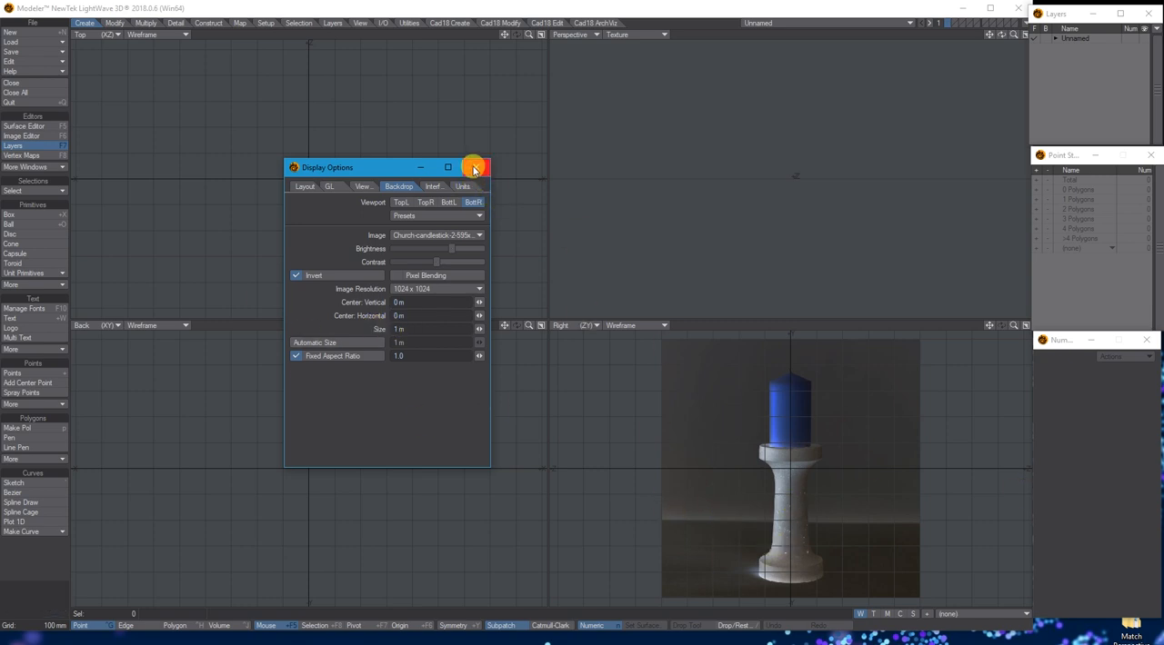
# - With Spline Draw, start the profile at the candle's top centre and round over its top-left corner
pyautogui.click(472, 167)
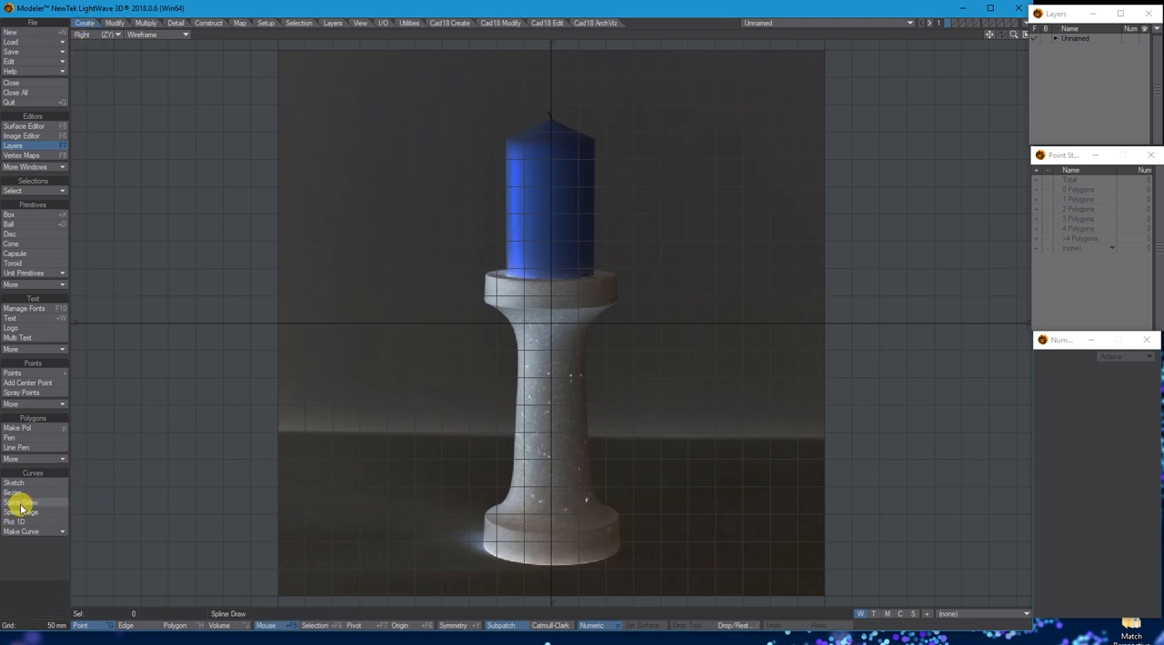
pyautogui.click(18, 509)
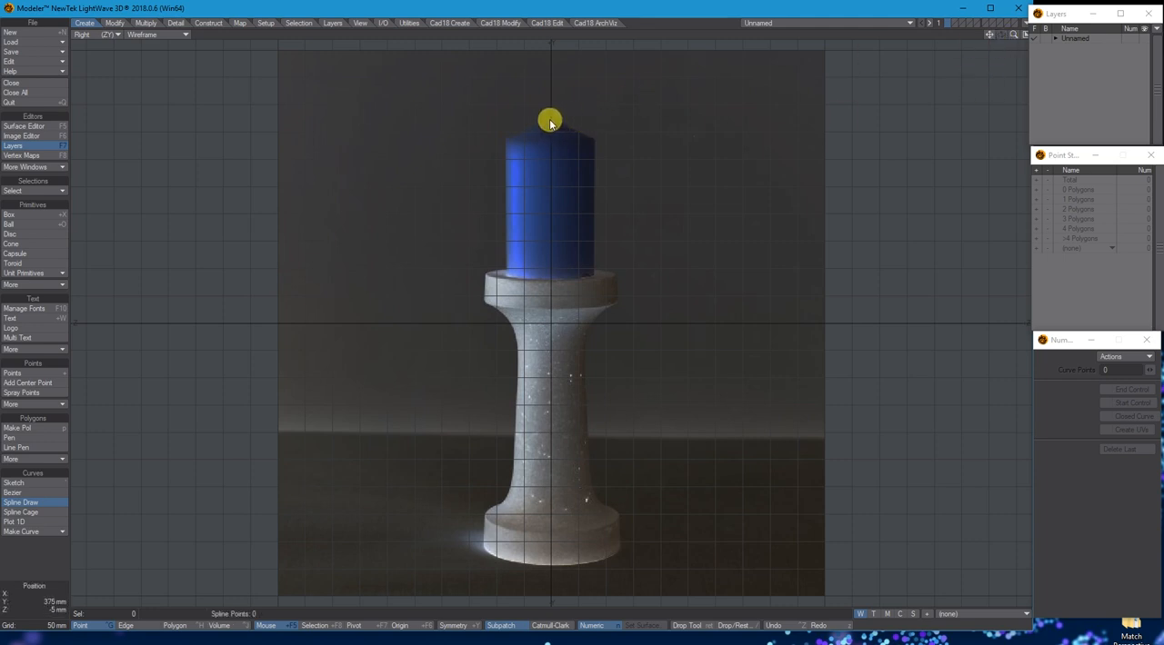
pyautogui.click(542, 127)
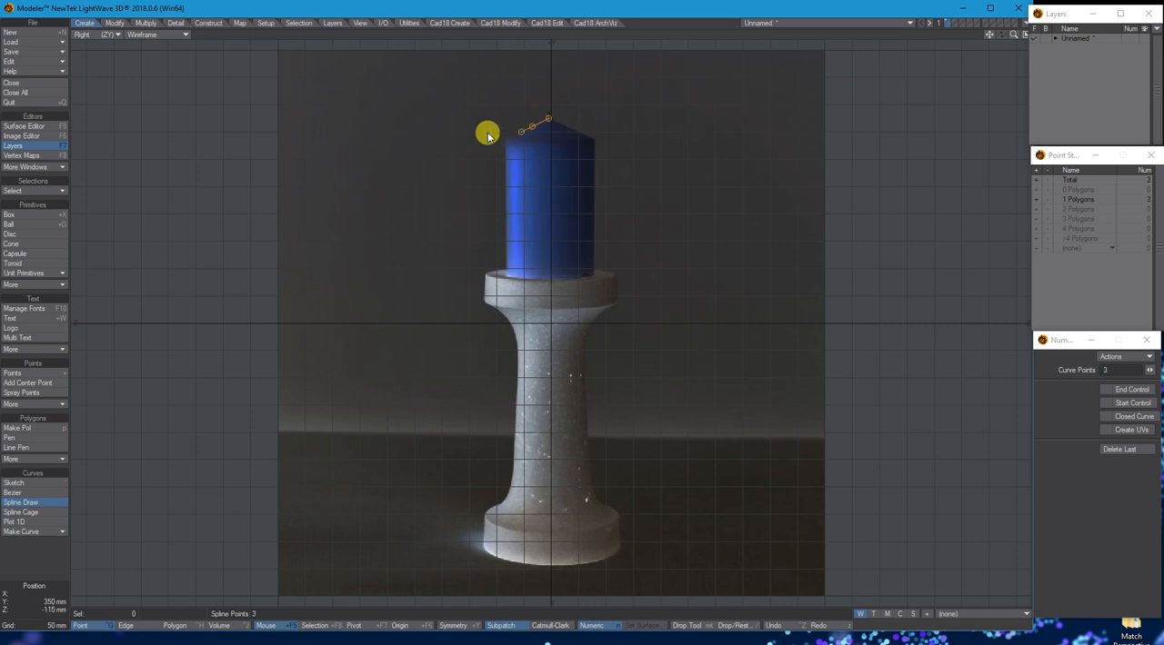
pyautogui.click(498, 147)
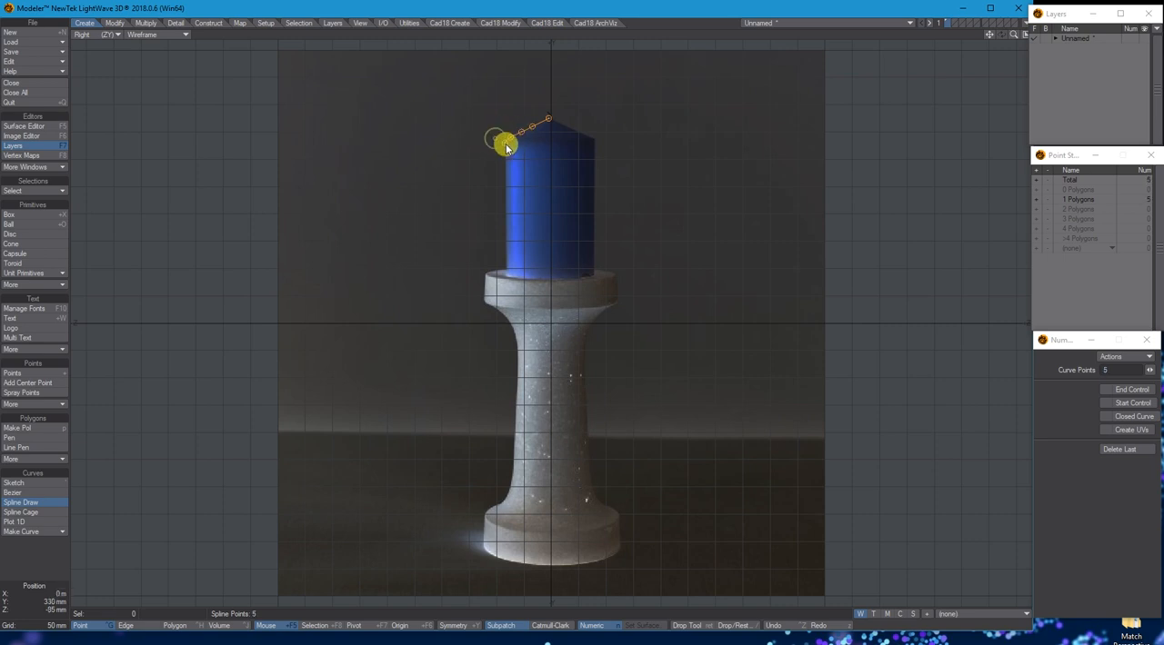
pyautogui.click(508, 163)
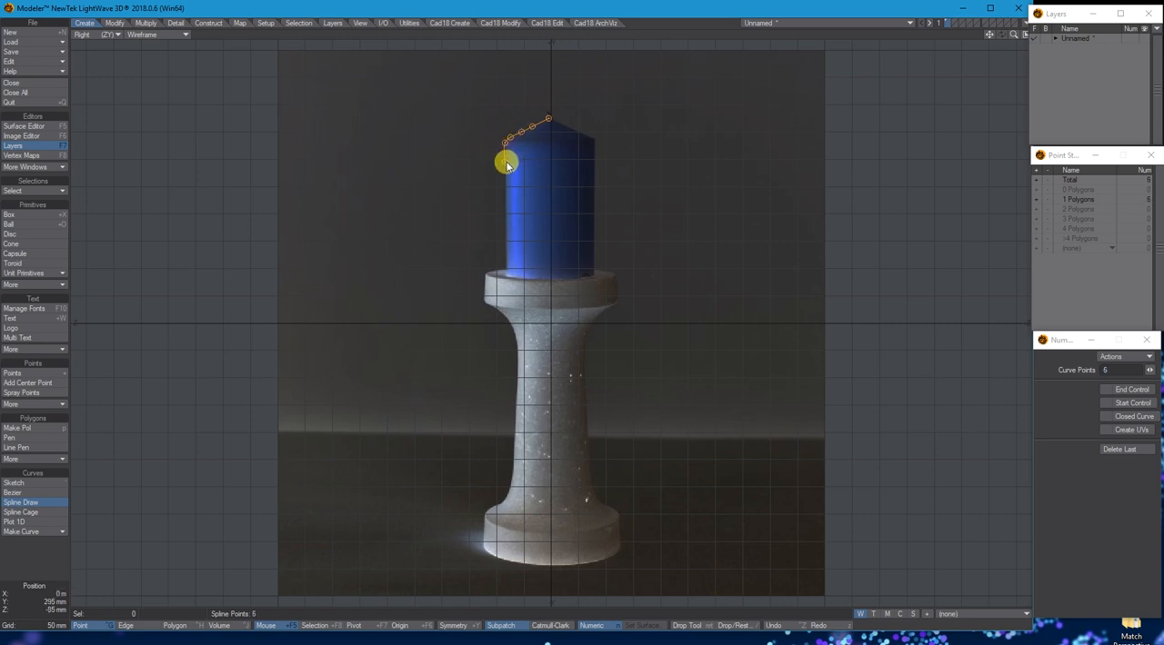
pyautogui.moveTo(508, 164); pyautogui.dragTo(507, 146)
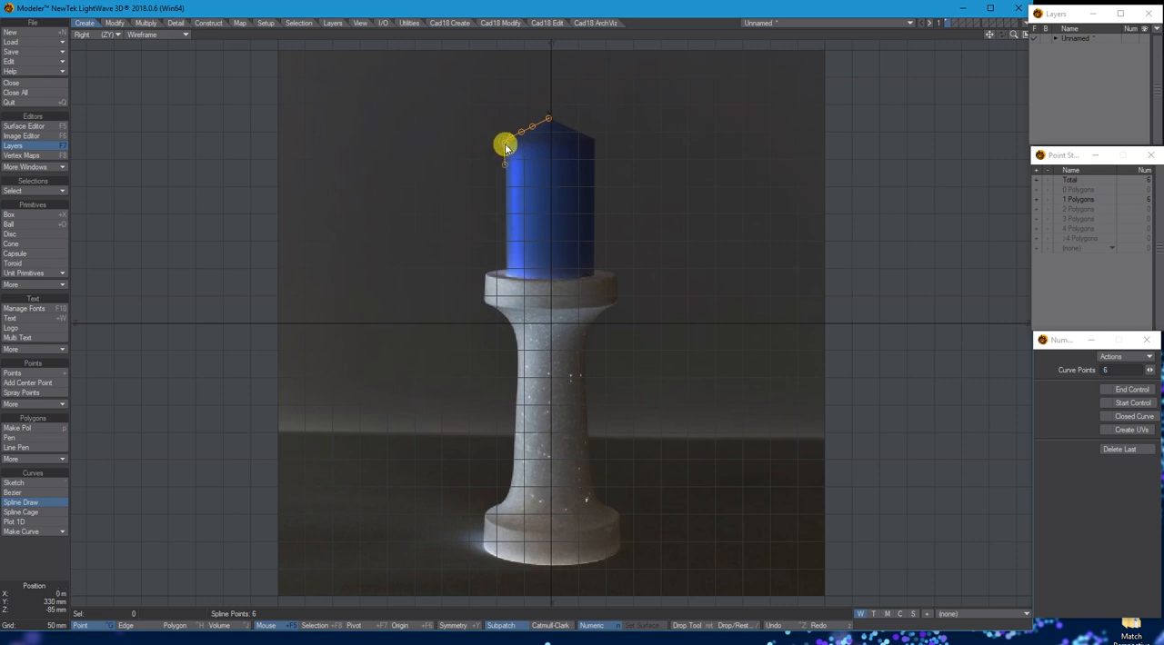
# - Continue the profile down the candle's left side and out along the candlestick rim
pyautogui.click(505, 185)
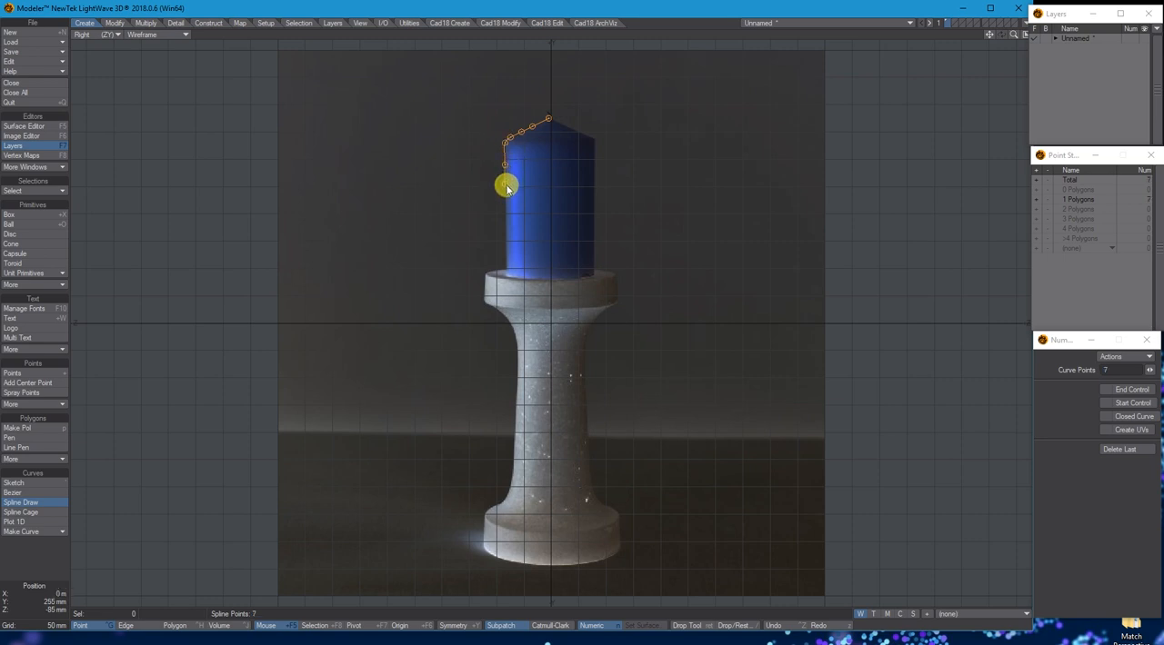
pyautogui.click(504, 226)
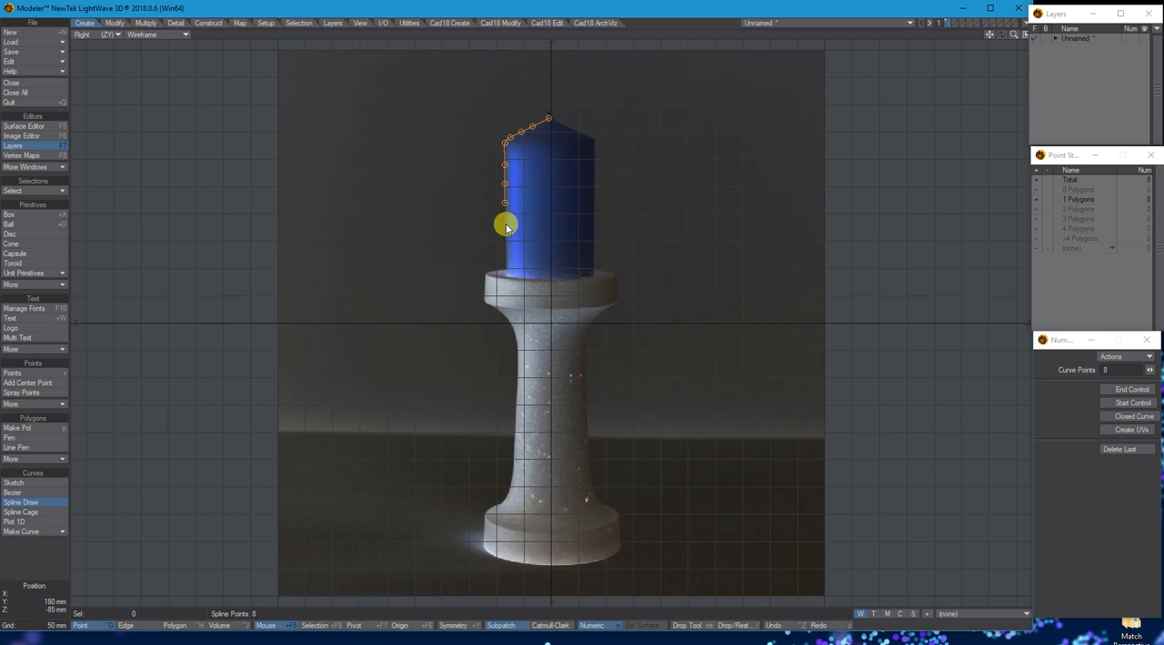
pyautogui.click(505, 265)
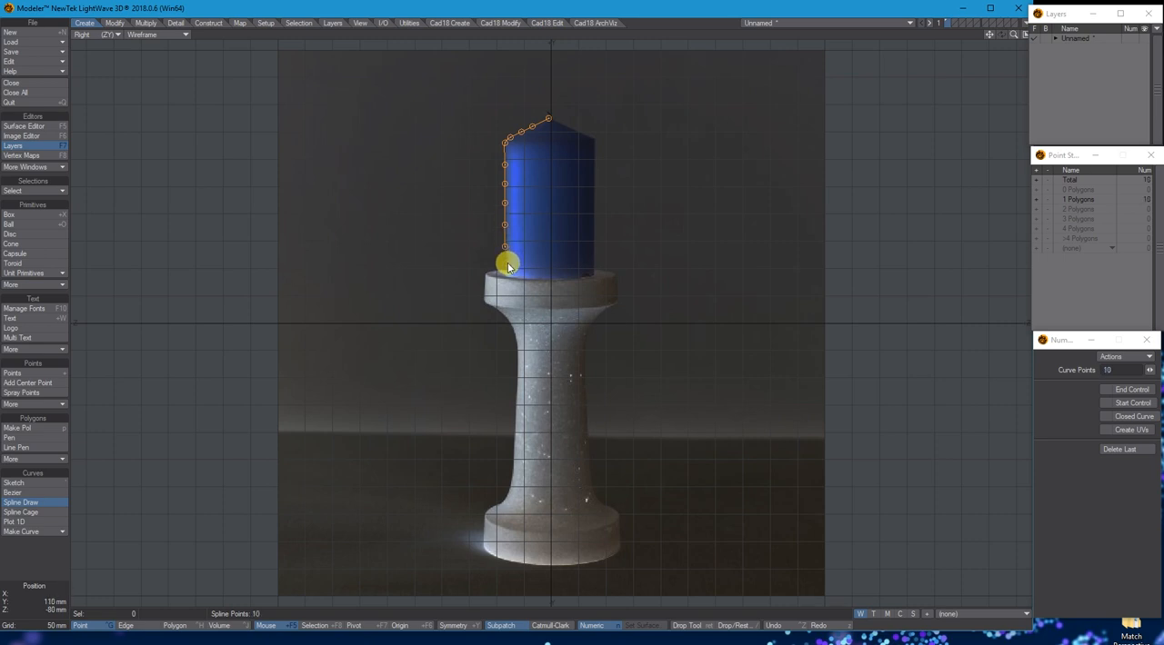
pyautogui.click(506, 265)
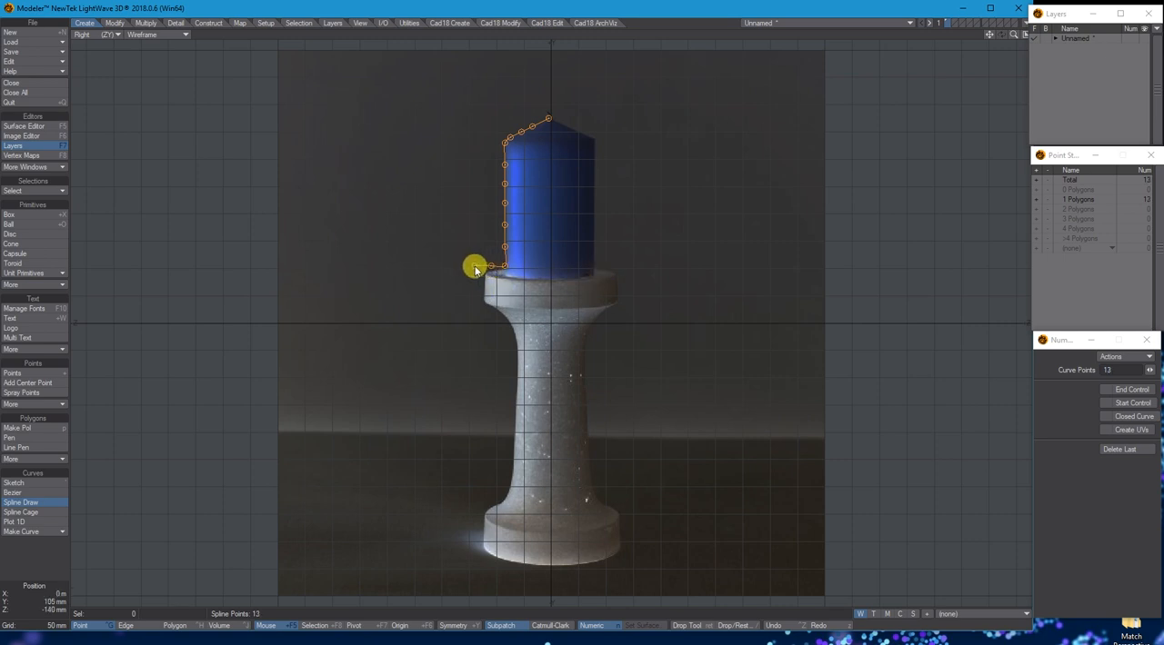
pyautogui.click(479, 280)
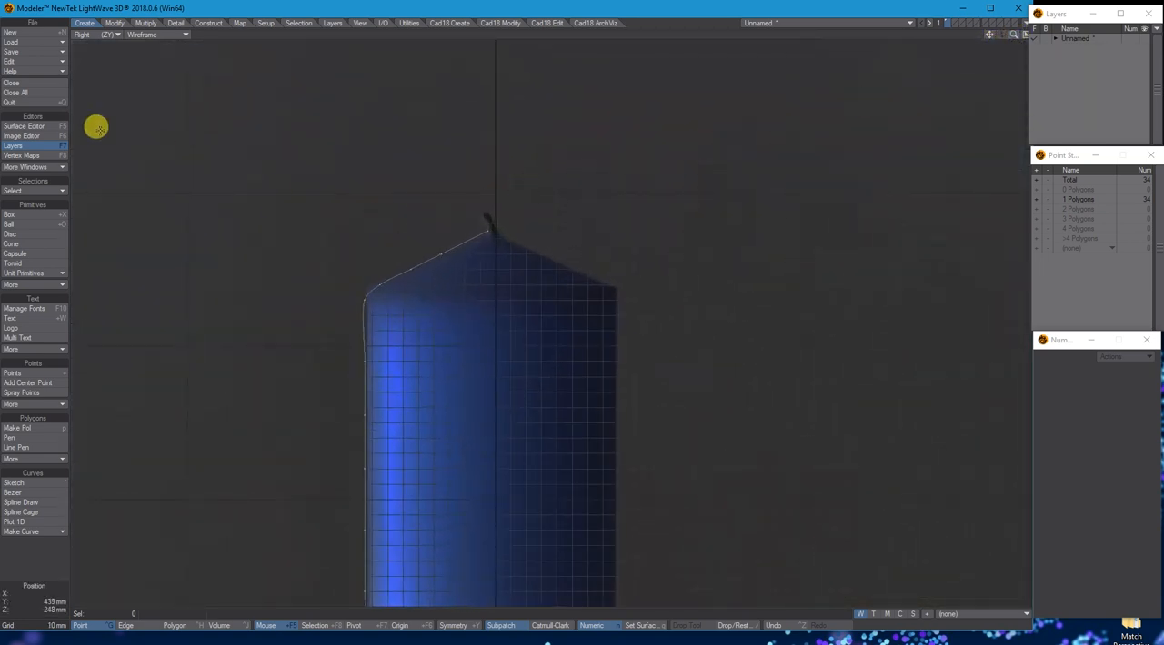
# - Drag the profile curve's points onto the candlestick rim and stem-base outline
pyautogui.click(124, 24)
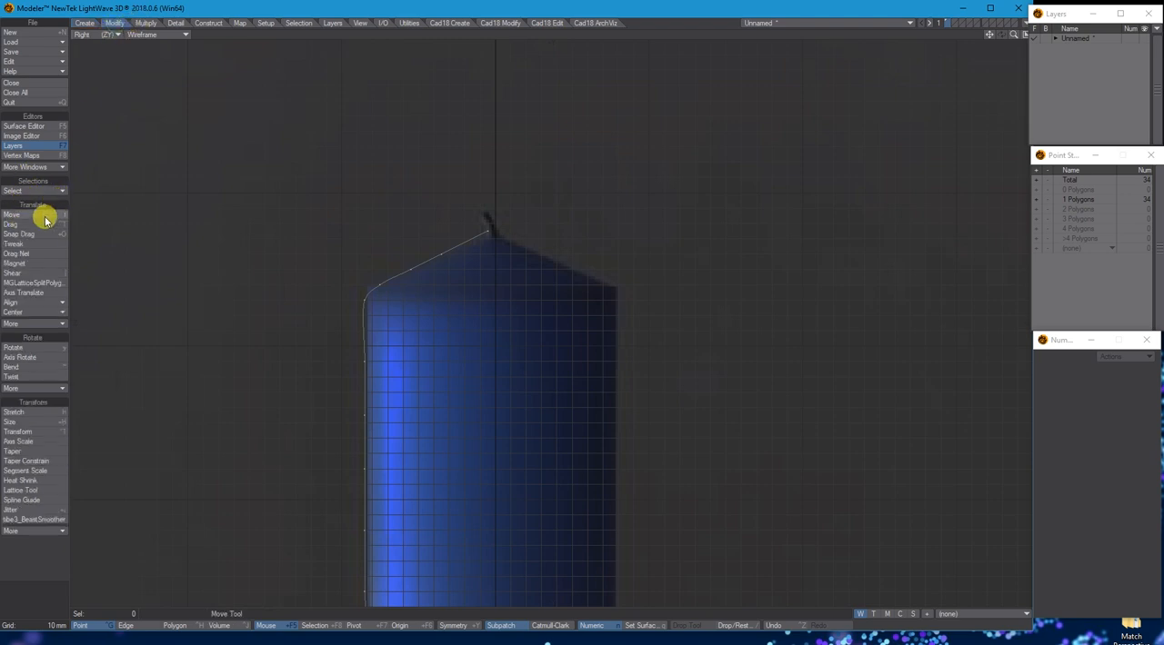
pyautogui.click(11, 225)
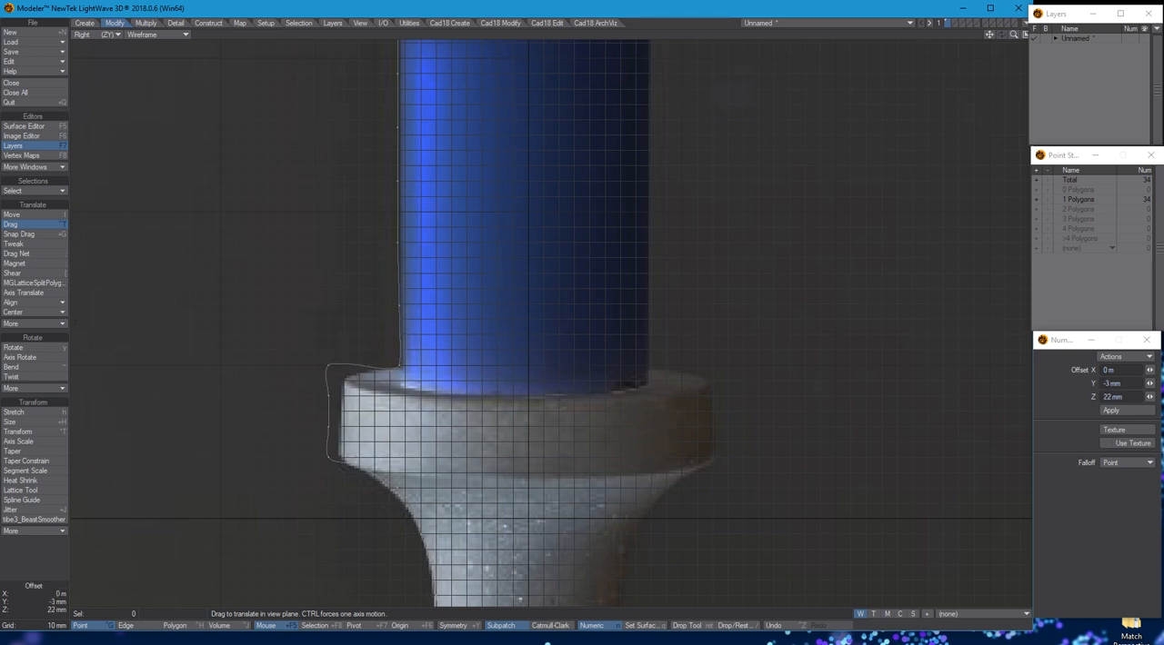
pyautogui.moveTo(313, 376); pyautogui.dragTo(312, 376)
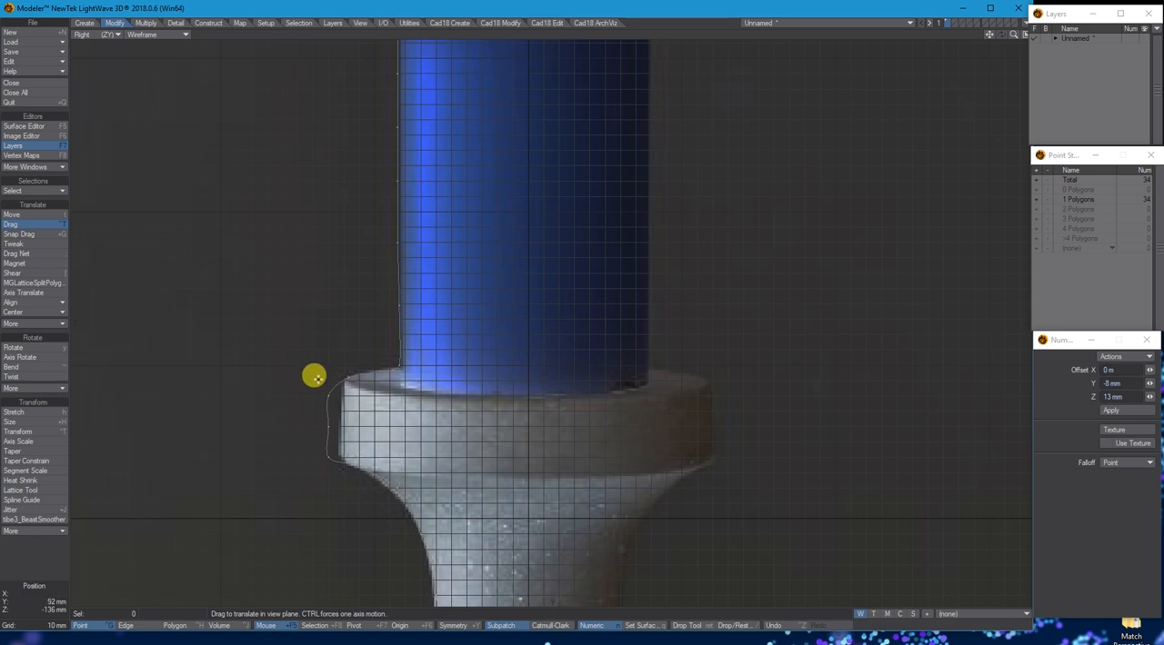
pyautogui.moveTo(313, 376); pyautogui.dragTo(322, 409)
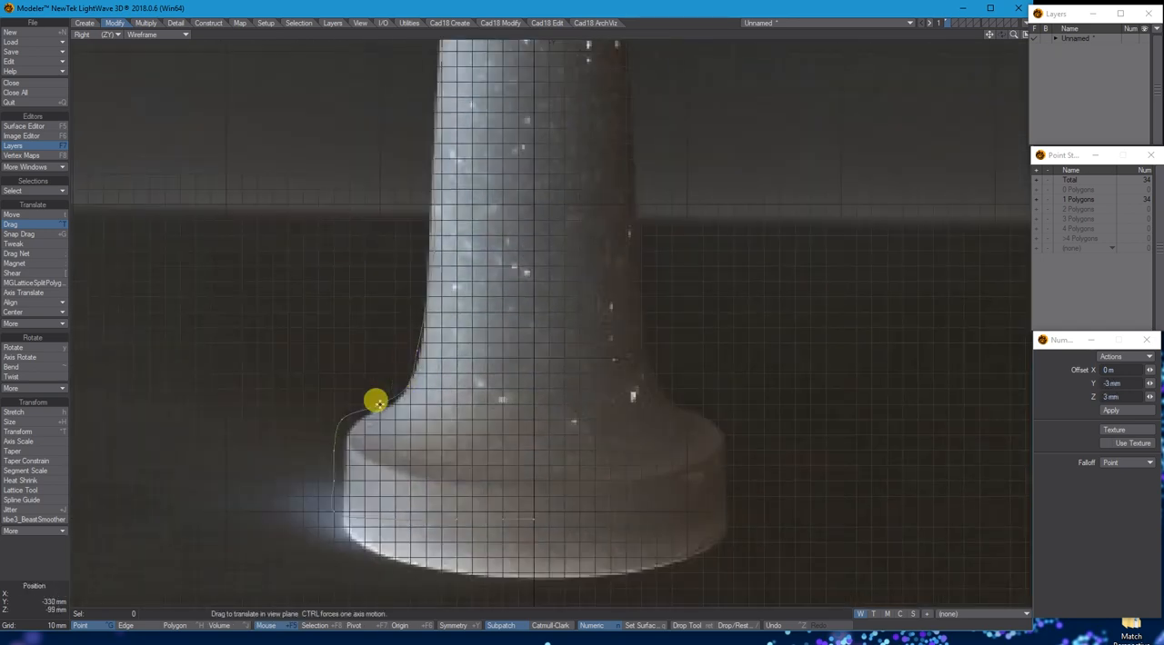
pyautogui.moveTo(376, 400); pyautogui.dragTo(343, 513)
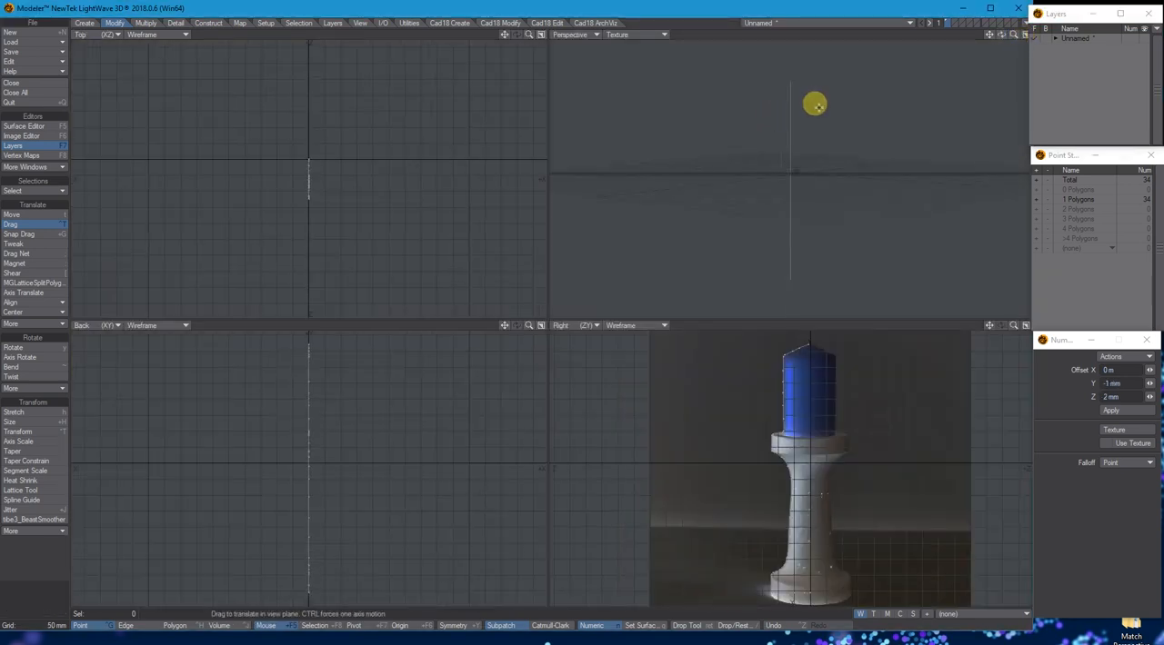
# - Lathe the profile into a solid turned post with 24 sides around its axis
pyautogui.moveTo(814, 103); pyautogui.dragTo(804, 133)
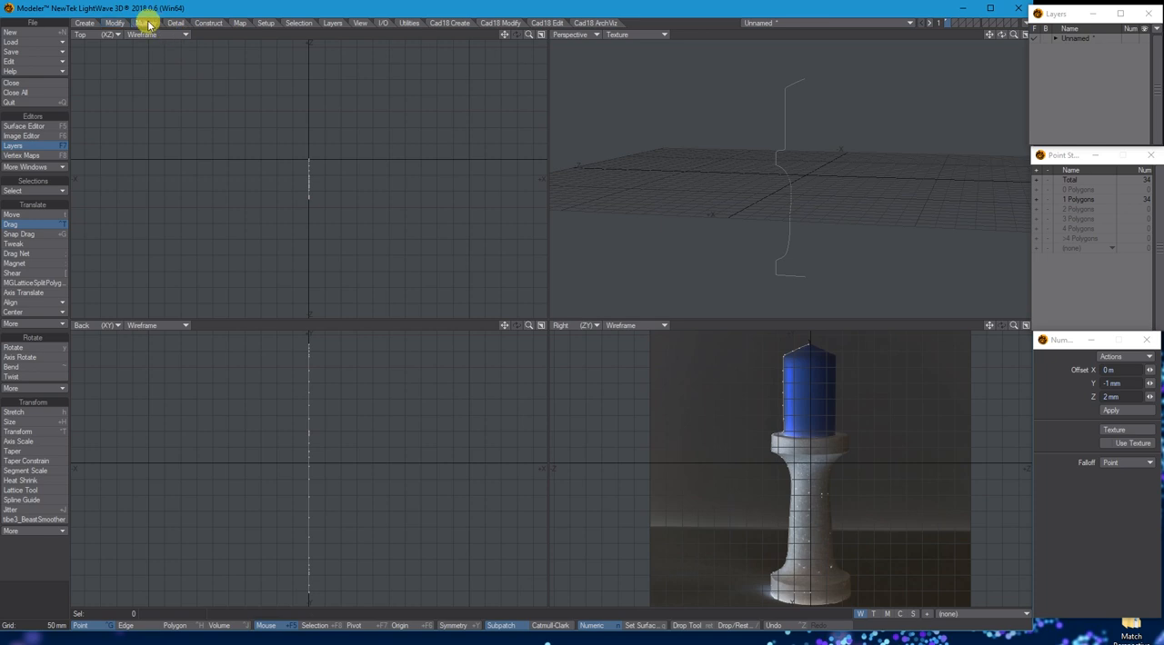
pyautogui.click(146, 25)
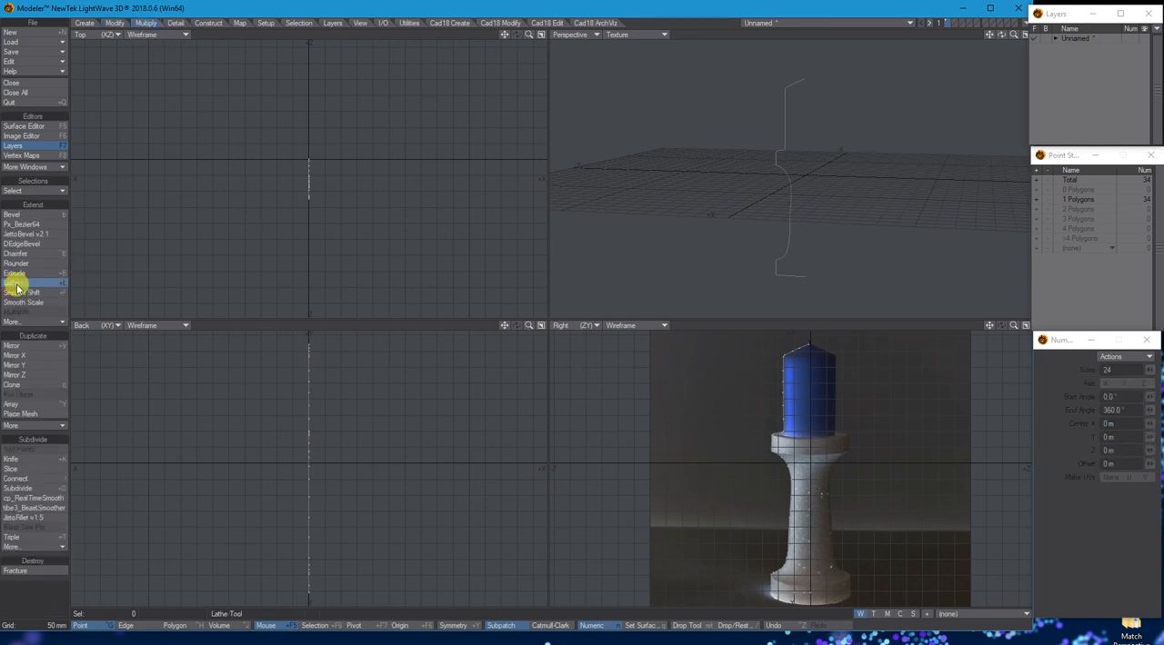
pyautogui.click(18, 289)
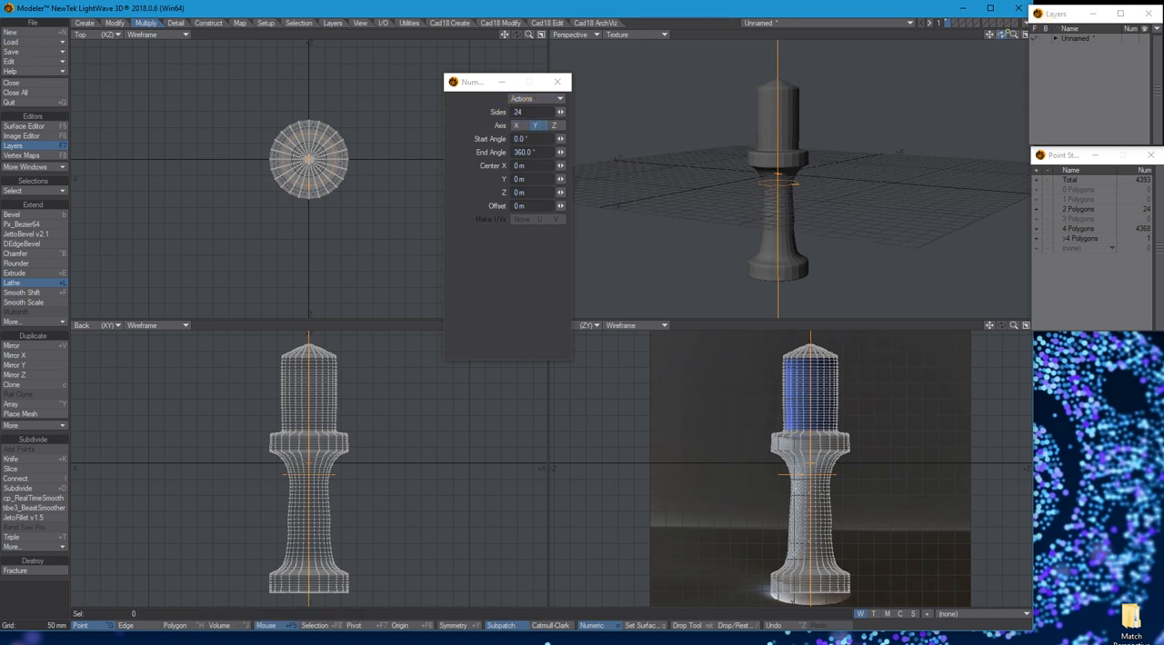
pyautogui.click(563, 112)
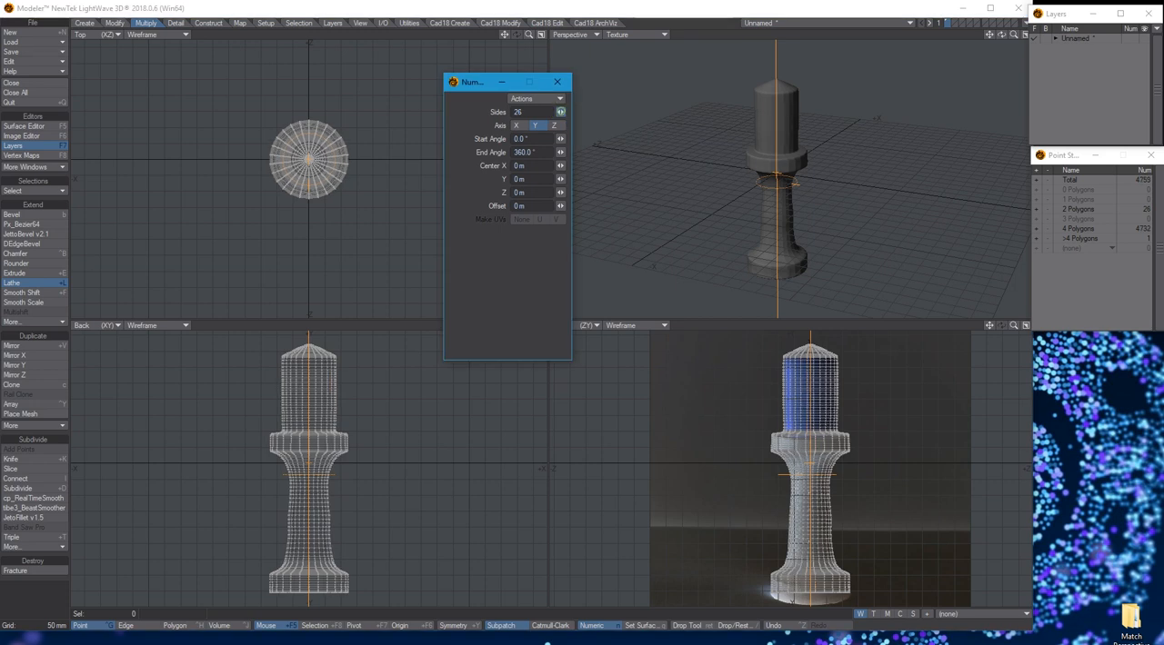
pyautogui.click(564, 111)
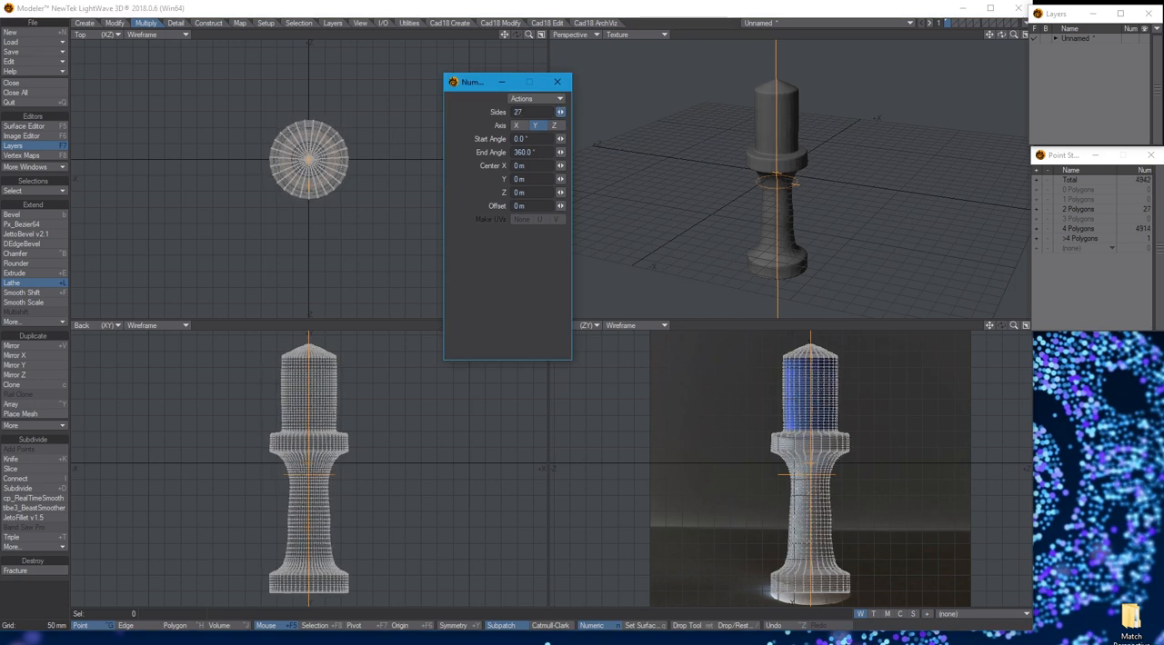
pyautogui.write('5')
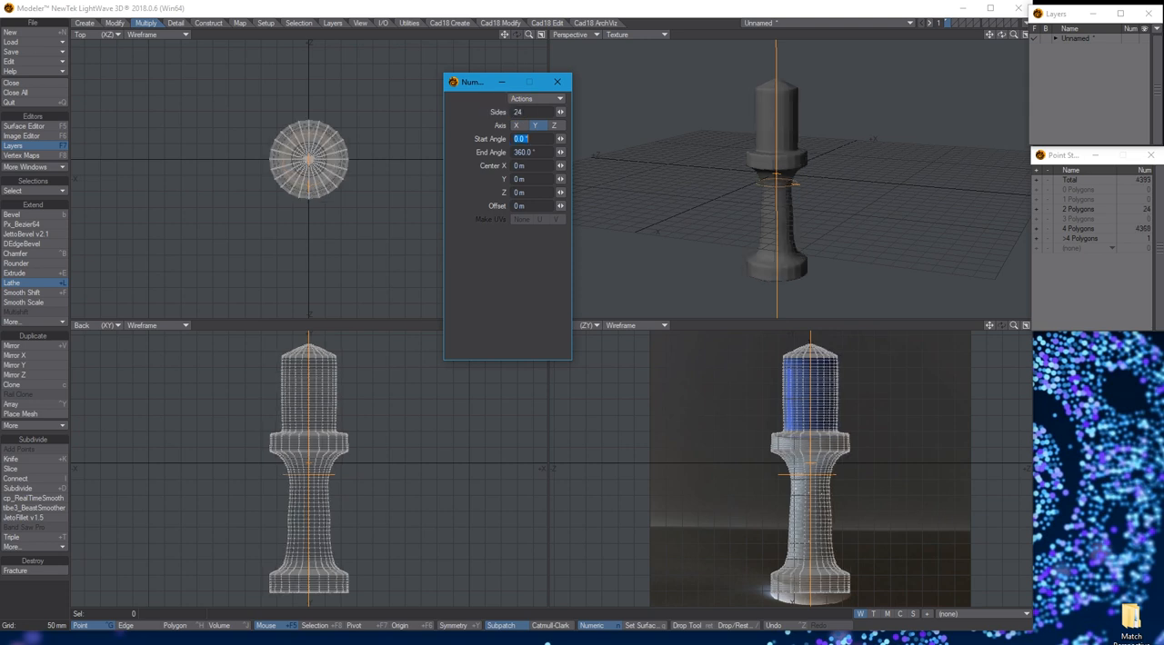
pyautogui.click(556, 82)
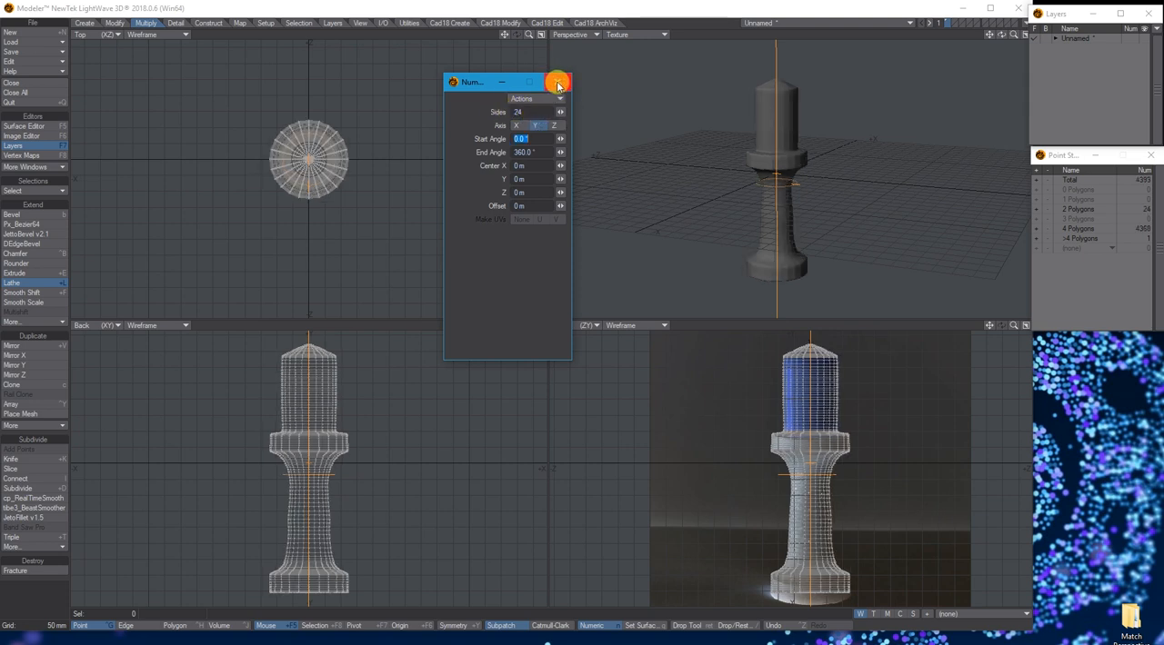
pyautogui.click(558, 82)
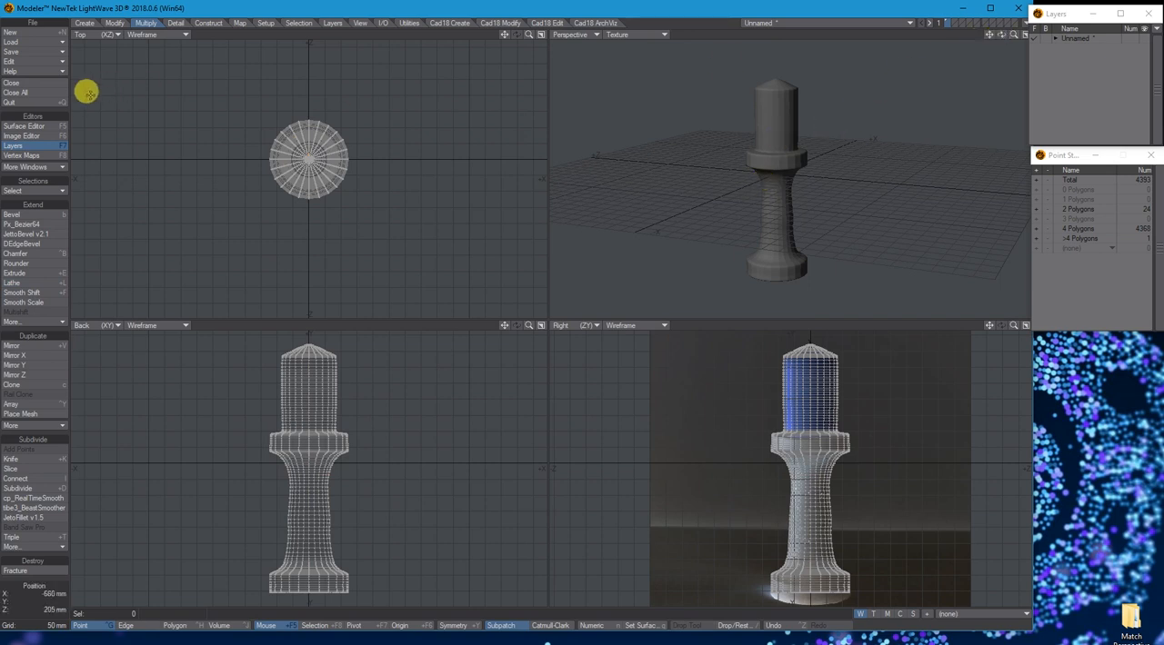
pyautogui.click(22, 123)
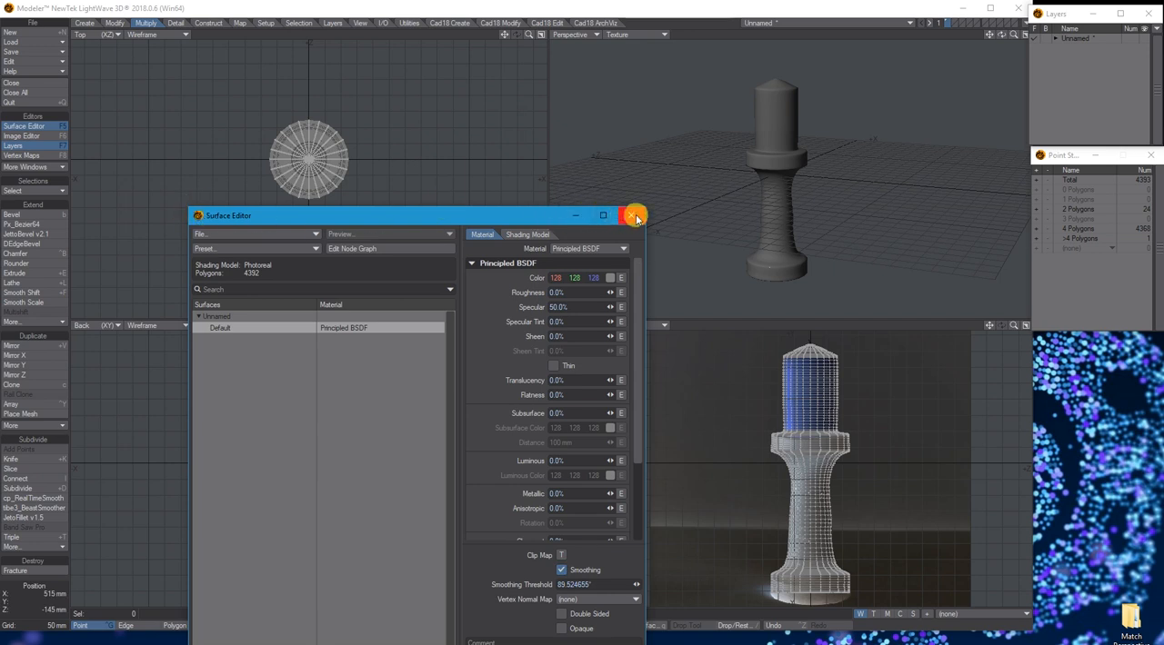
pyautogui.click(633, 214)
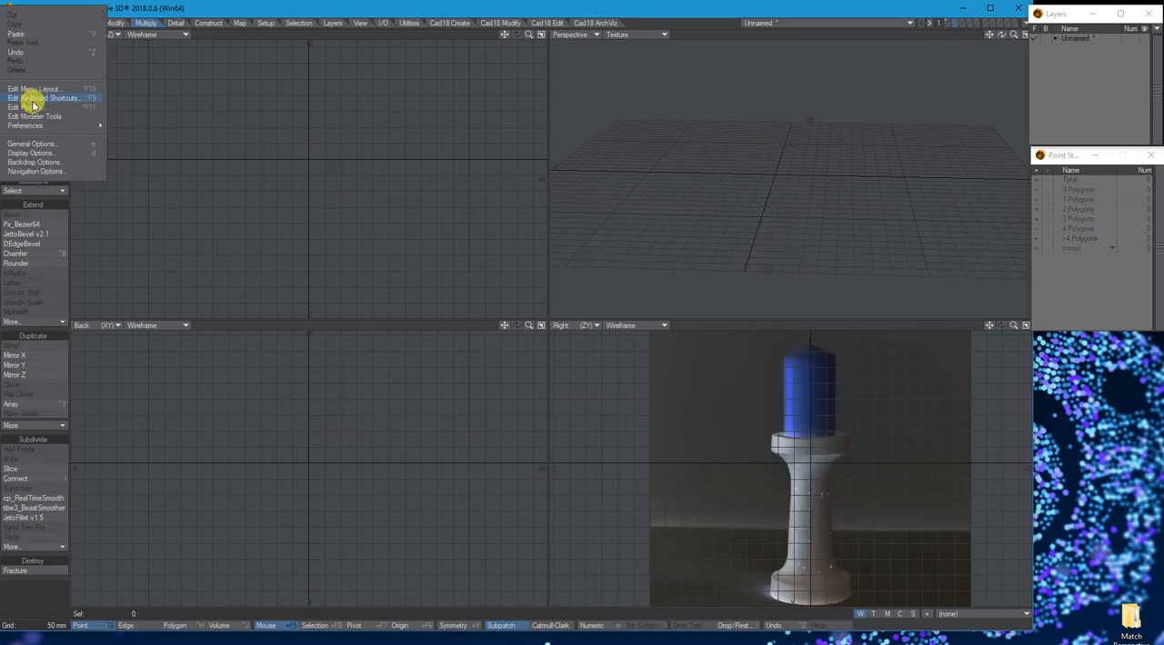
# - Load the imperial wine glass photo as the backdrop and enlarge the side view to fill the workspace
pyautogui.click(32, 153)
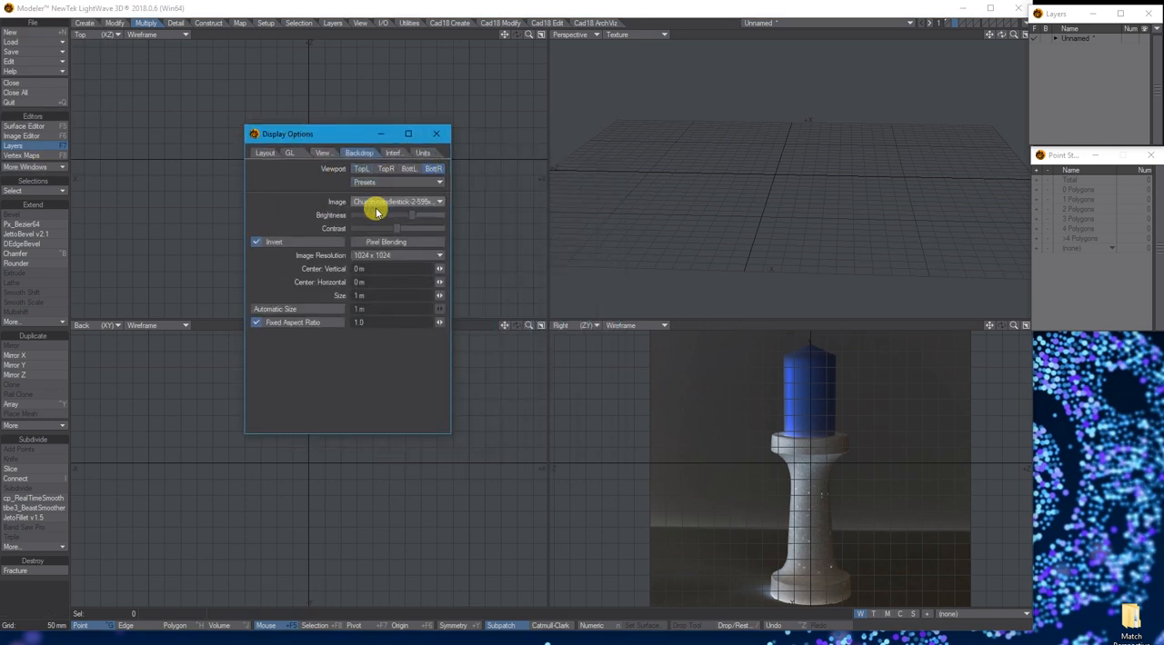
pyautogui.click(438, 200)
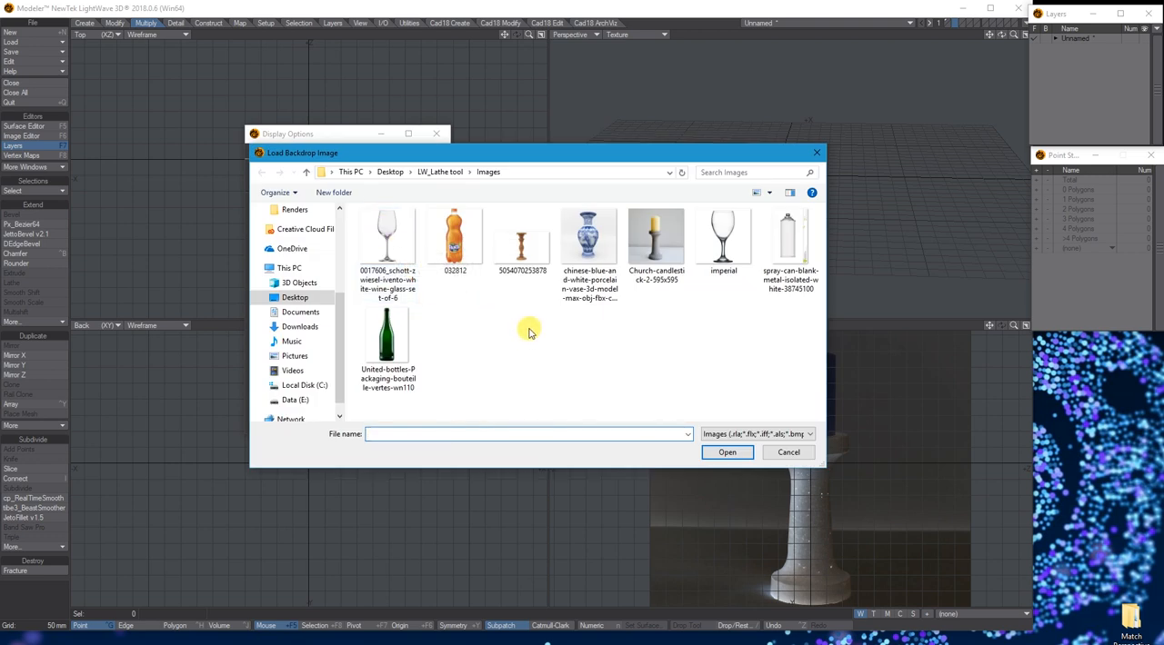
pyautogui.moveTo(620, 313)
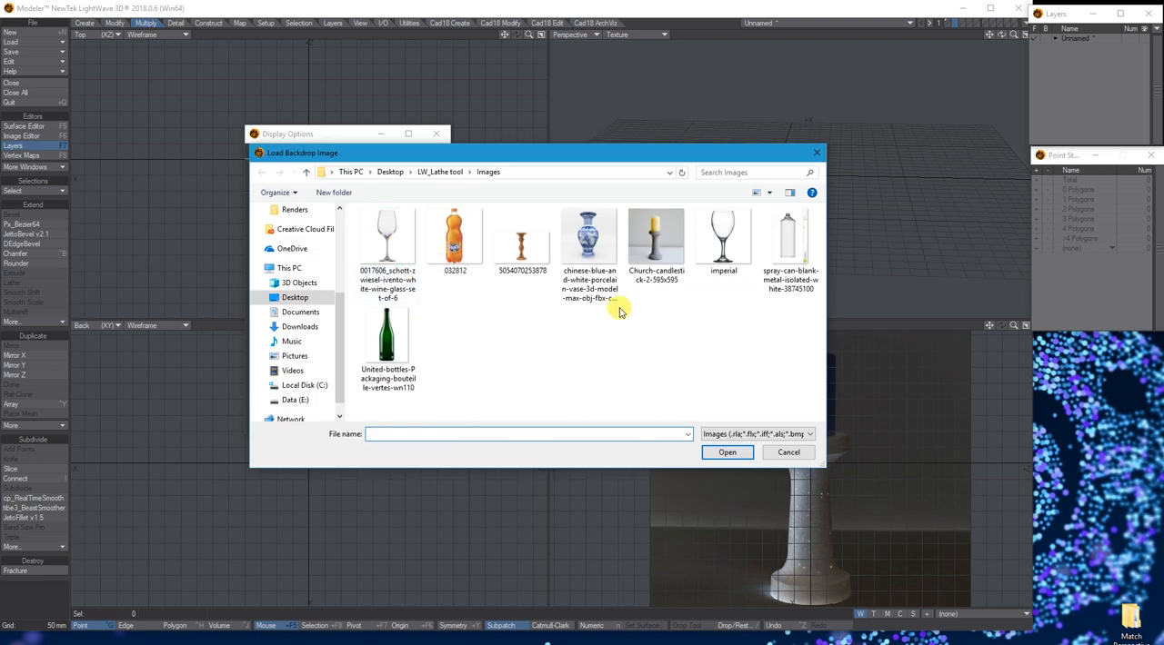
pyautogui.click(724, 237)
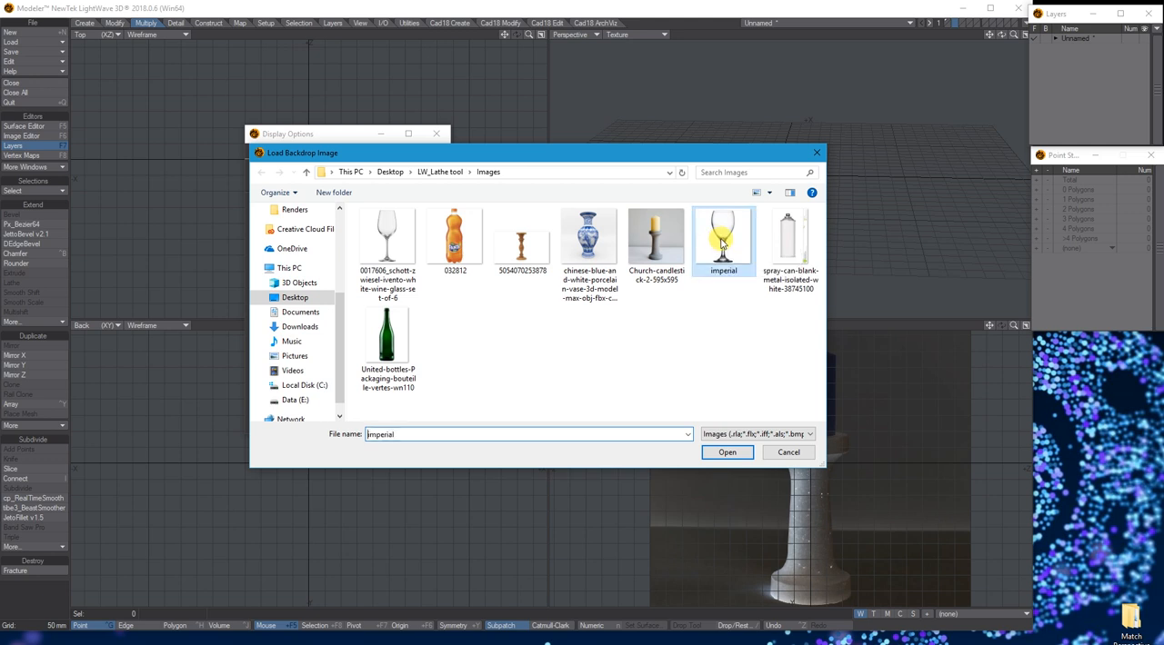
pyautogui.click(727, 451)
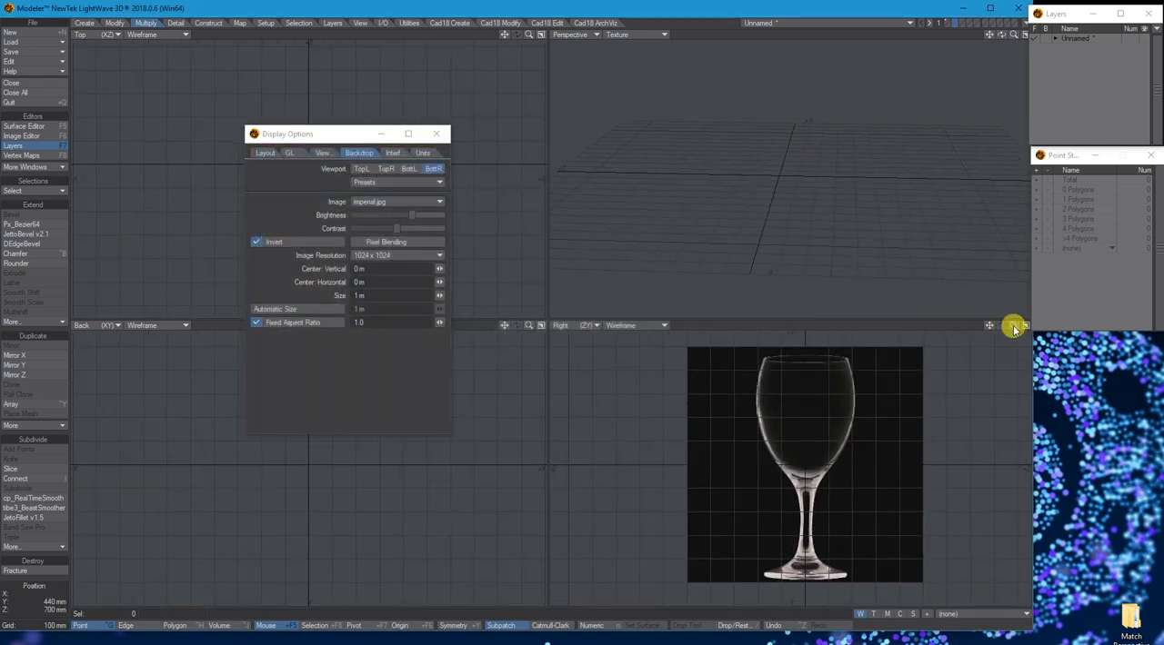
pyautogui.click(436, 134)
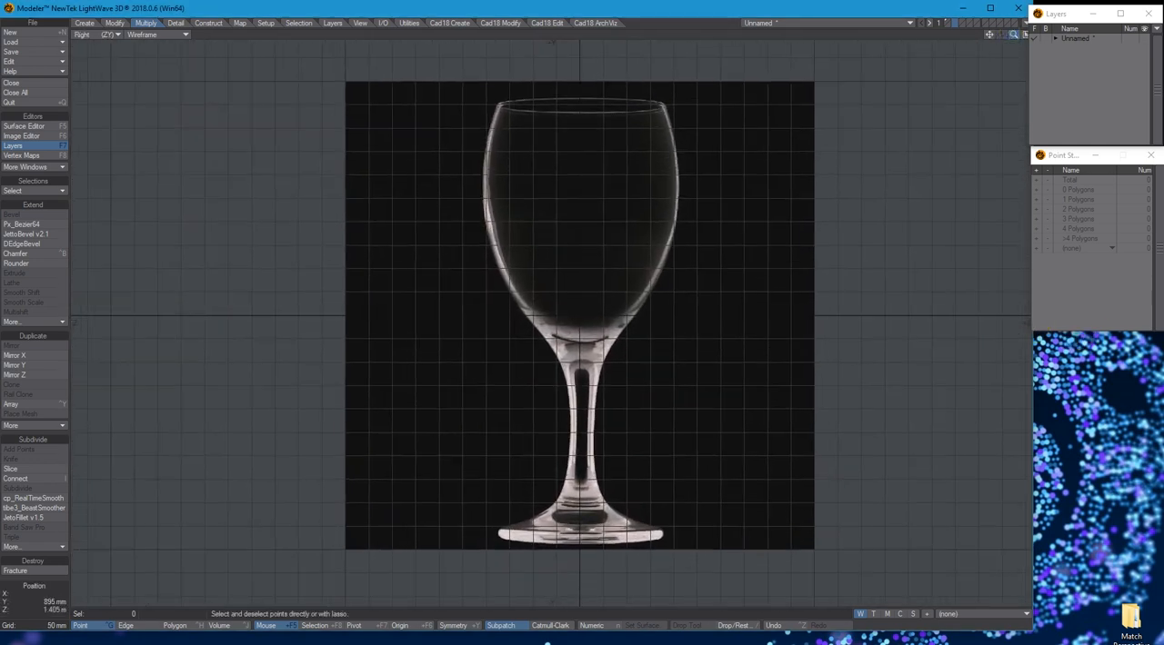
# - Start a Bezier curve at the glass rim and shape its first points down the bowl's outer edge
pyautogui.click(88, 25)
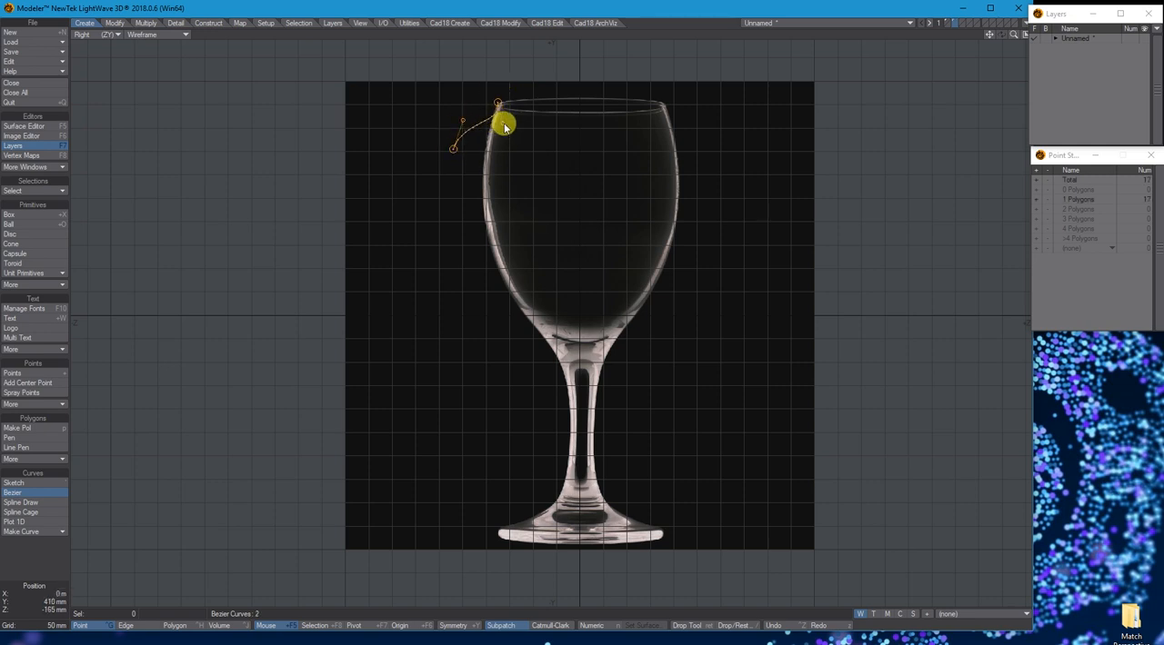
pyautogui.moveTo(502, 124); pyautogui.dragTo(472, 162)
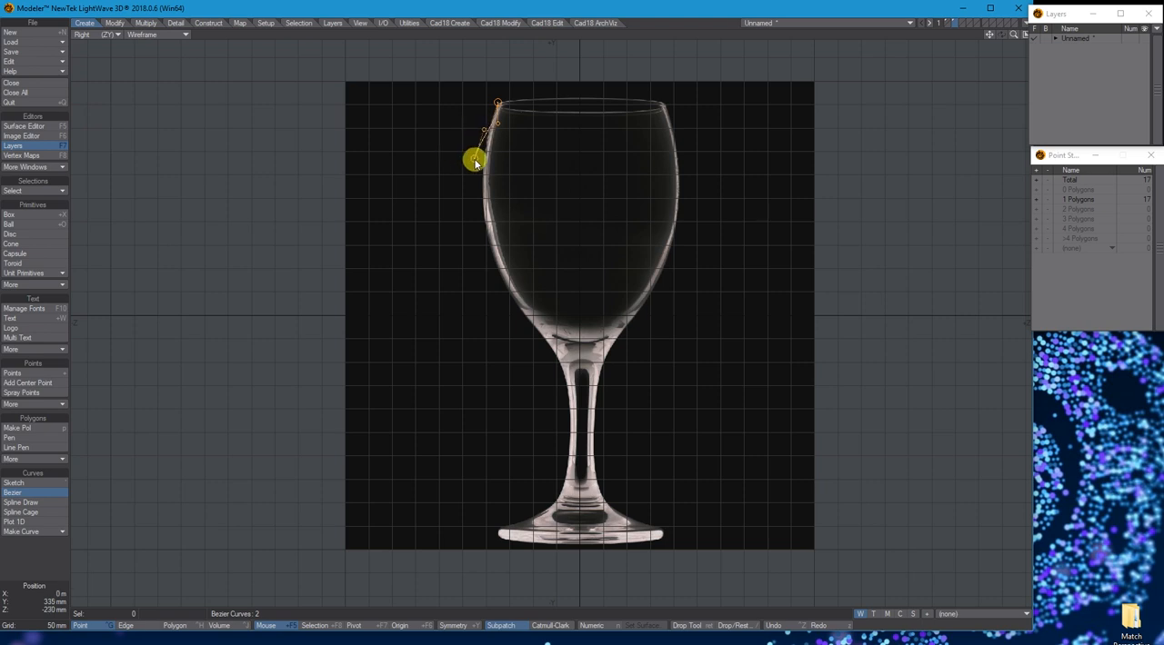
pyautogui.moveTo(474, 160); pyautogui.dragTo(475, 135)
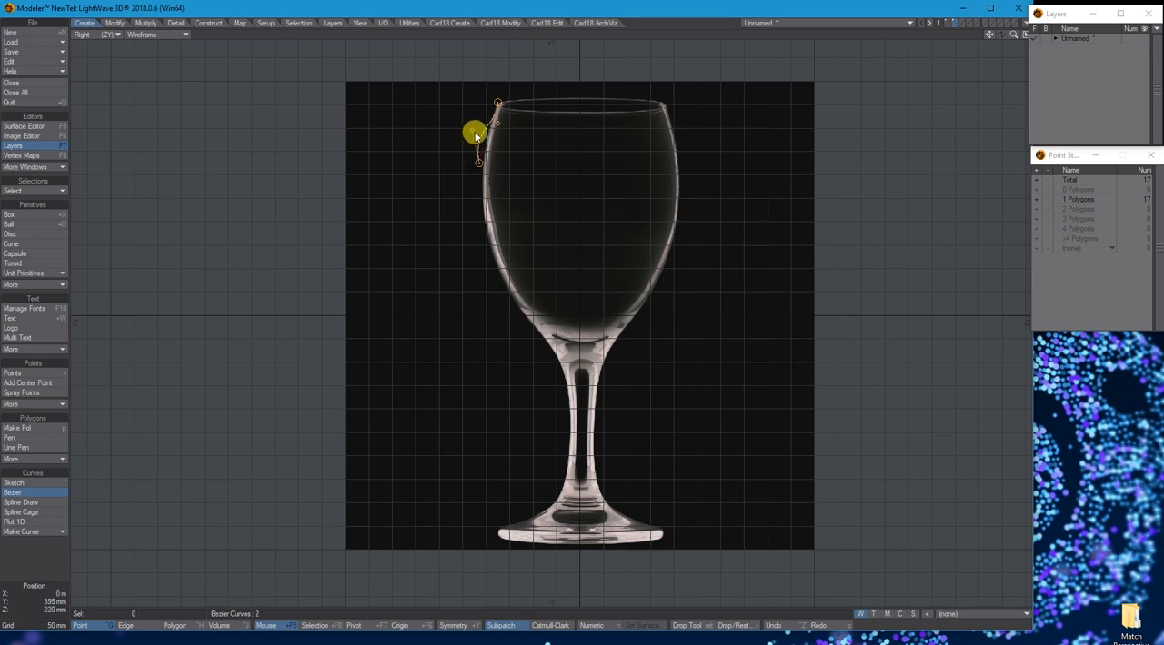
pyautogui.moveTo(477, 135); pyautogui.dragTo(484, 167)
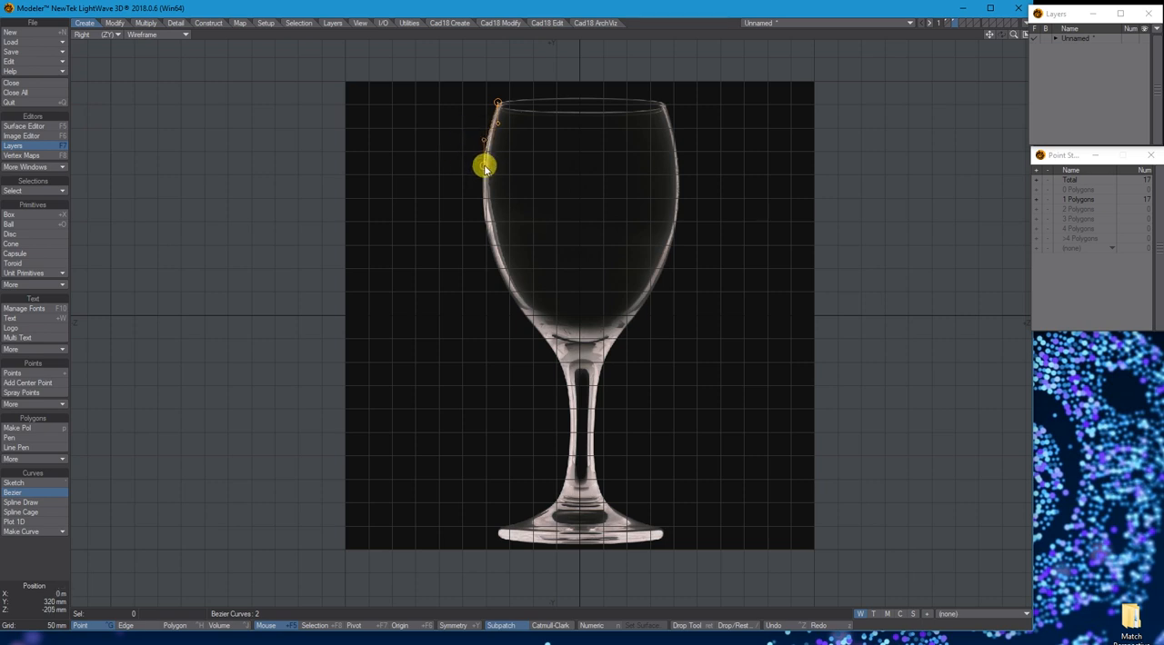
pyautogui.moveTo(484, 167); pyautogui.dragTo(482, 141)
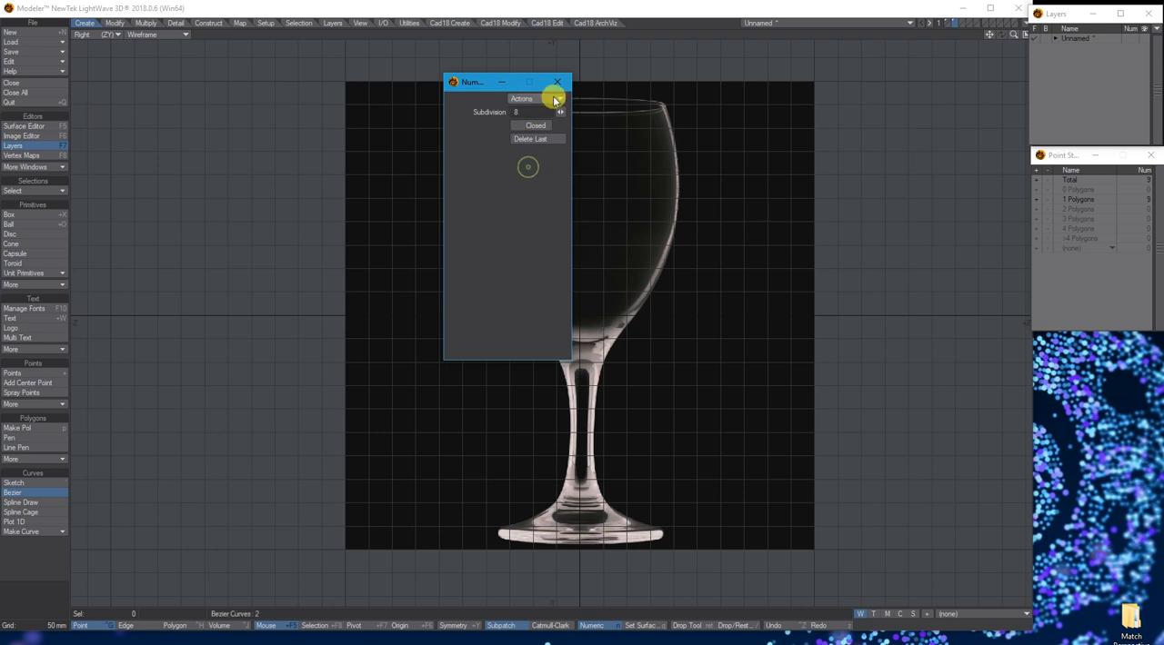
pyautogui.click(557, 82)
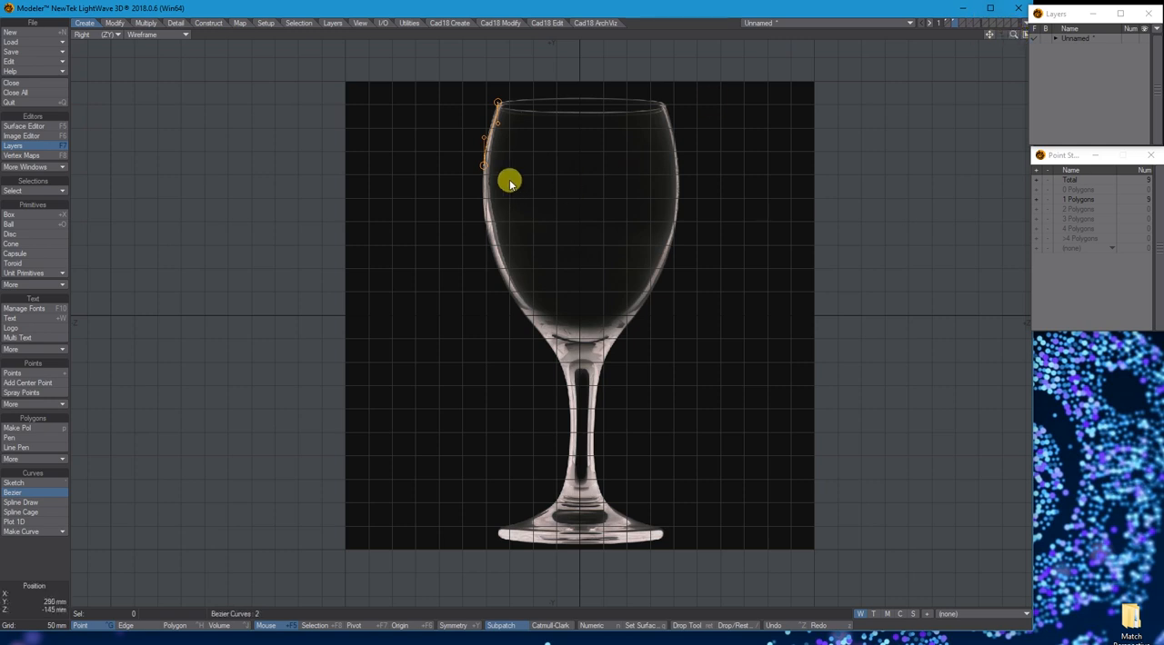
# - Extend and refine the Bezier outline further down the bowl's side
pyautogui.click(482, 214)
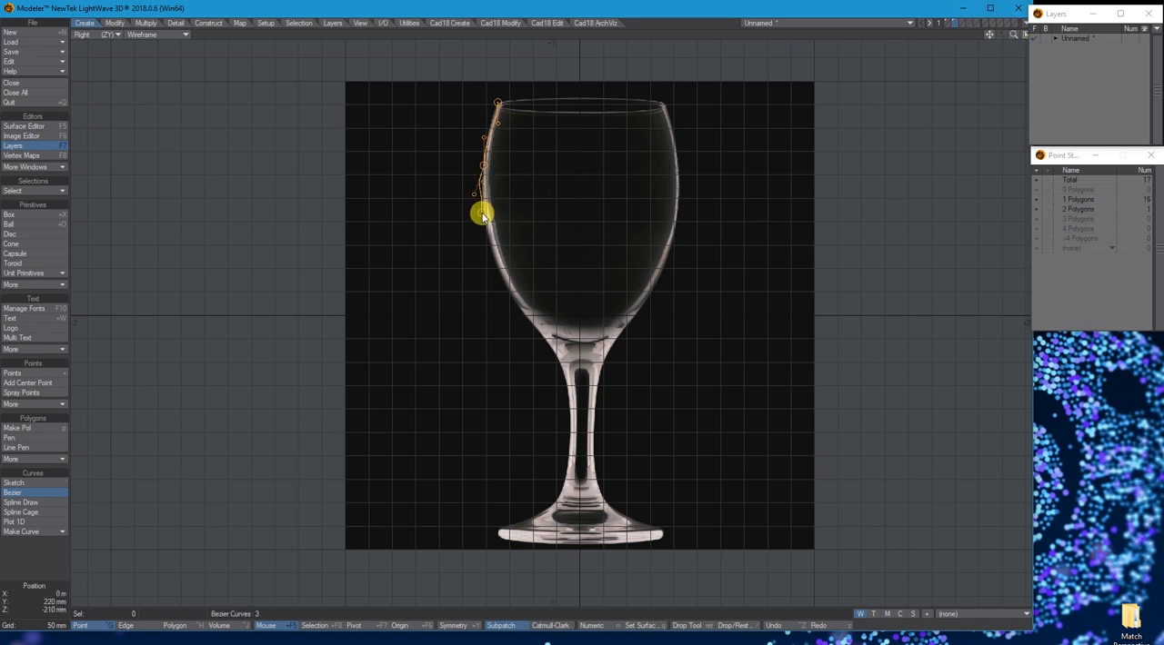
pyautogui.moveTo(481, 214); pyautogui.dragTo(482, 193)
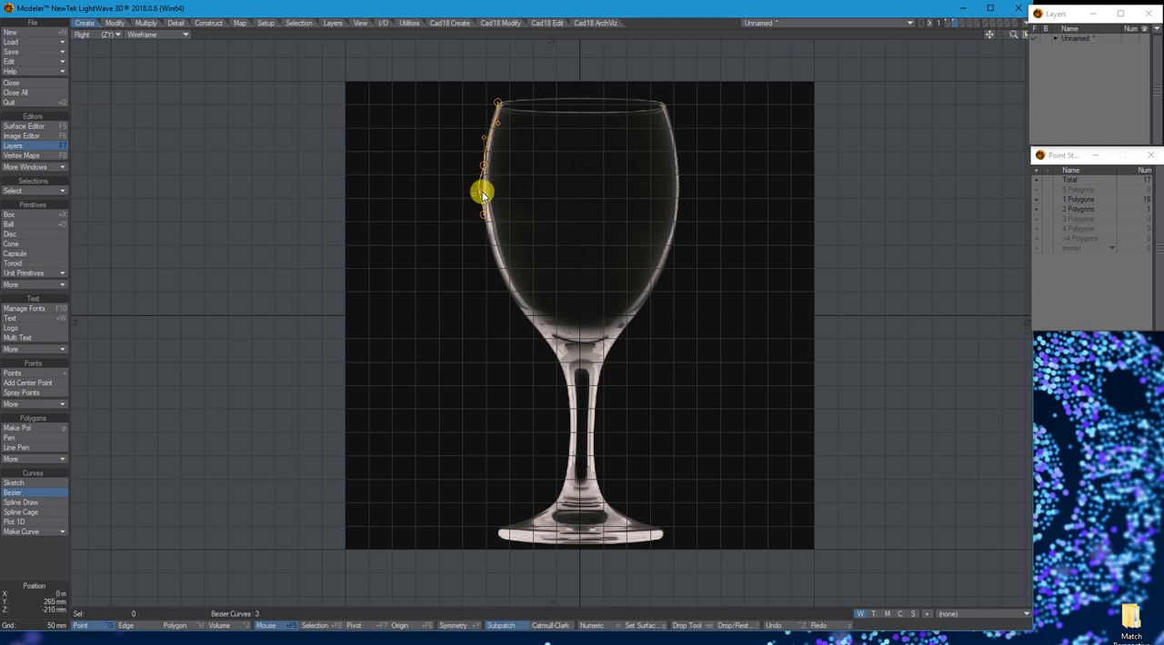
pyautogui.moveTo(482, 191); pyautogui.dragTo(480, 216)
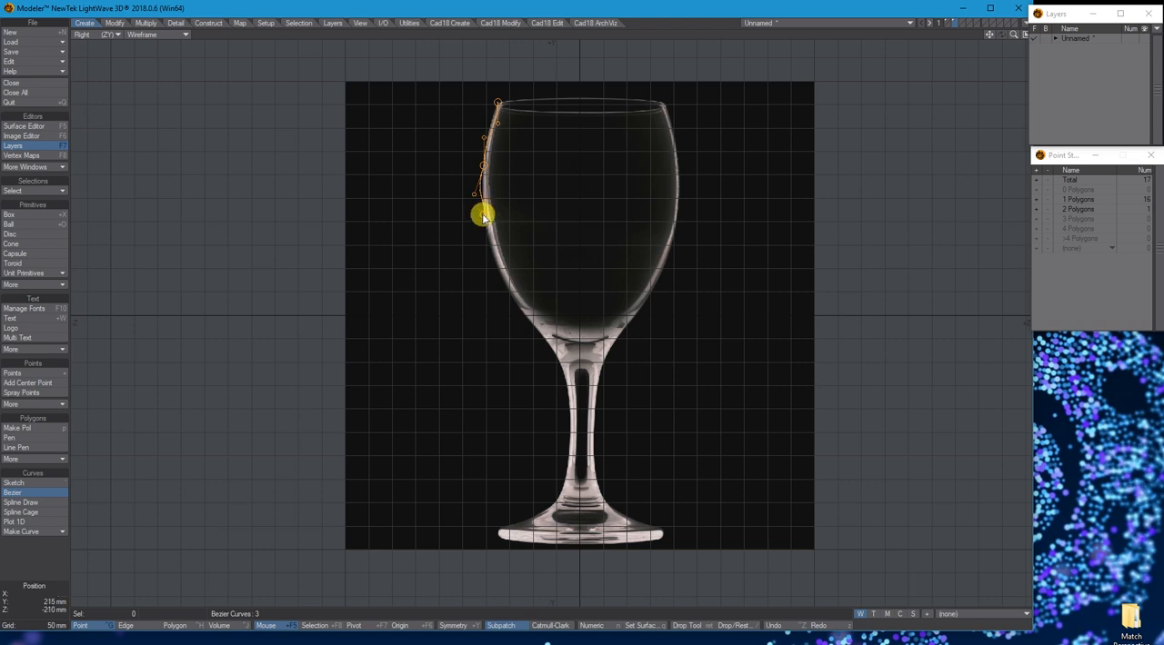
pyautogui.moveTo(482, 216); pyautogui.dragTo(474, 197)
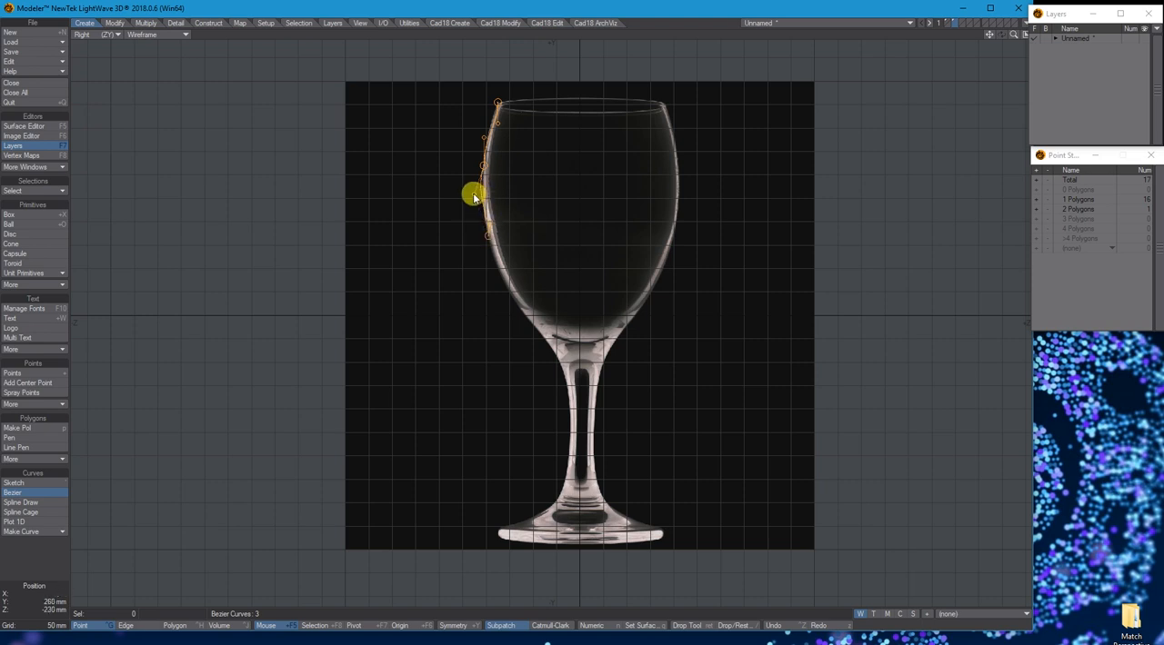
pyautogui.moveTo(472, 196); pyautogui.dragTo(491, 237)
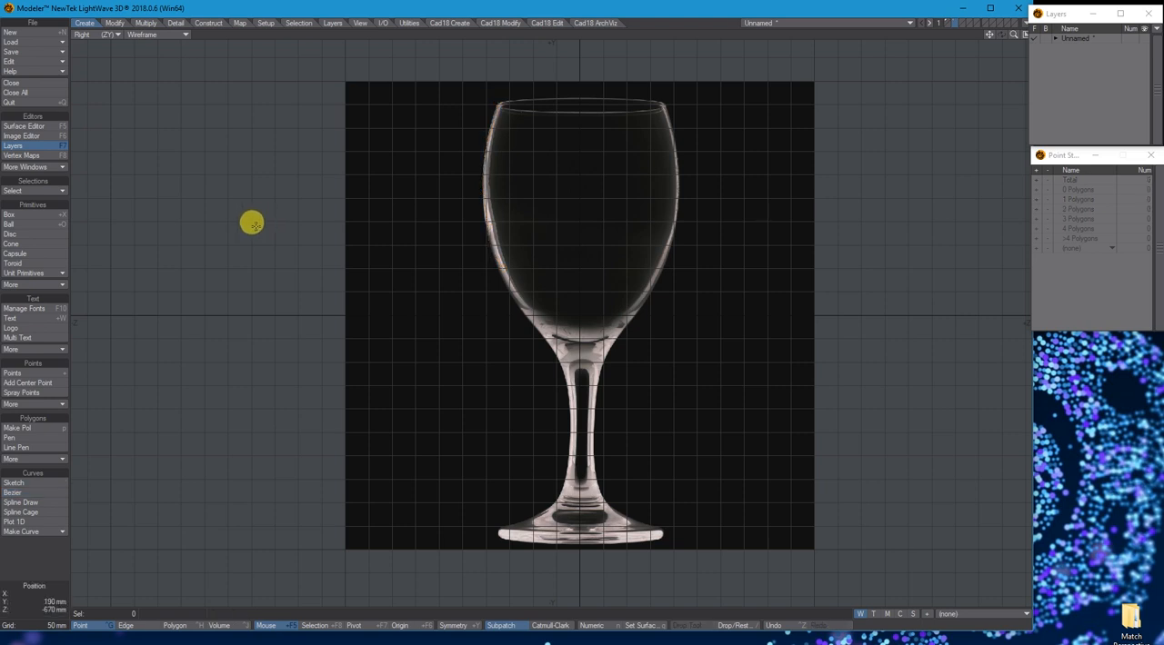
pyautogui.click(13, 483)
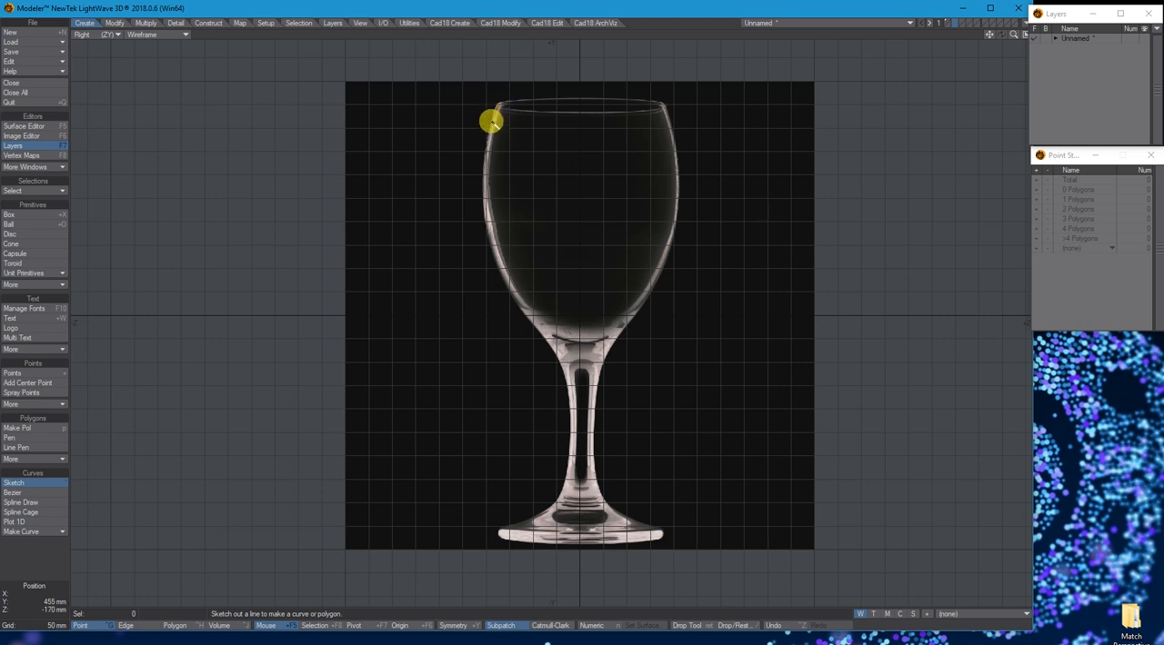
pyautogui.moveTo(491, 120); pyautogui.dragTo(516, 313)
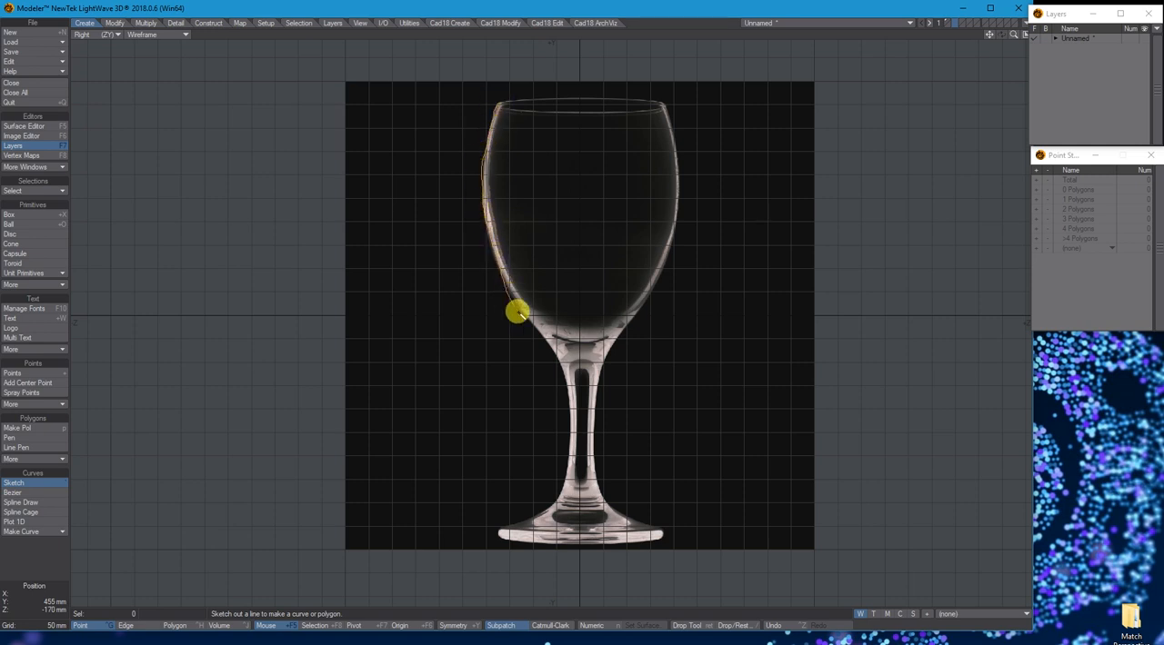
pyautogui.moveTo(516, 312); pyautogui.dragTo(567, 418)
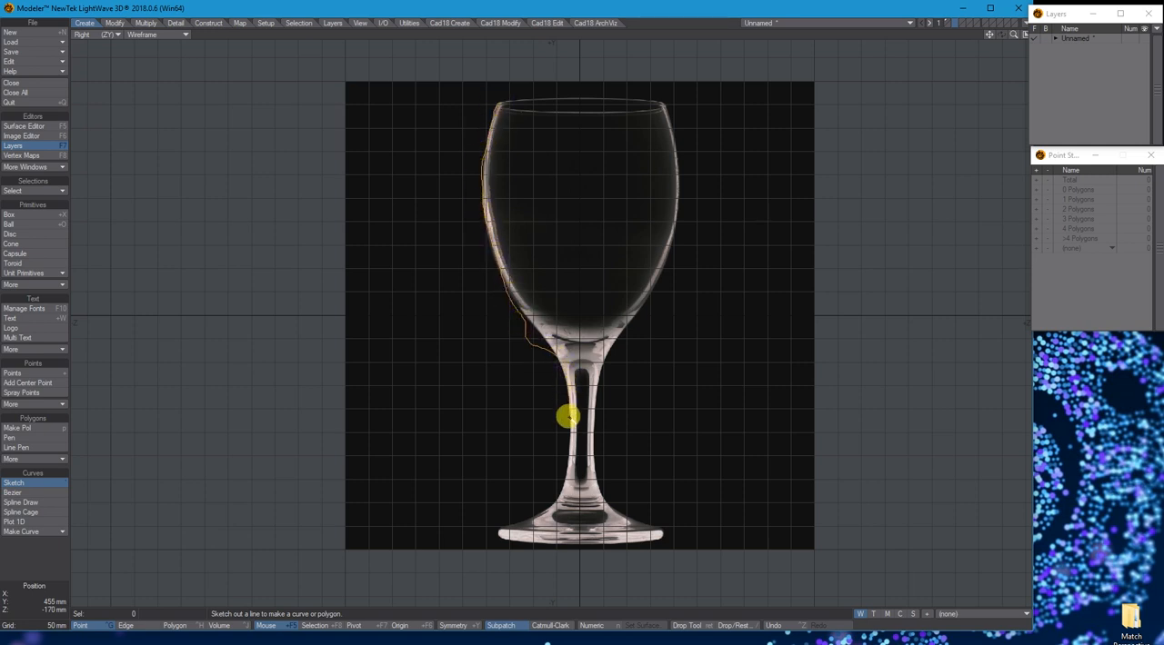
pyautogui.moveTo(567, 416); pyautogui.dragTo(582, 552)
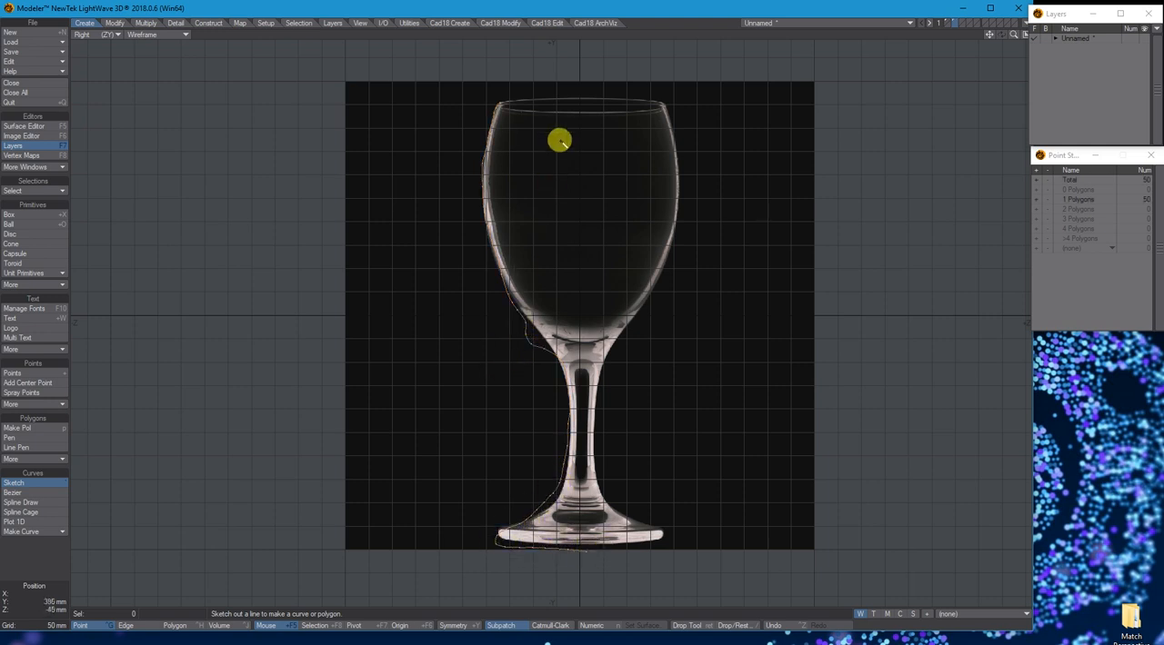
pyautogui.click(136, 24)
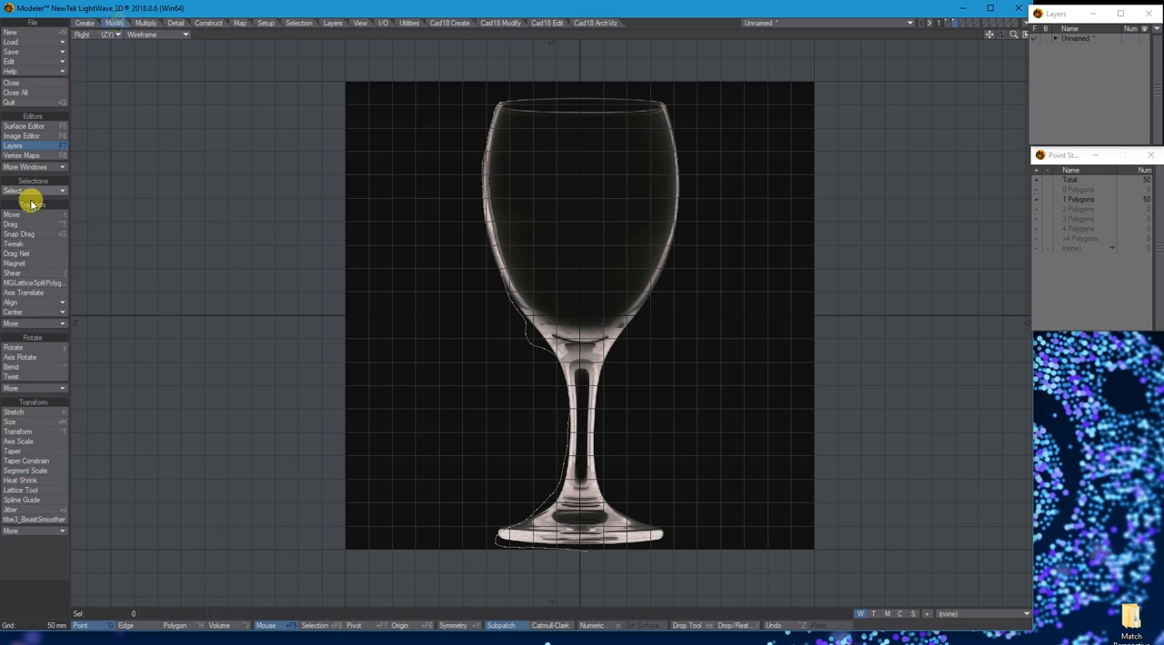
pyautogui.click(11, 225)
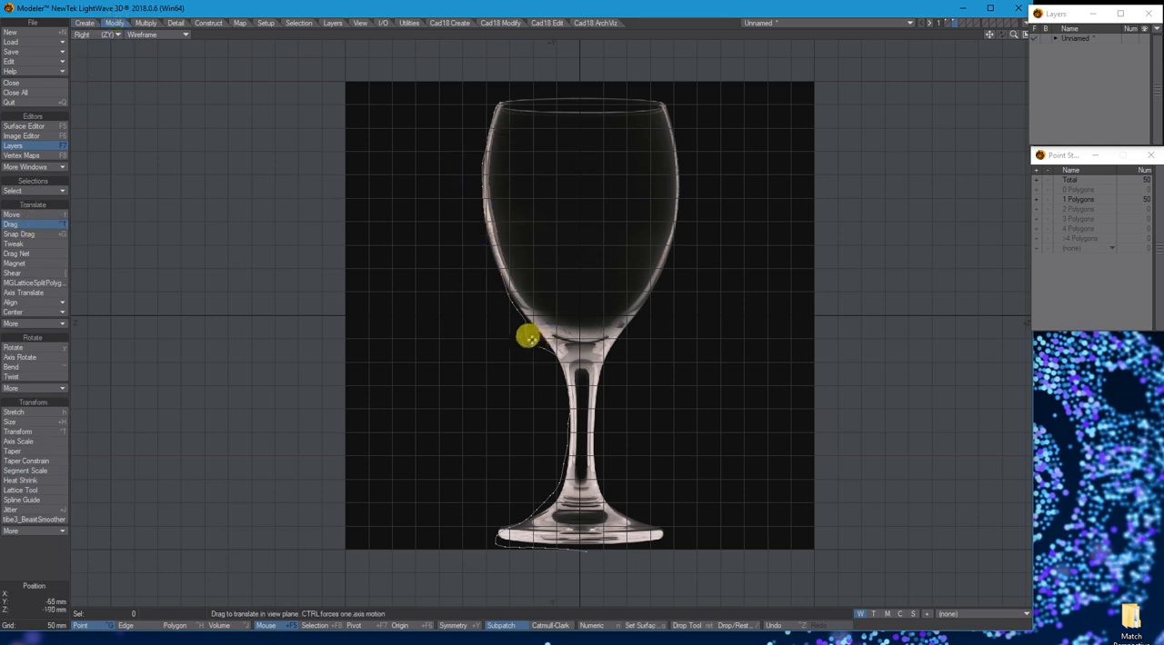
pyautogui.moveTo(529, 336); pyautogui.dragTo(526, 342)
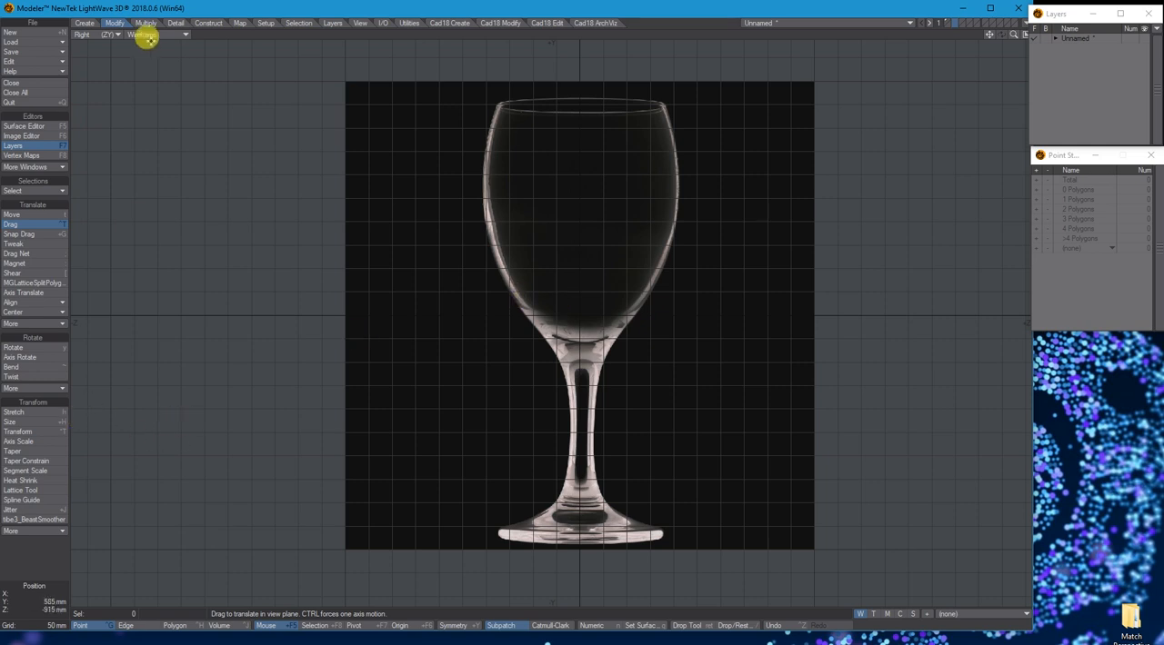
pyautogui.click(81, 25)
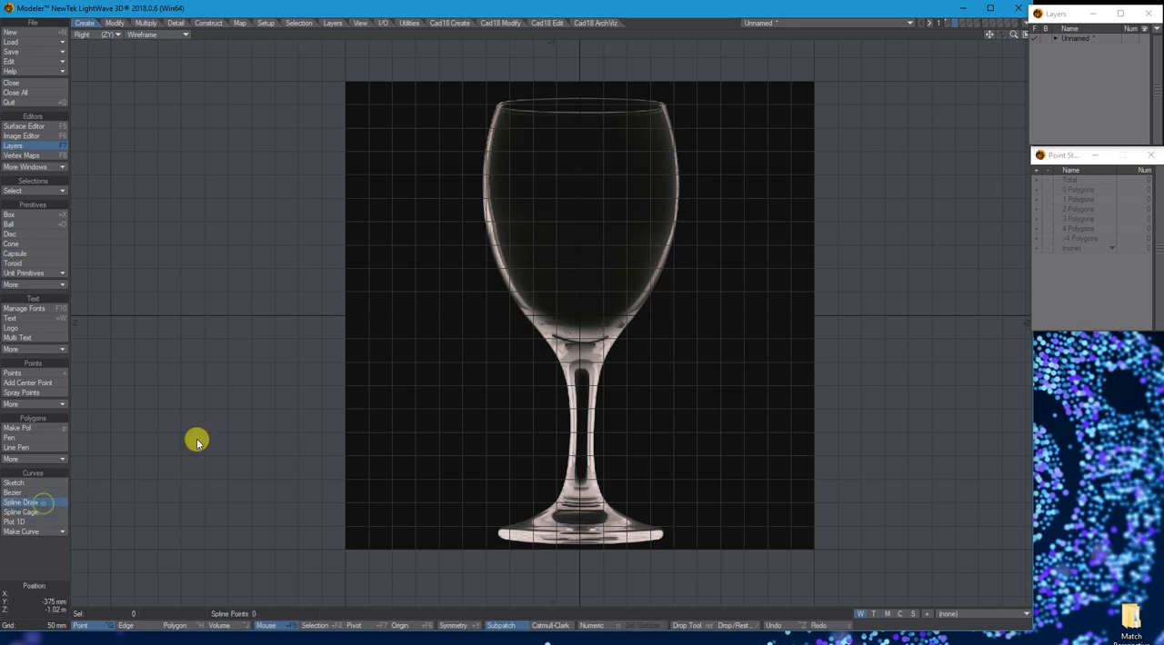
# - Spline-draw the glass half-profile from the rim down the bowl toward the stem and accept it
pyautogui.click(495, 110)
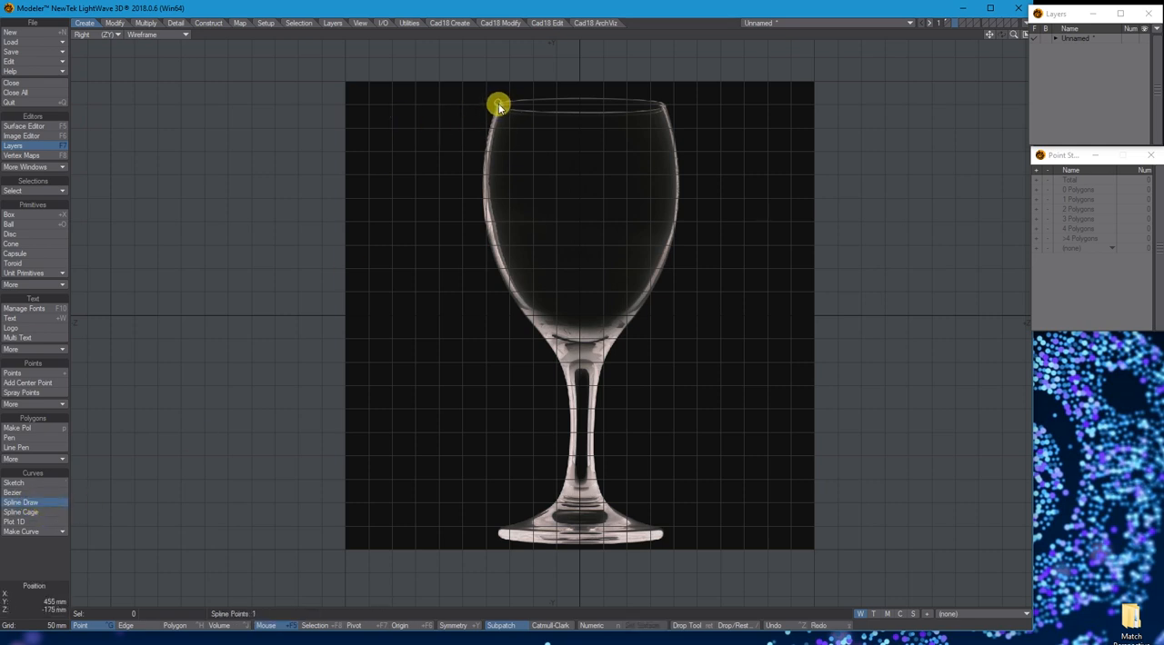
pyautogui.click(487, 144)
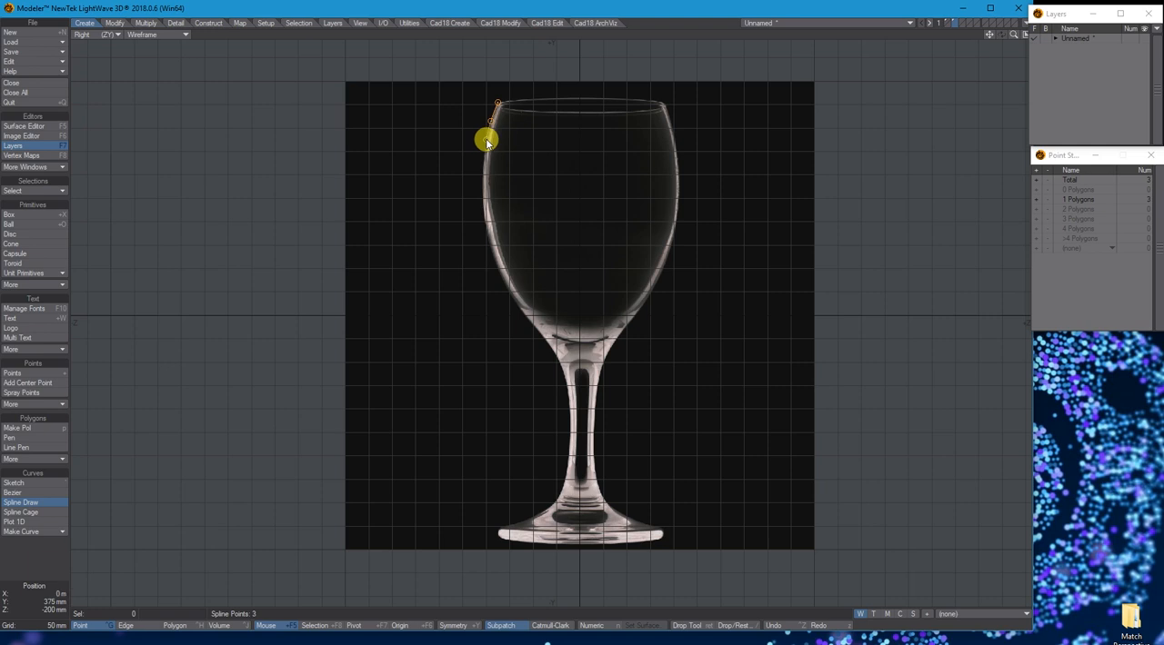
pyautogui.click(484, 202)
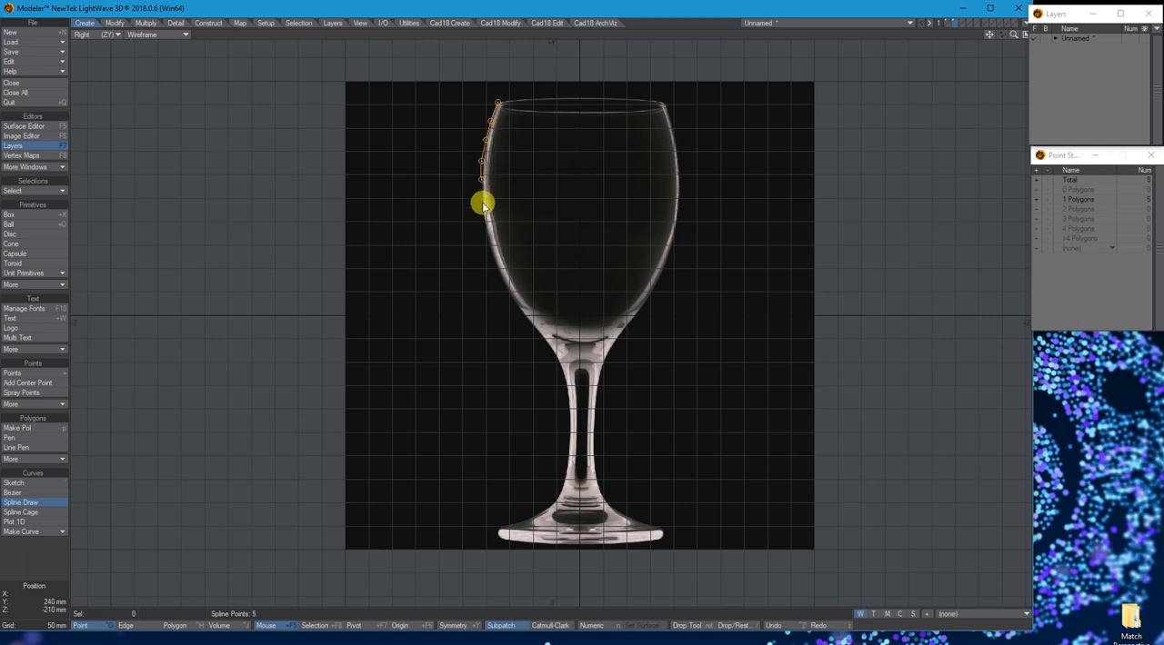
pyautogui.moveTo(487, 209); pyautogui.dragTo(571, 402)
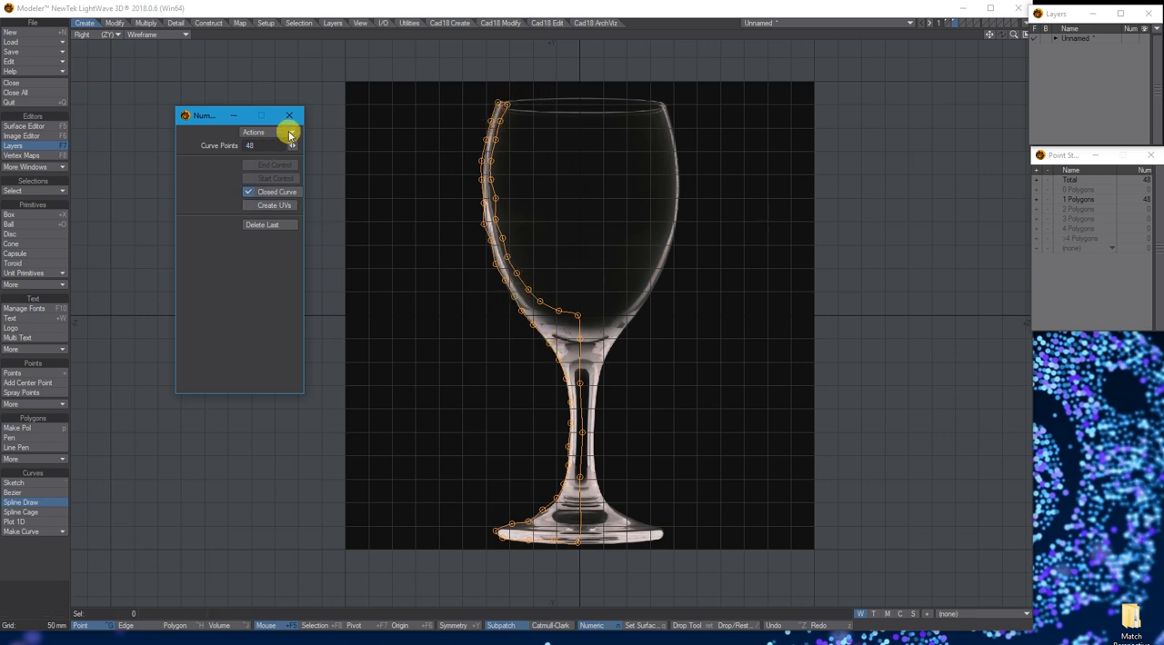
pyautogui.click(298, 117)
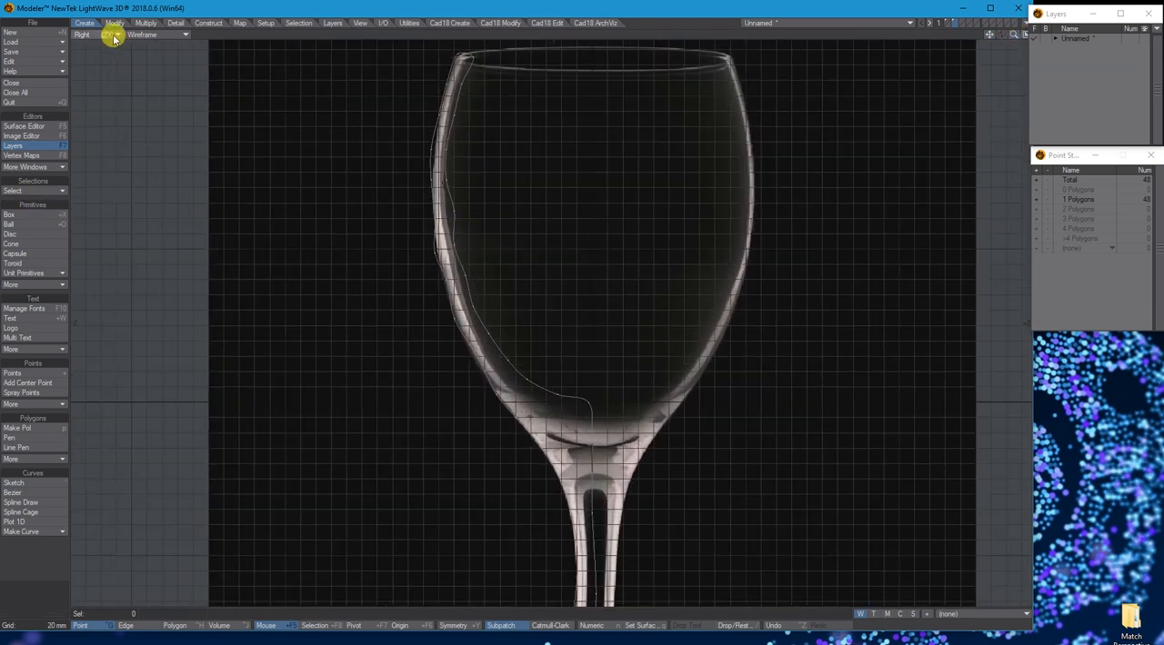
# - Drag the glass profile points onto the rim, bowl and stem edges of the photo
pyautogui.click(120, 26)
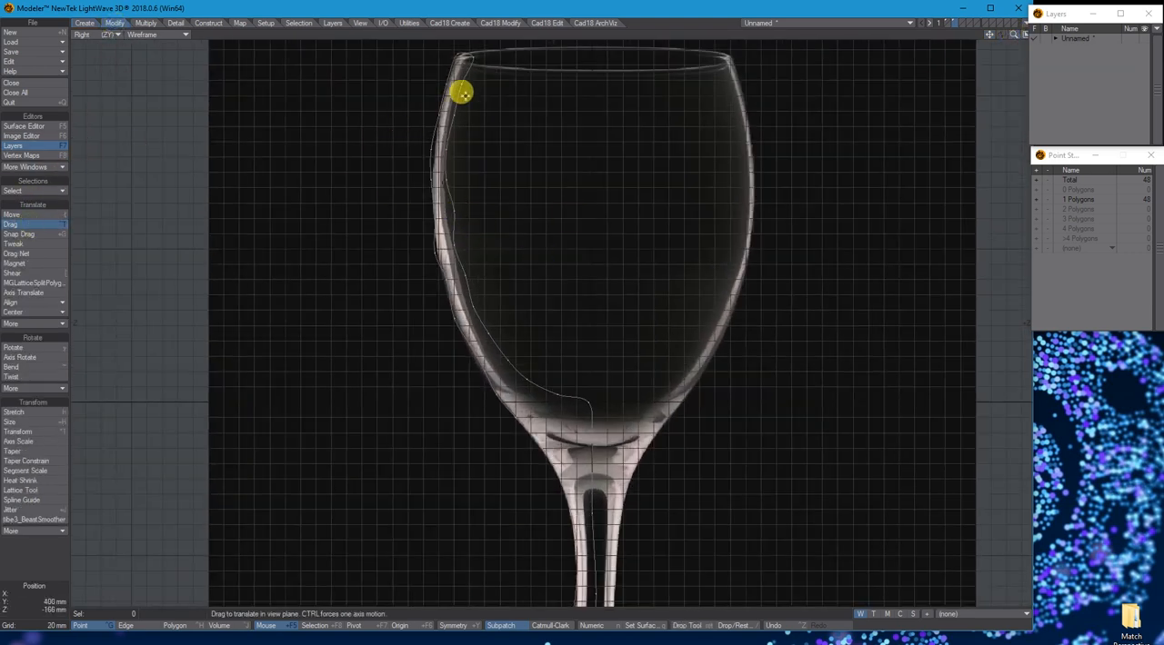
pyautogui.moveTo(462, 91); pyautogui.dragTo(473, 54)
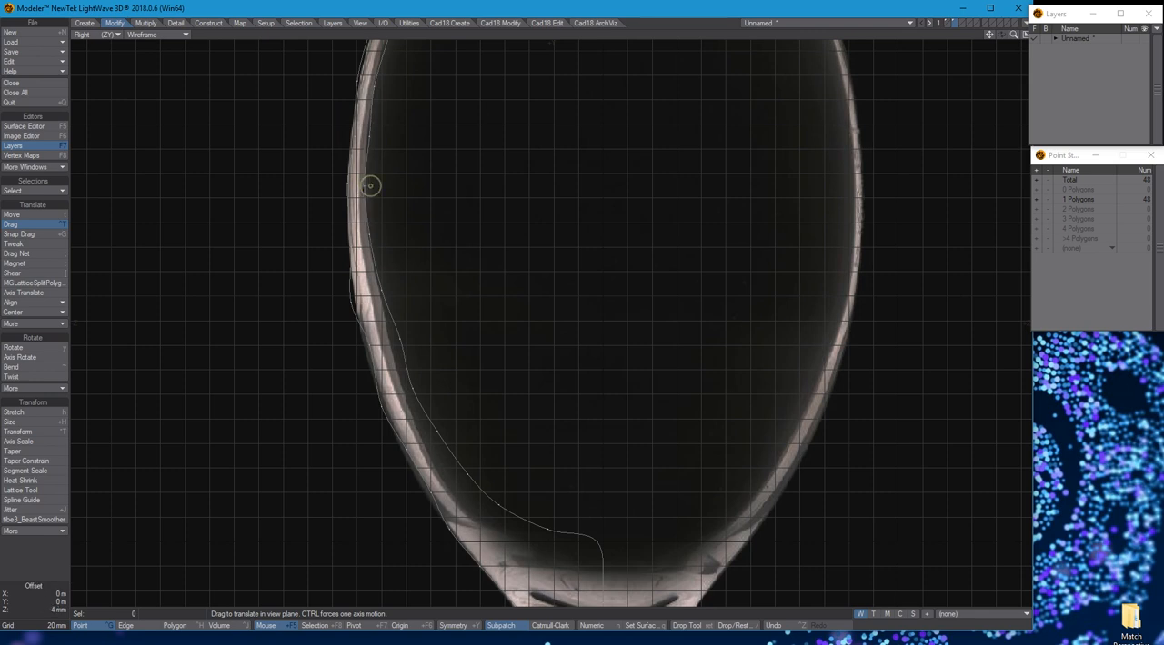
pyautogui.moveTo(371, 185); pyautogui.dragTo(350, 300)
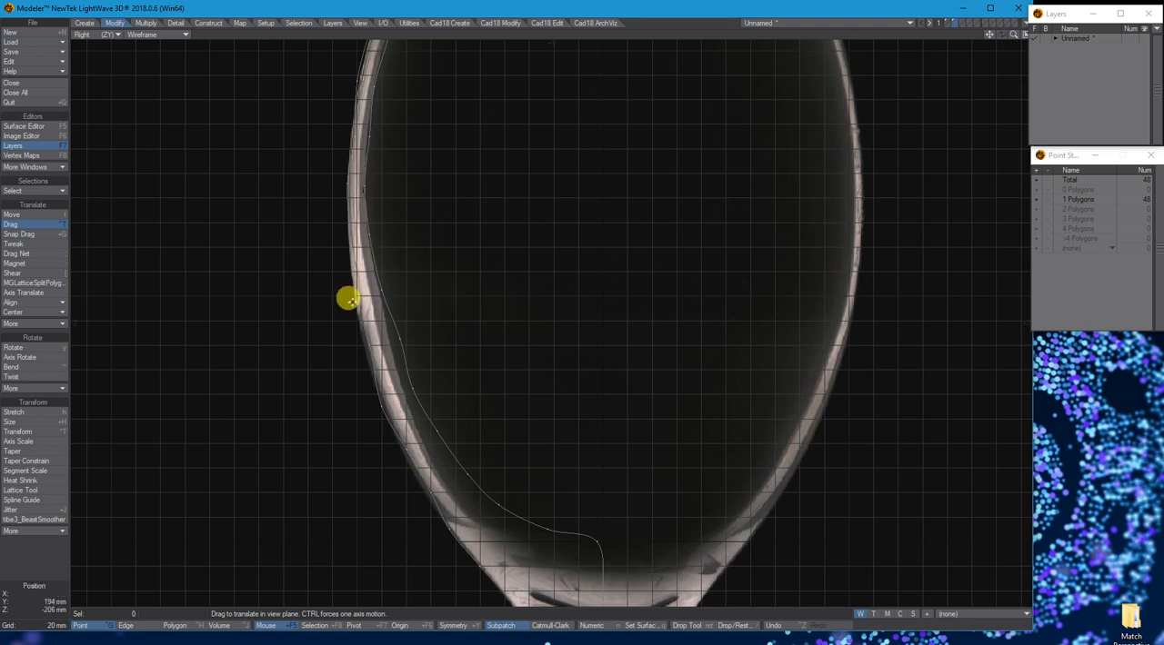
pyautogui.moveTo(349, 300); pyautogui.dragTo(397, 329)
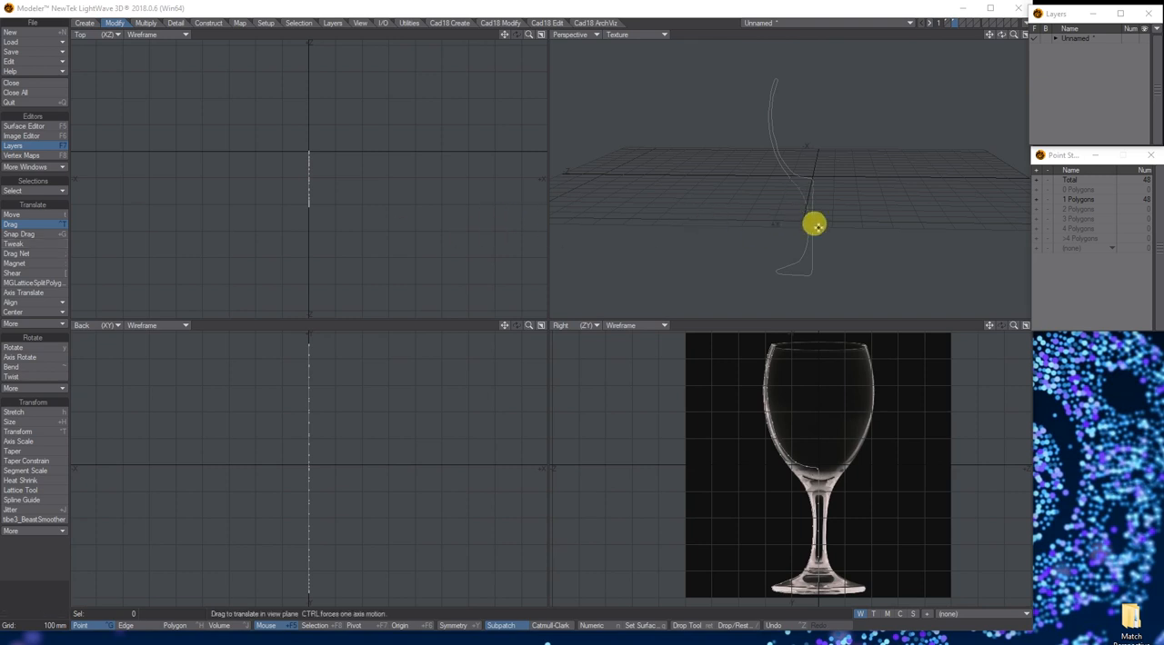
pyautogui.moveTo(814, 225); pyautogui.dragTo(807, 502)
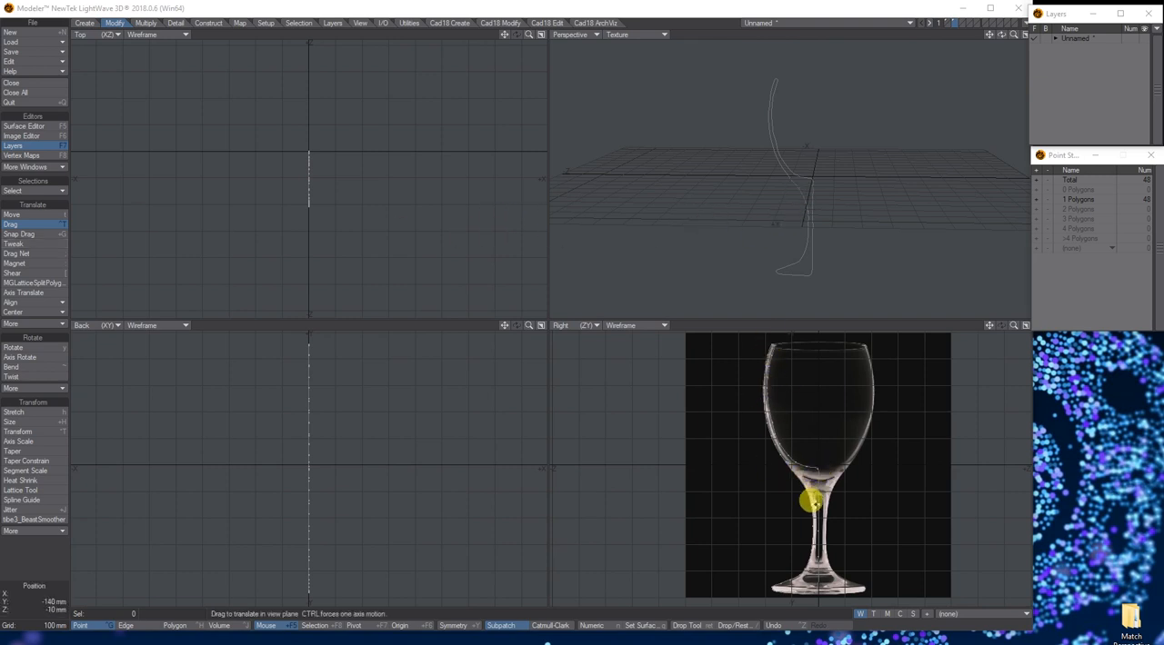
pyautogui.moveTo(811, 505); pyautogui.dragTo(812, 465)
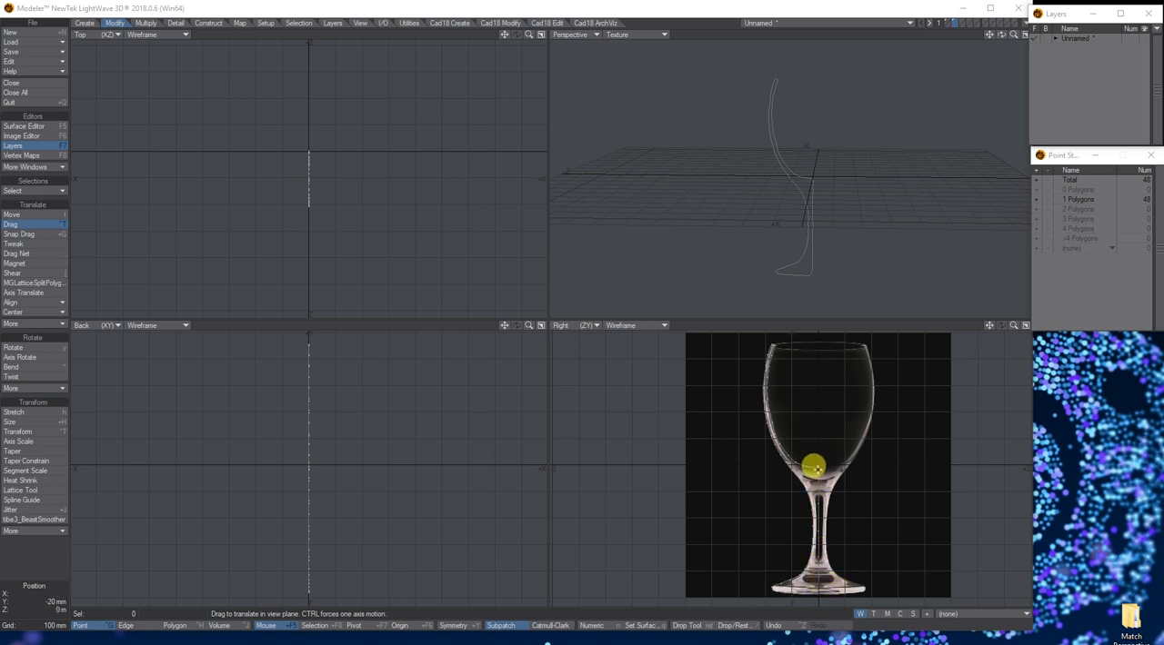
pyautogui.moveTo(812, 466); pyautogui.dragTo(771, 129)
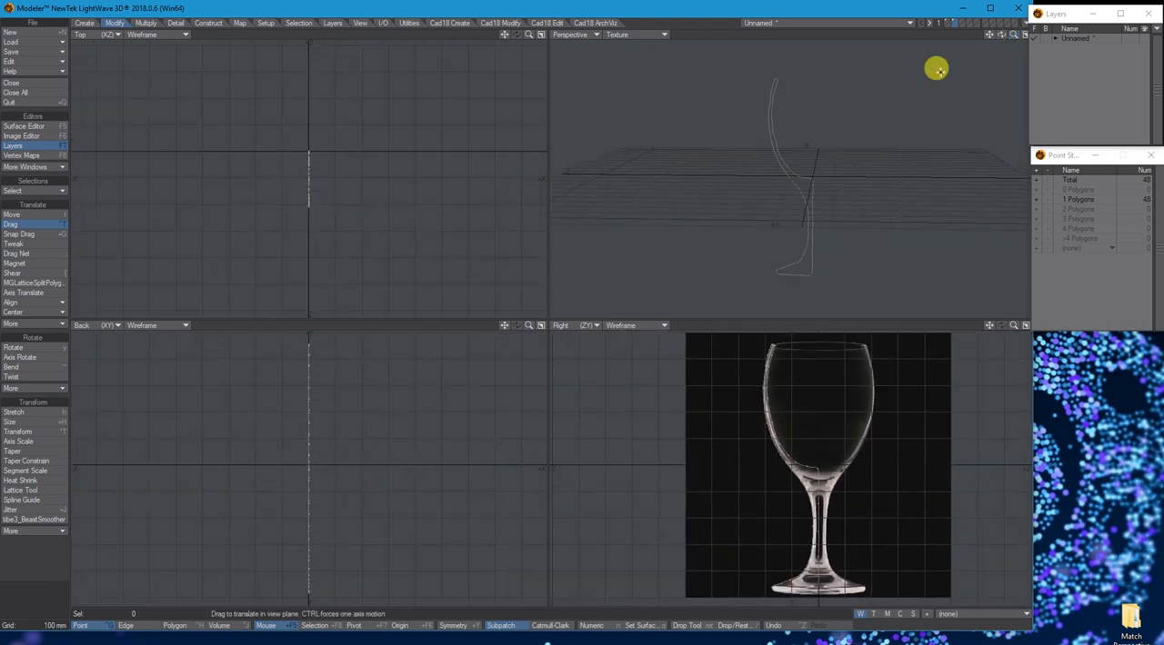
pyautogui.moveTo(687, 193)
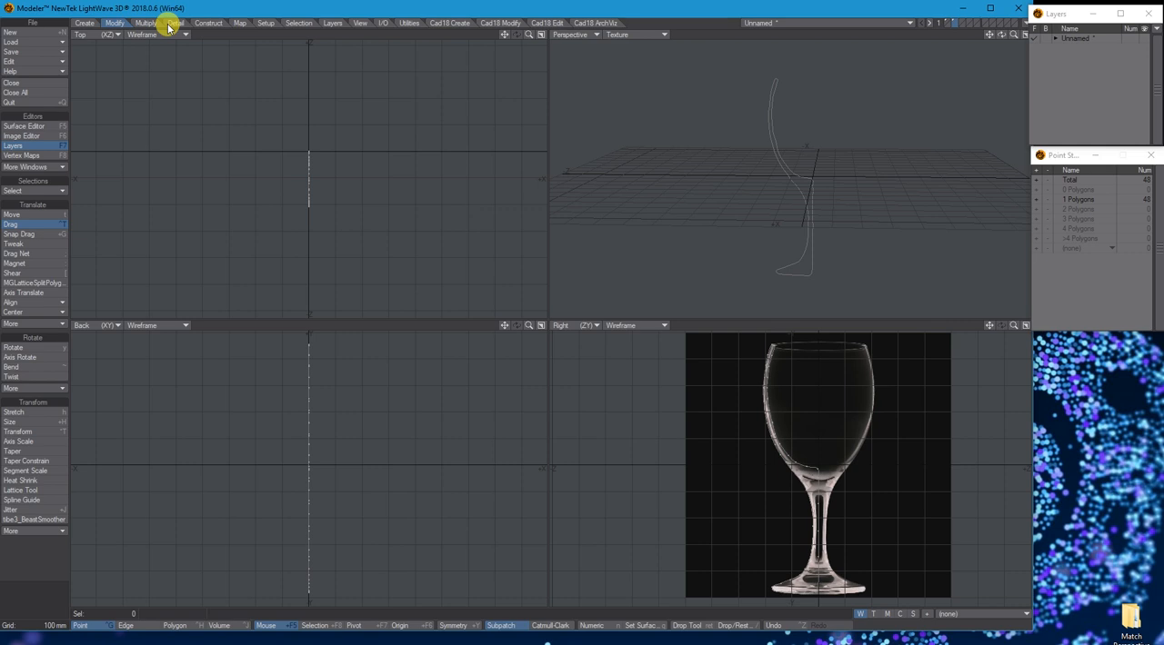
# - Lathe the wine glass profile around its axis into a full 3D glass mesh
pyautogui.click(147, 26)
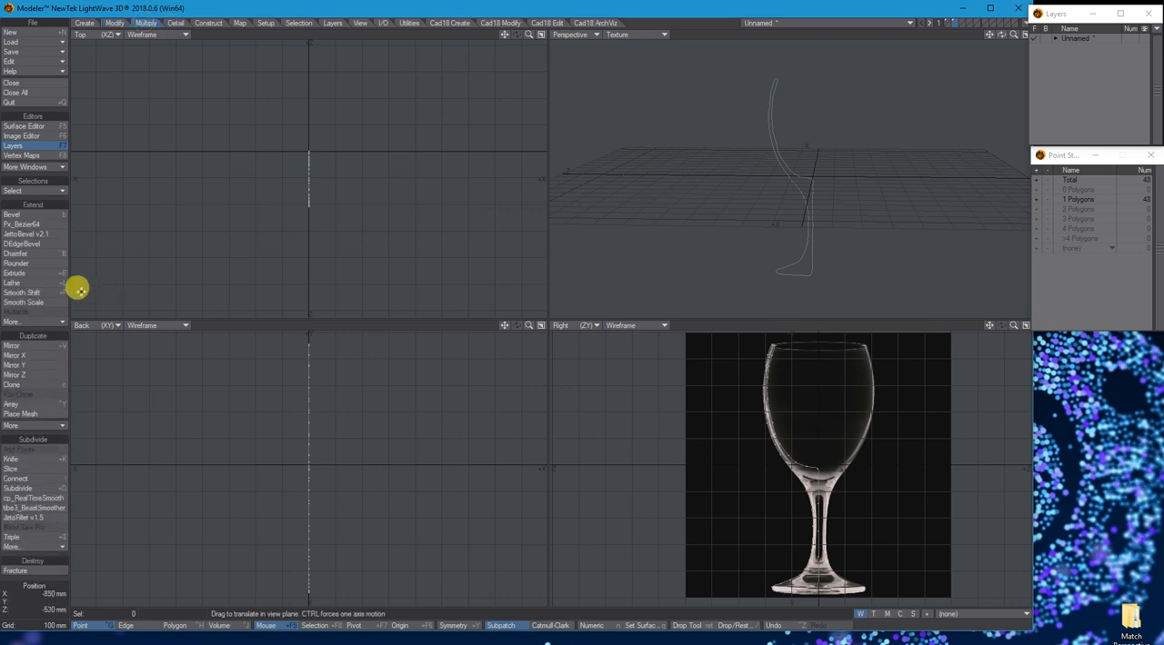
pyautogui.click(12, 283)
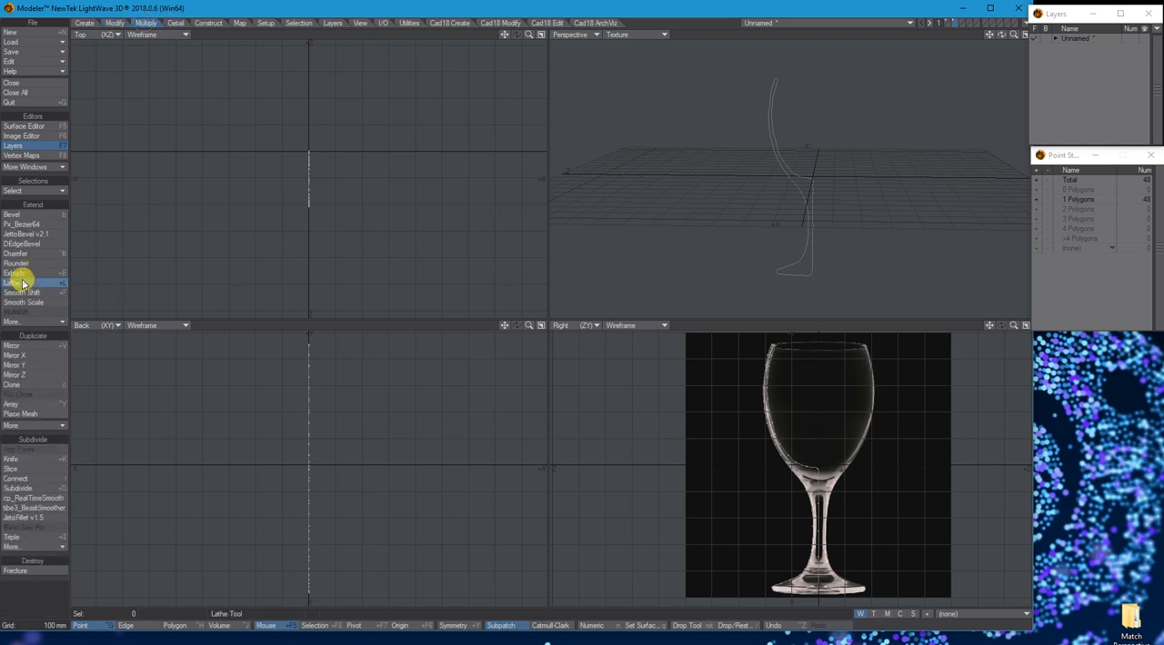
pyautogui.click(12, 283)
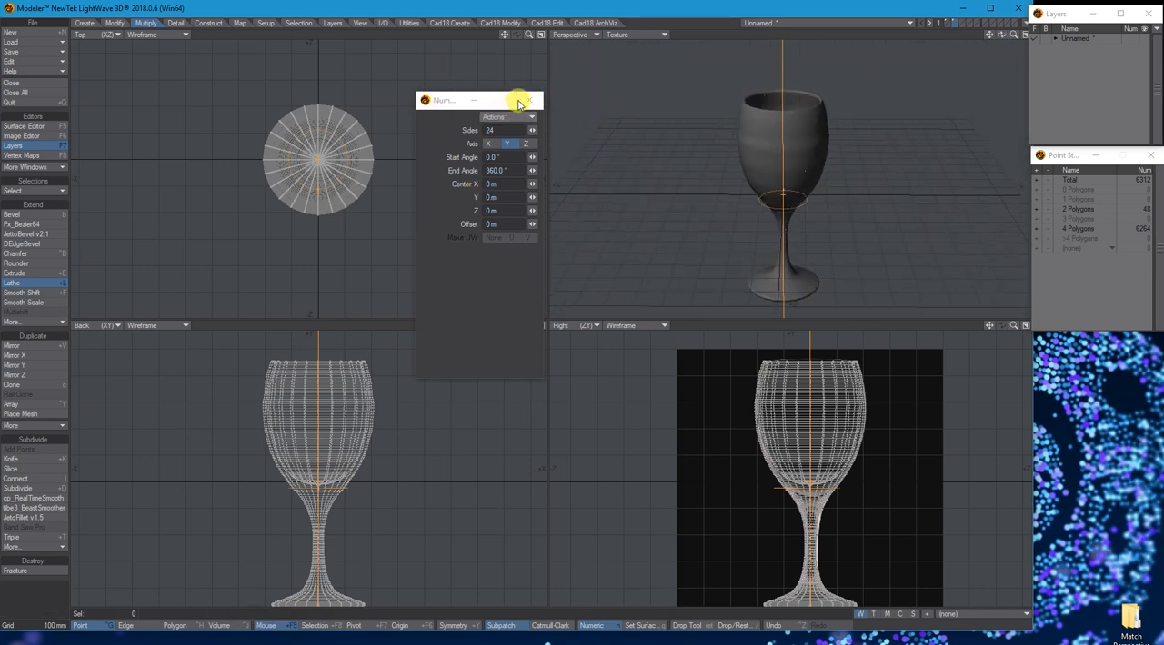
pyautogui.click(536, 98)
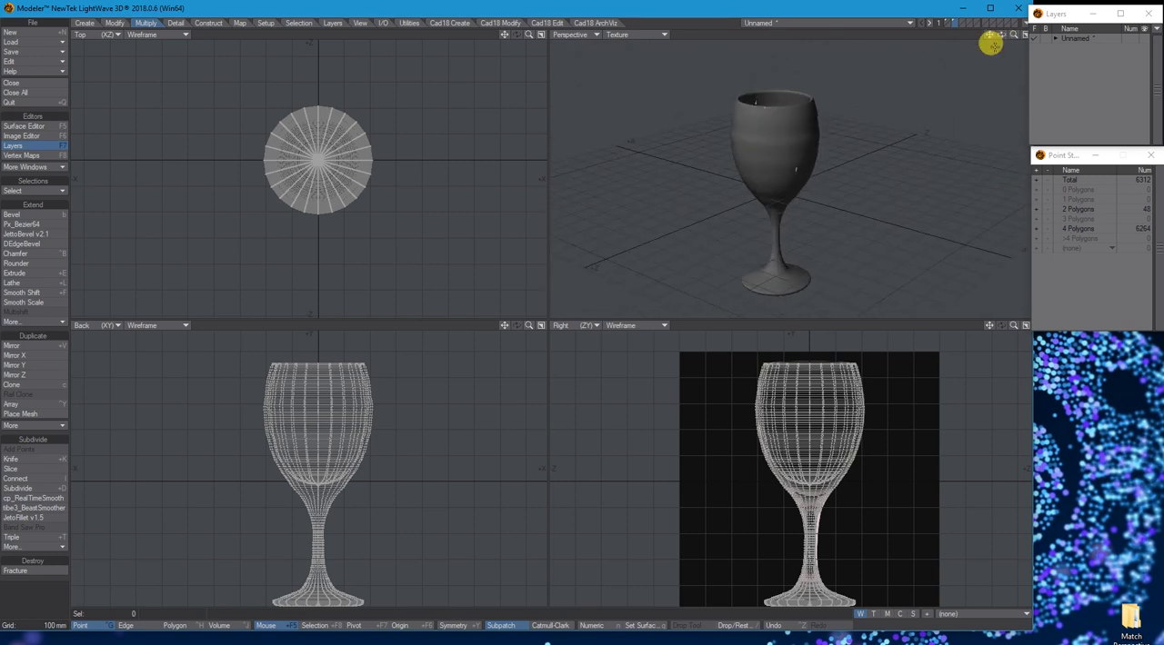
pyautogui.moveTo(875, 78)
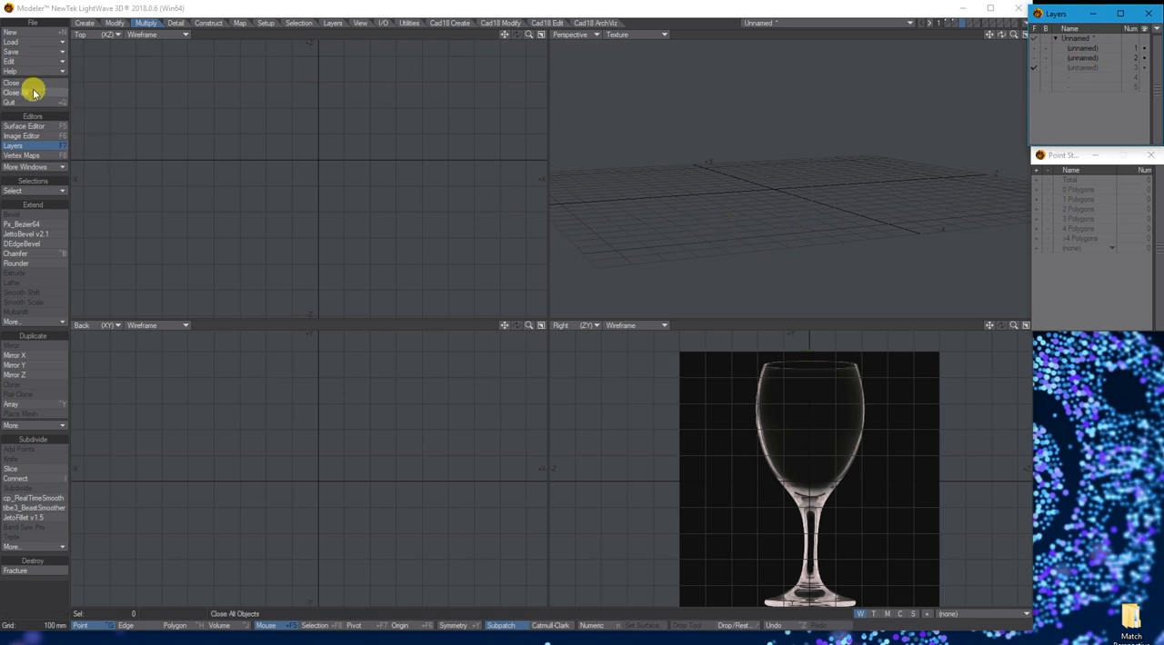
pyautogui.moveTo(40, 69)
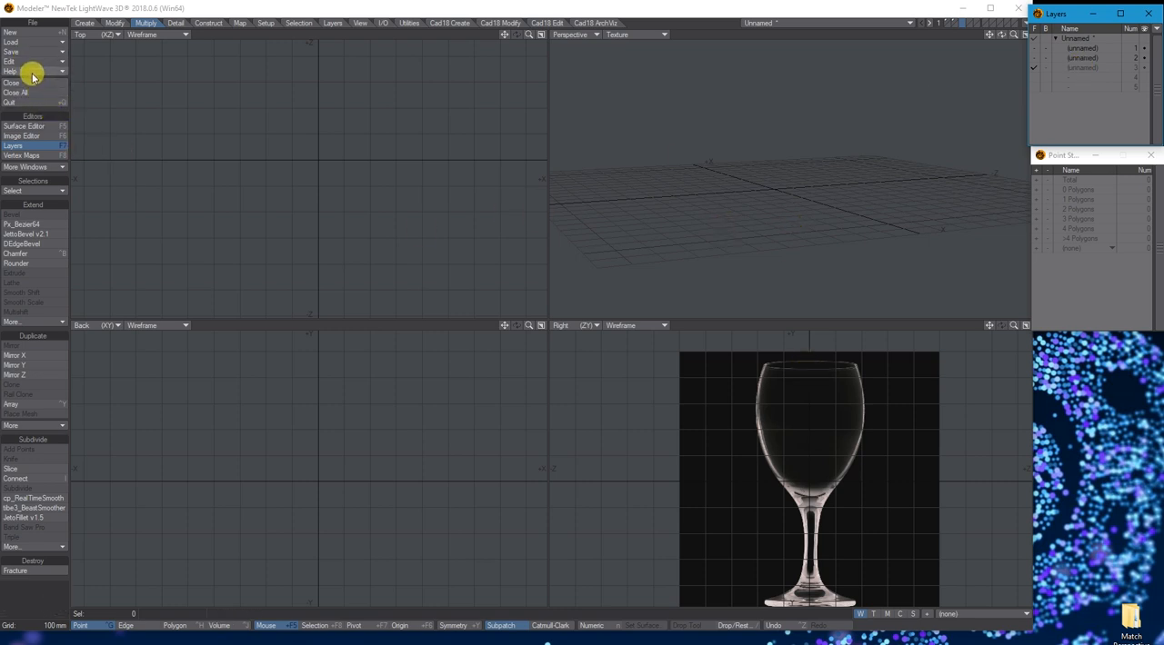
pyautogui.moveTo(33, 68)
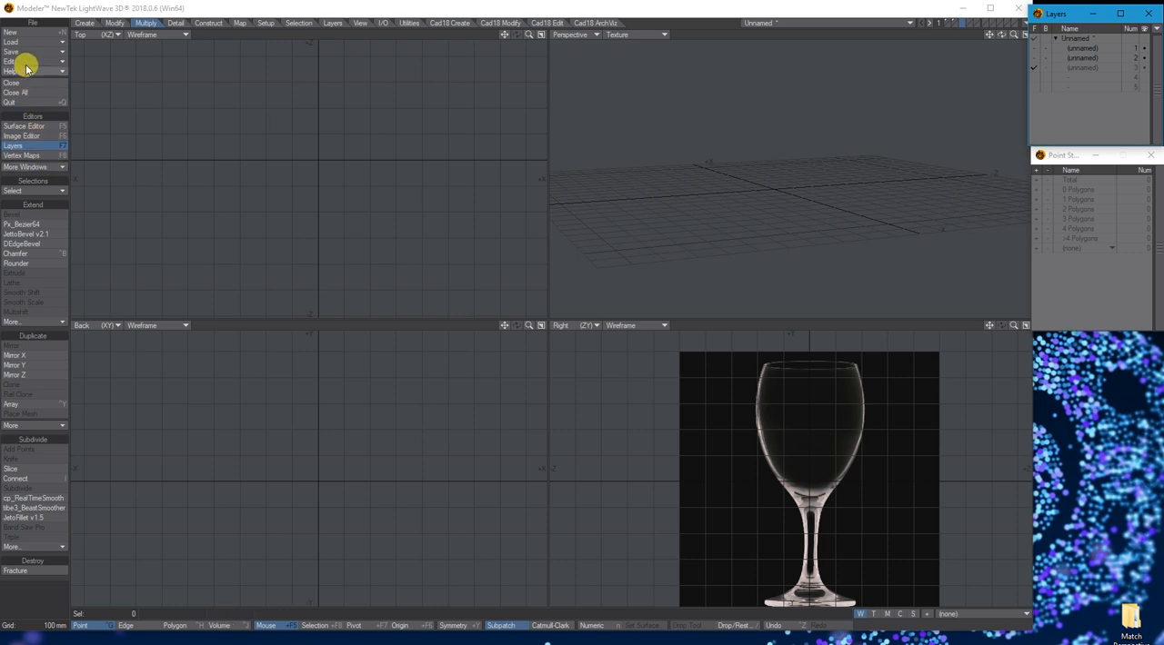
# - Clear the Right viewport backdrop image to (none) in Display Options
pyautogui.click(22, 167)
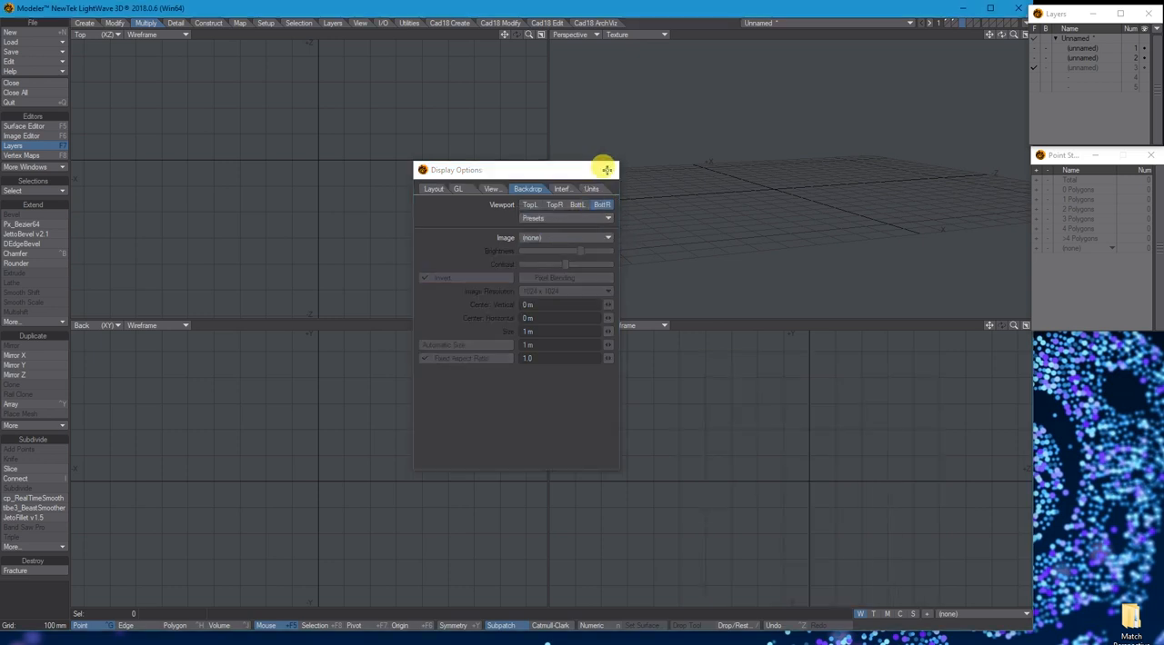
pyautogui.click(604, 169)
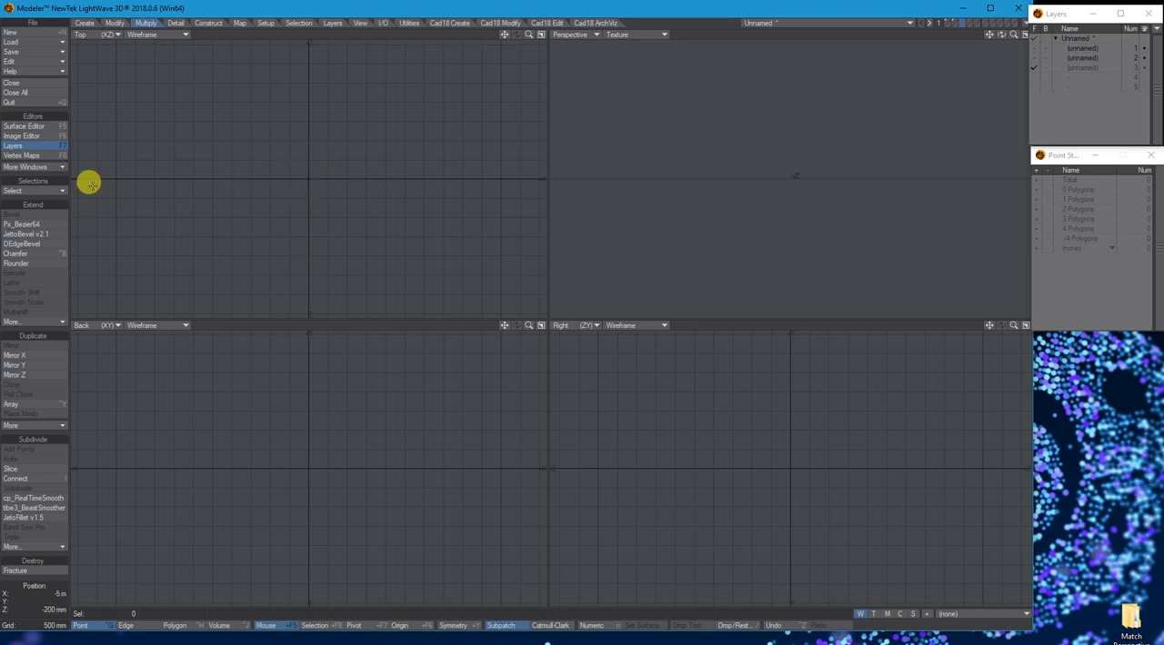
# - Draw a small disc and move it to stand beside the Y axis
pyautogui.click(84, 25)
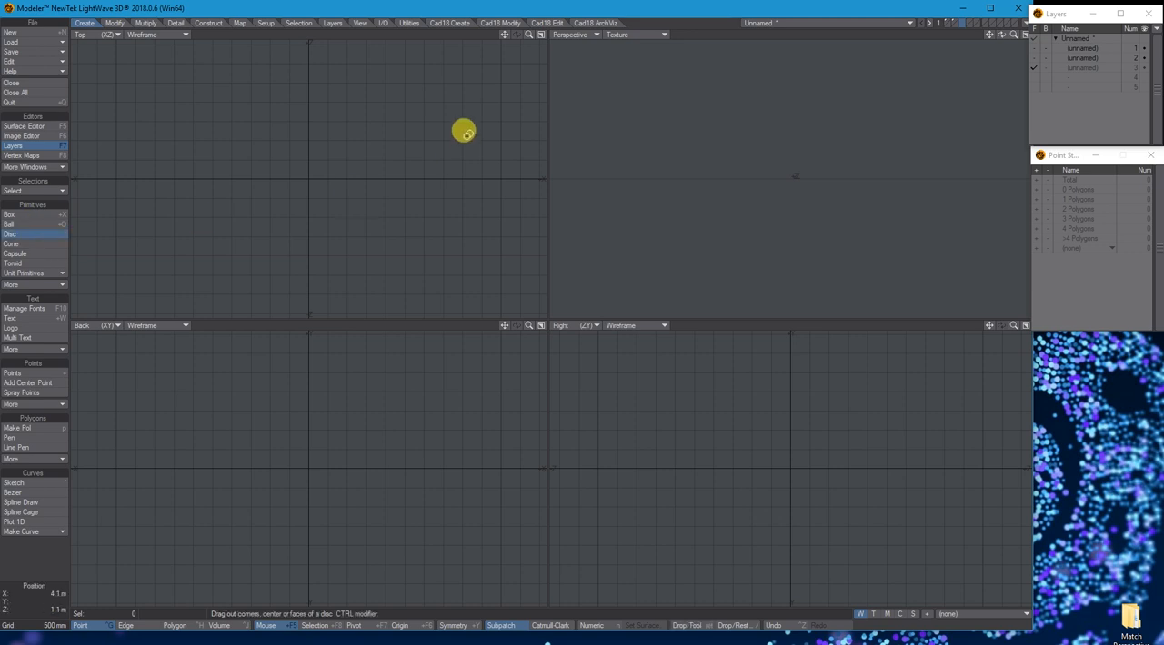
pyautogui.moveTo(464, 131); pyautogui.dragTo(418, 109)
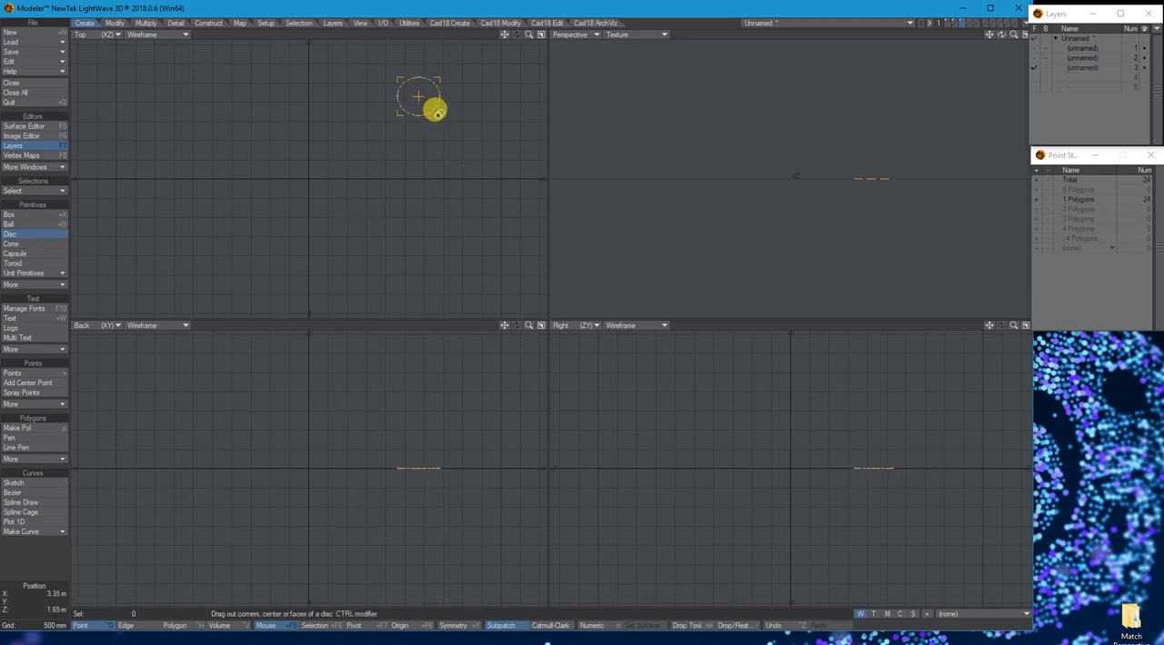
pyautogui.click(11, 247)
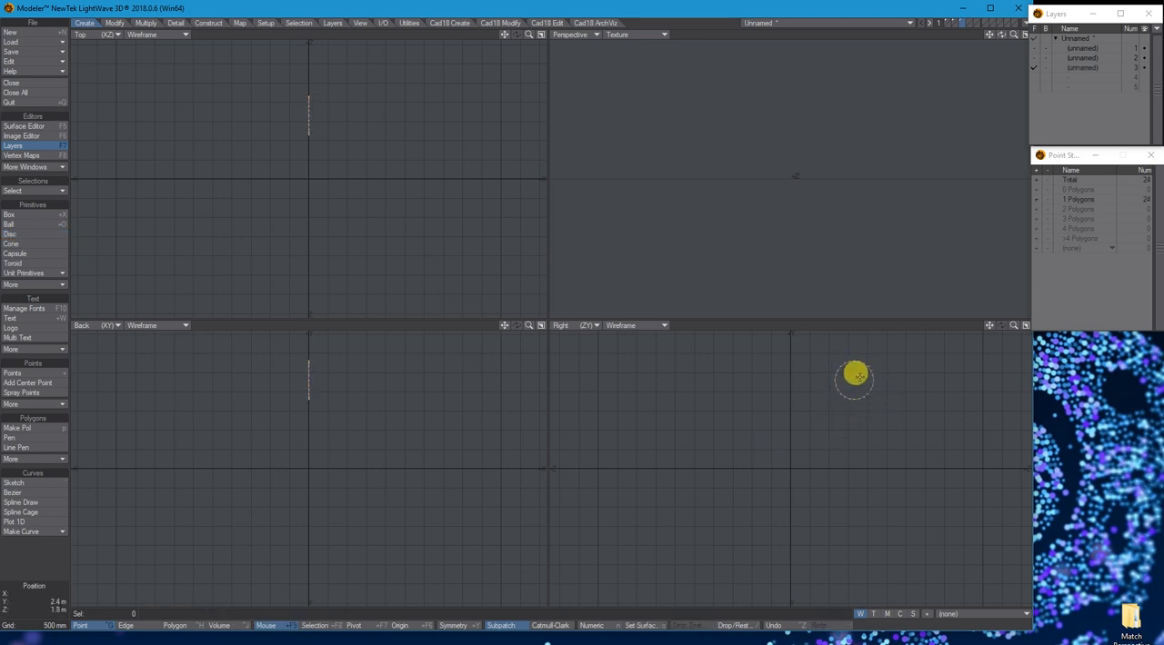
pyautogui.moveTo(854, 378); pyautogui.dragTo(854, 438)
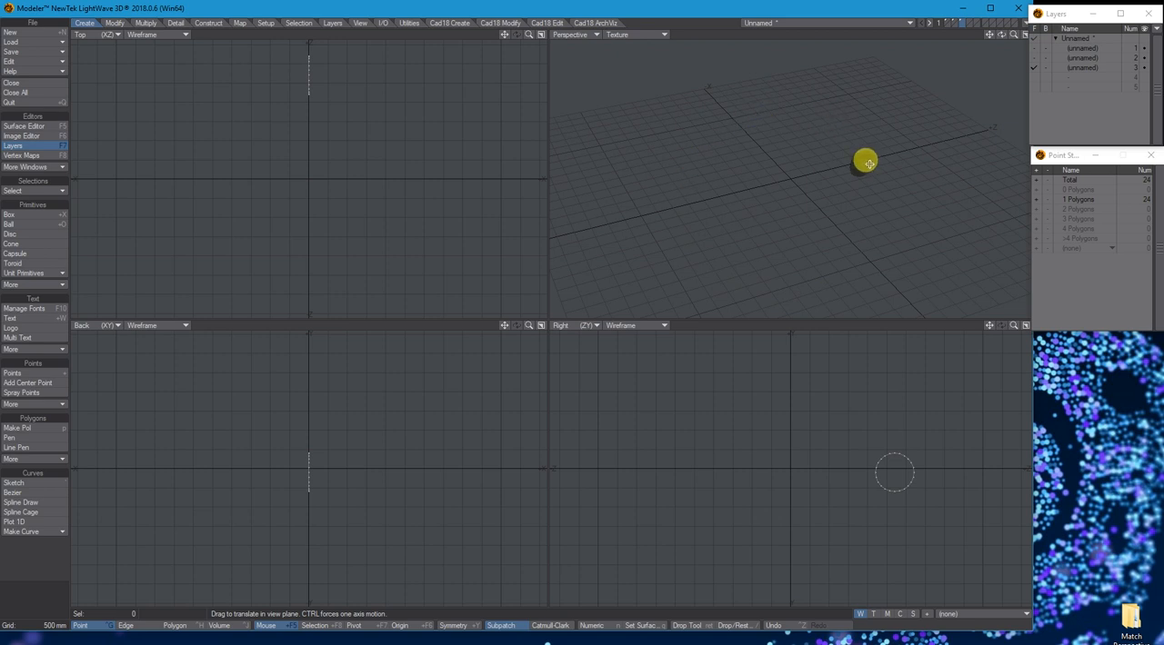
pyautogui.moveTo(866, 164); pyautogui.dragTo(622, 170)
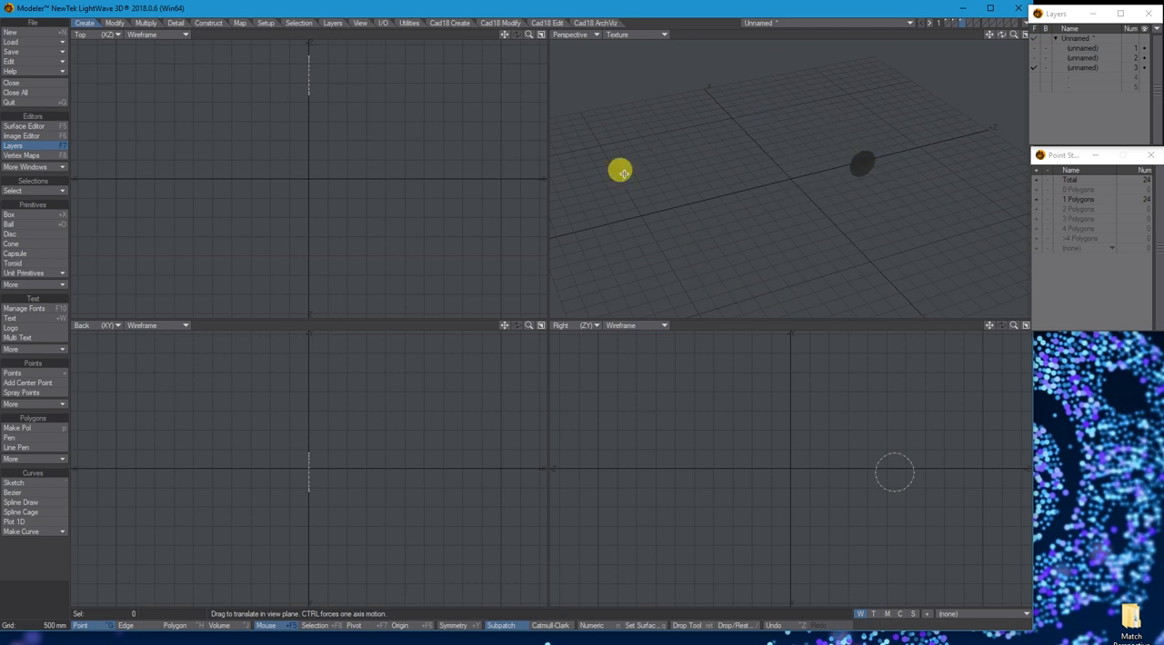
pyautogui.click(149, 25)
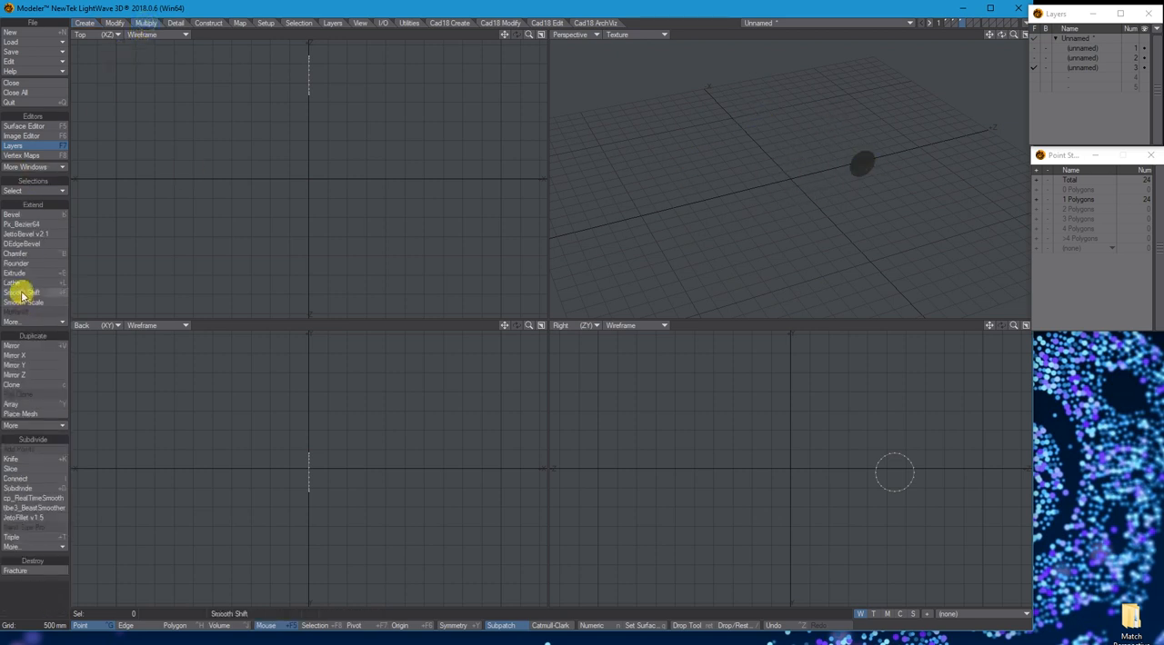
pyautogui.click(9, 284)
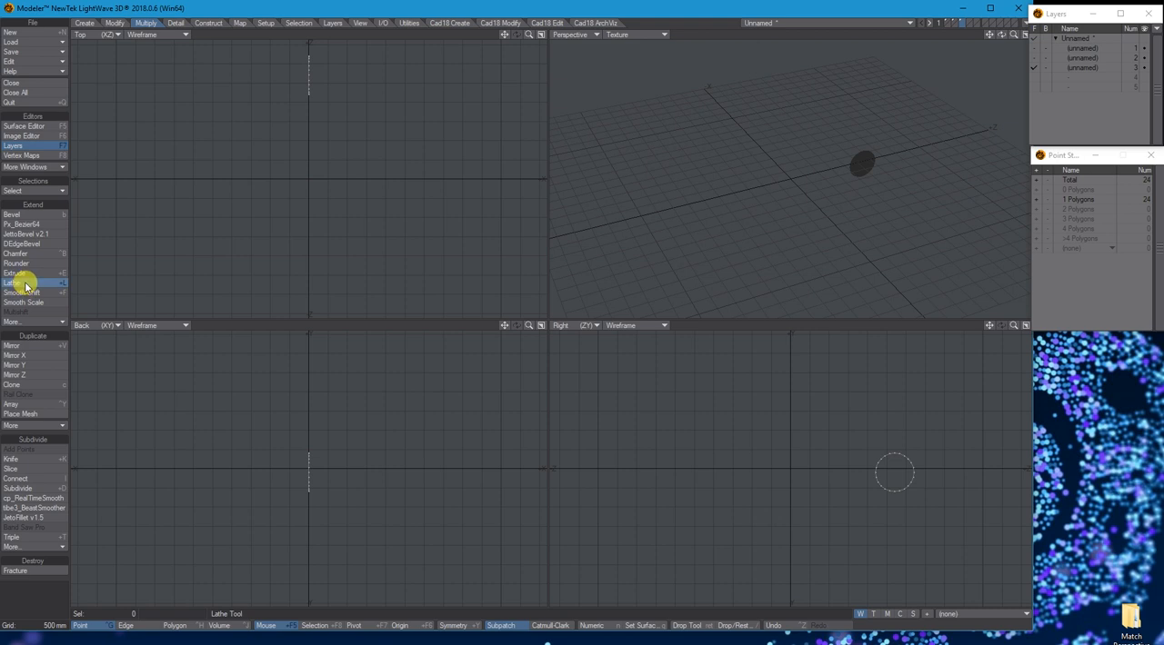
pyautogui.click(11, 284)
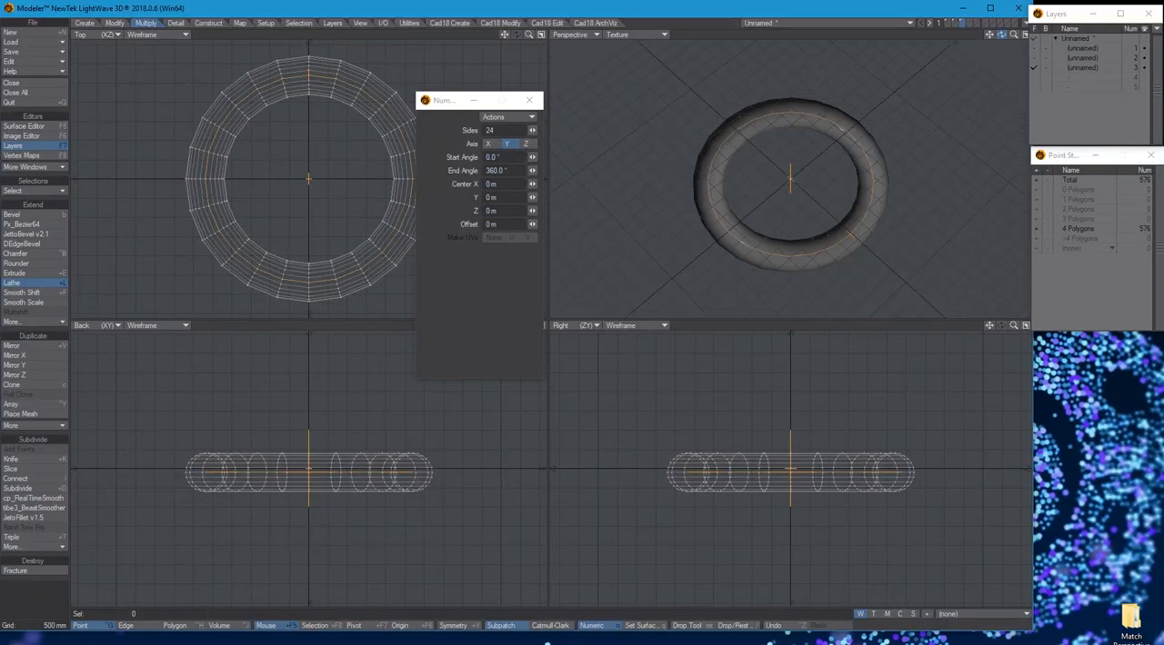
pyautogui.click(530, 100)
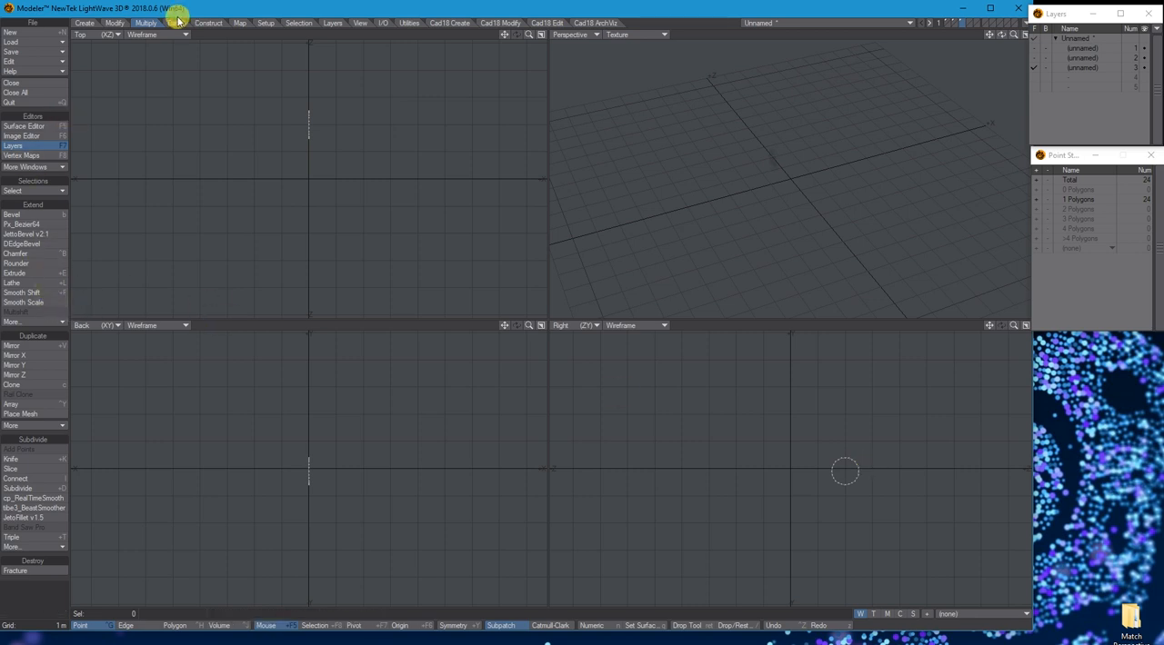
# - Lathe the disc with End Angle 3600, Offset 15 m and 100 sides into a coiled spring
pyautogui.click(10, 273)
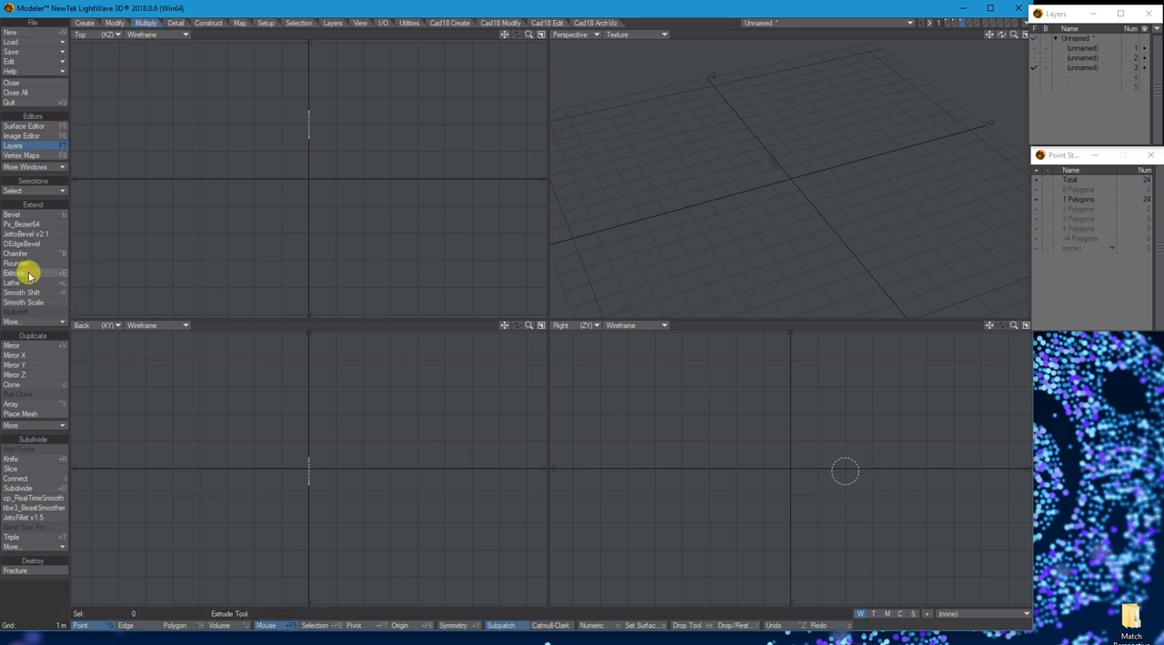
pyautogui.click(11, 293)
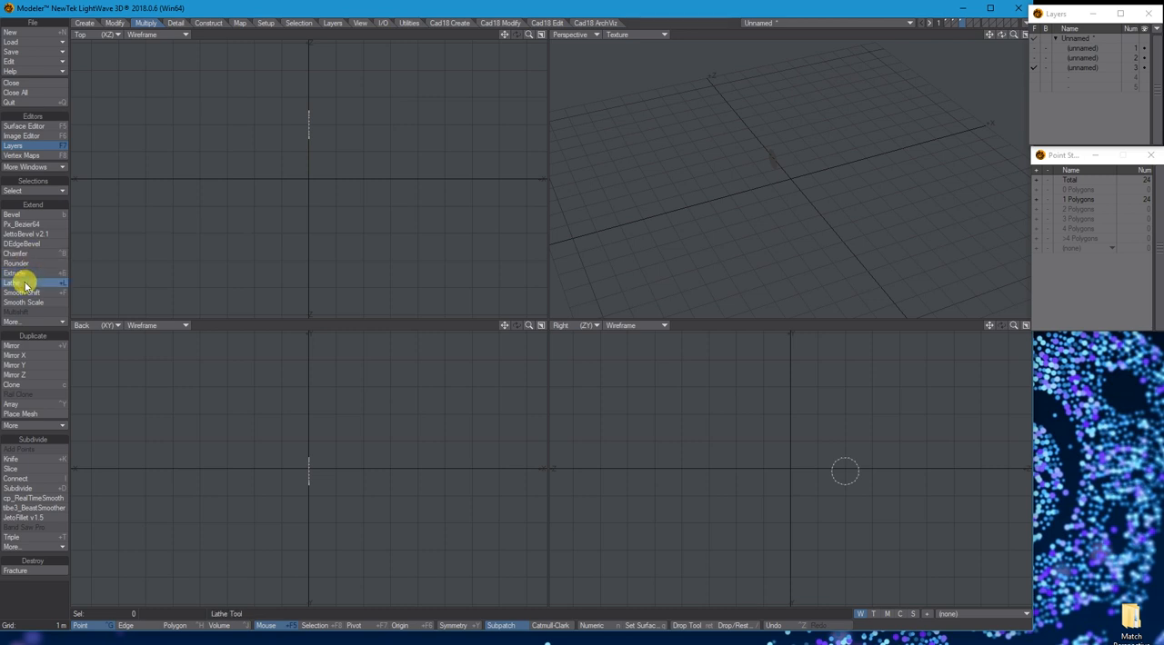
pyautogui.click(11, 291)
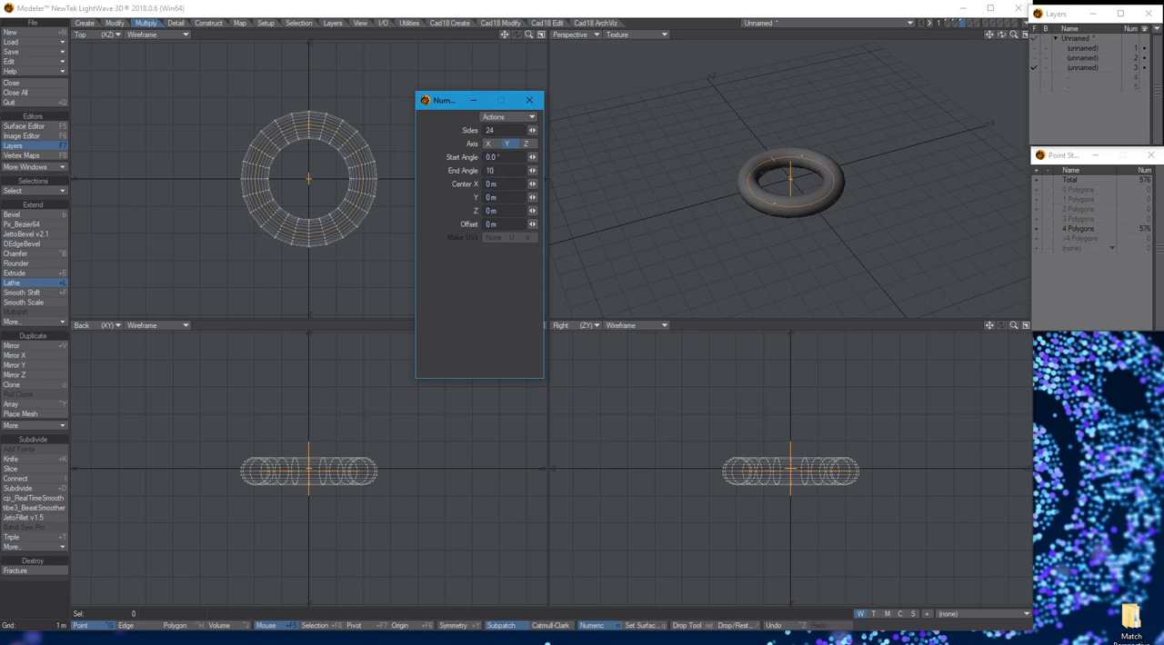
pyautogui.write('101')
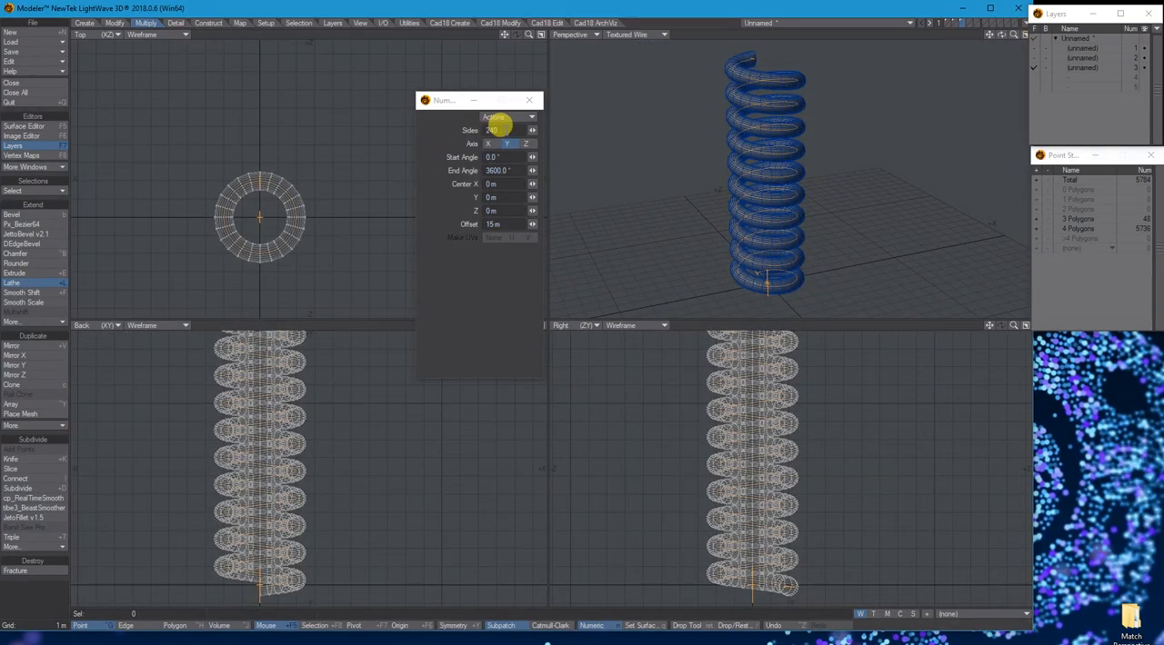
pyautogui.write('100')
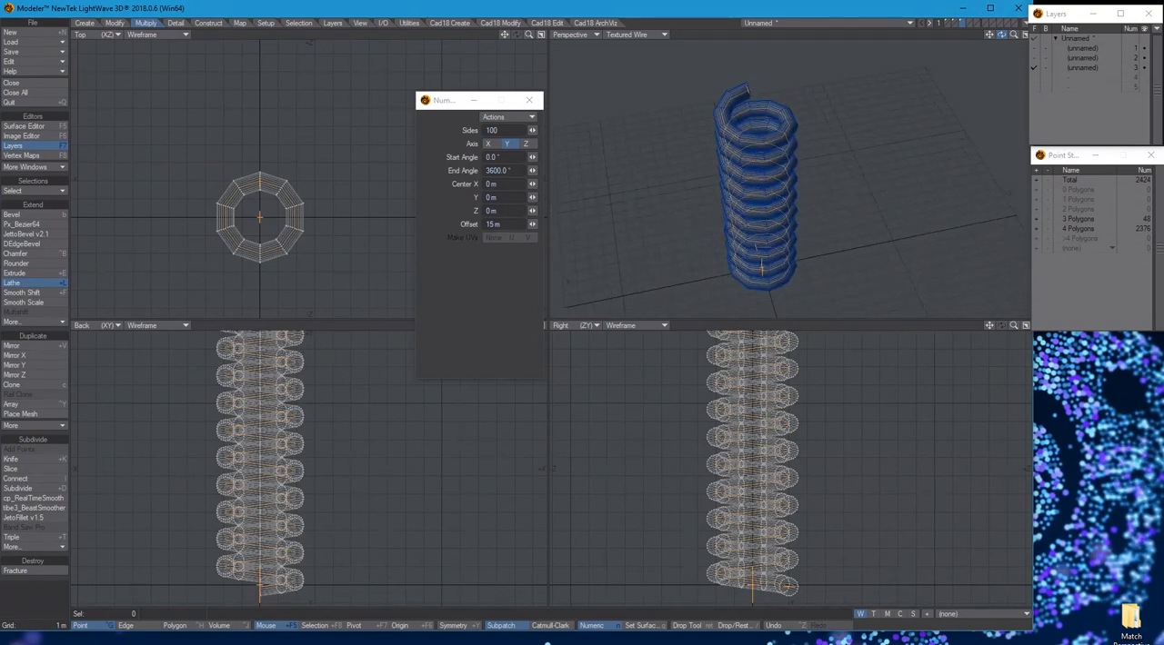
pyautogui.click(492, 131)
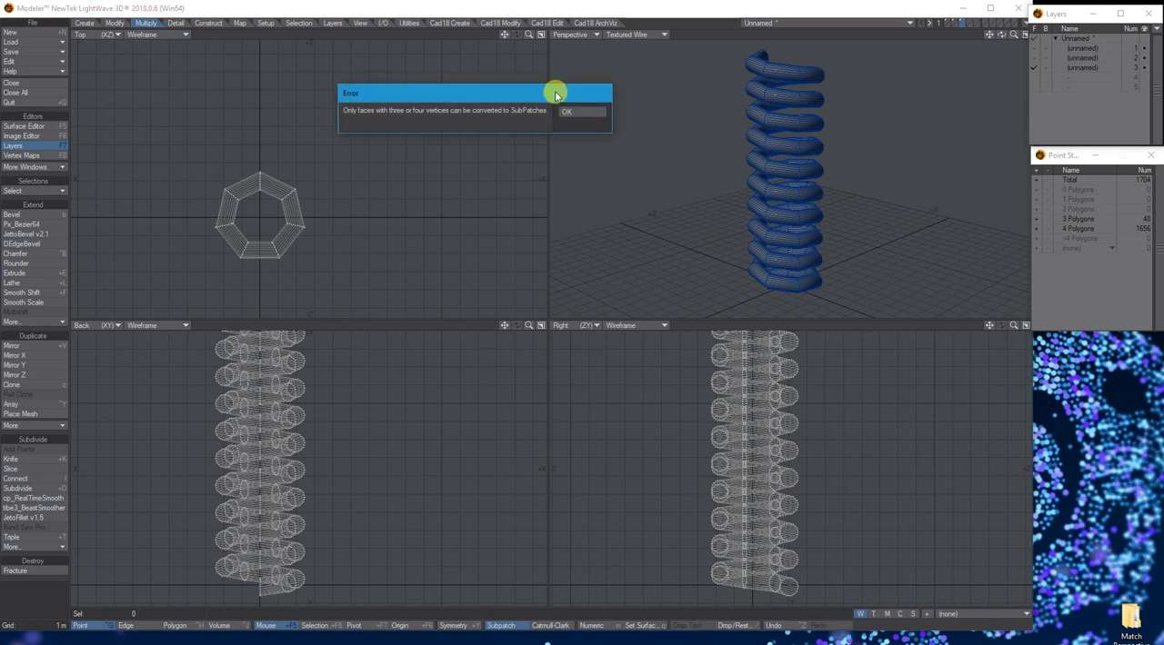
# - Dismiss the SubPatch error and show all three models in one perspective view
pyautogui.click(574, 113)
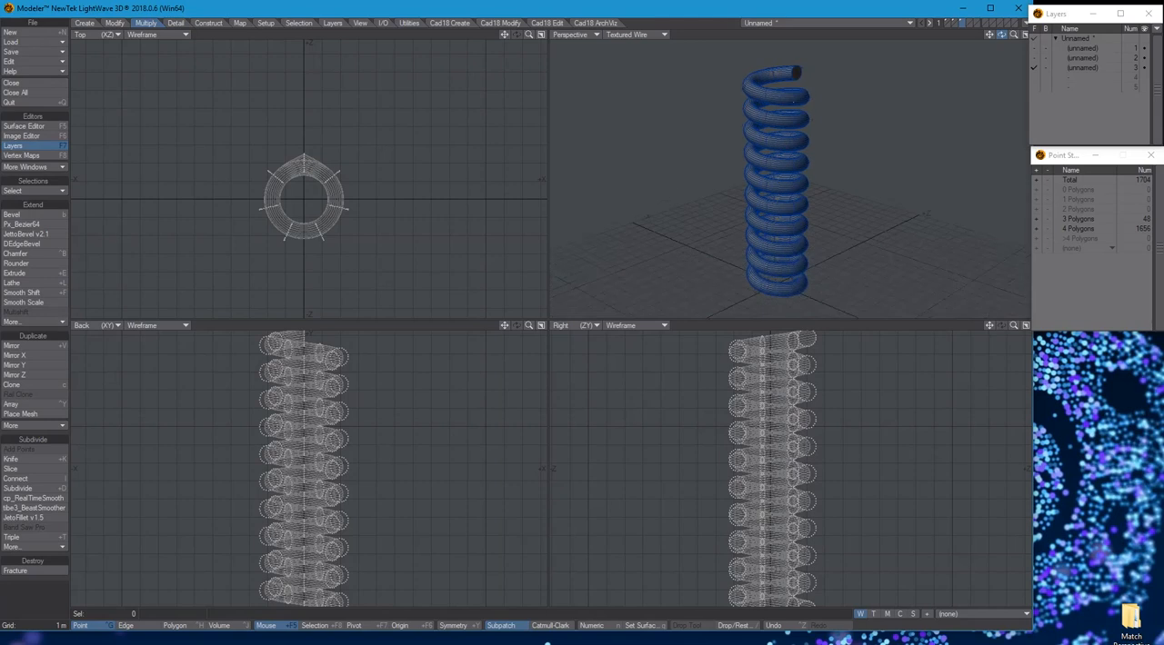
pyautogui.moveTo(772, 182); pyautogui.dragTo(800, 164)
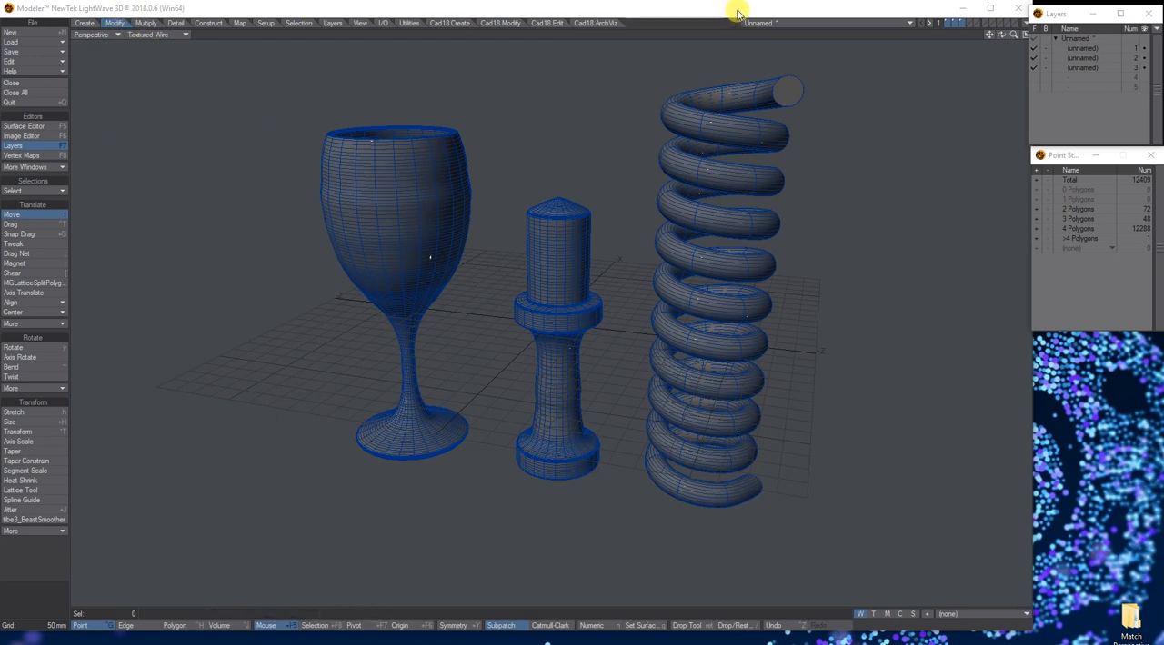
pyautogui.moveTo(994, 37)
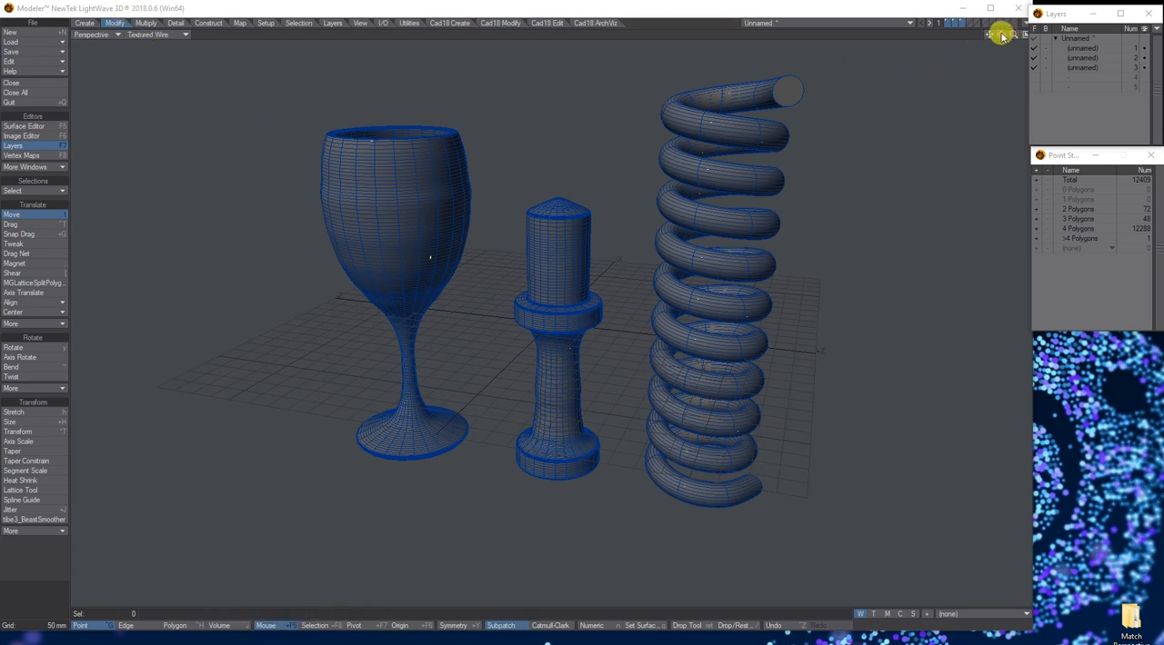